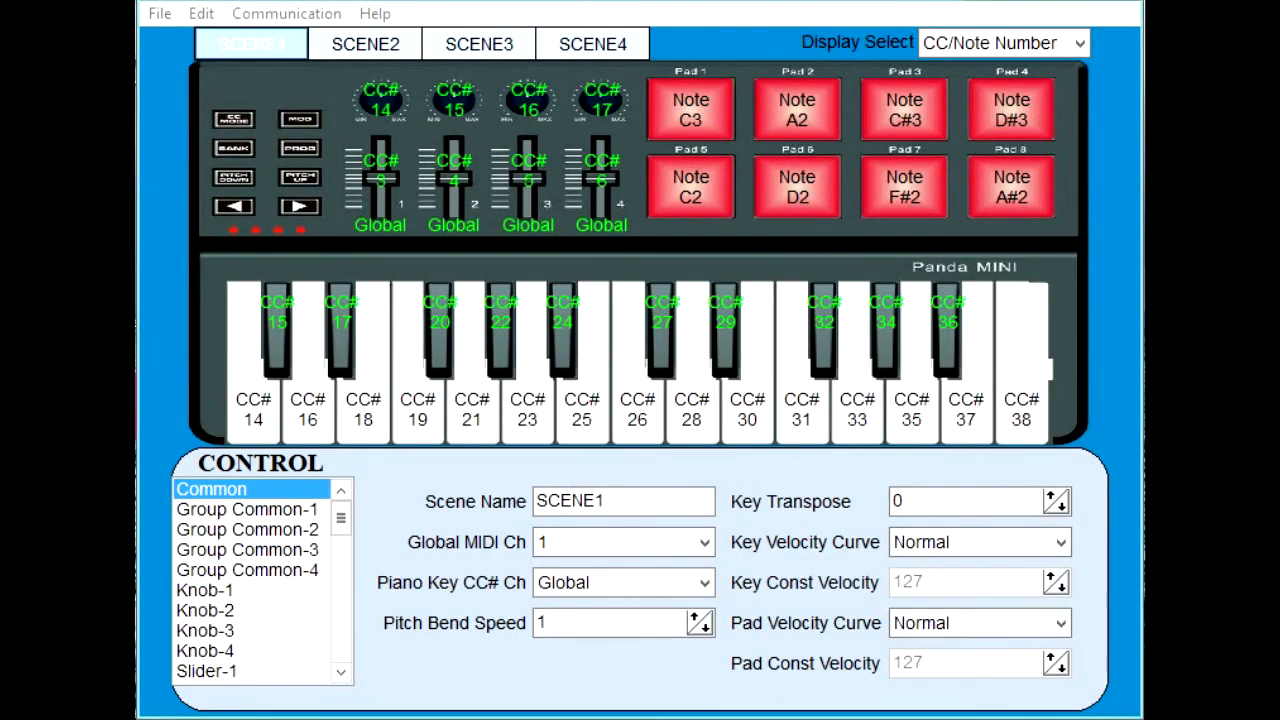
mouse_move(240, 178)
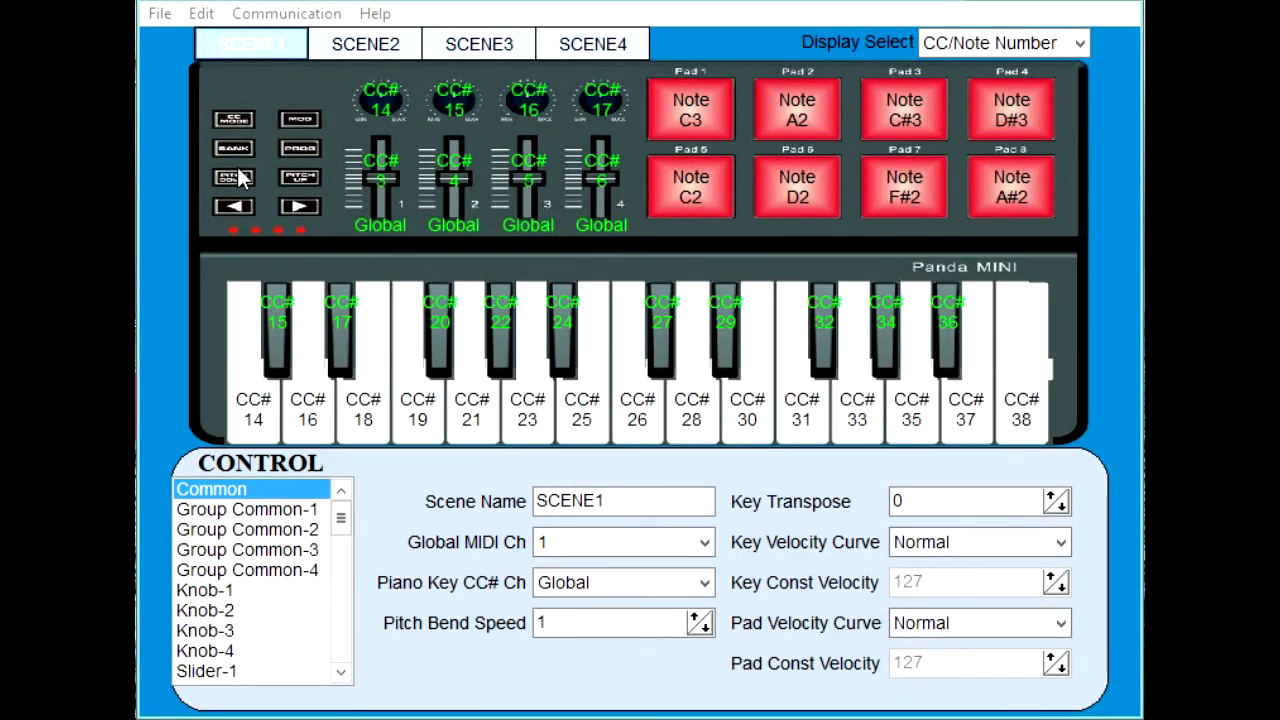
mouse_move(444, 216)
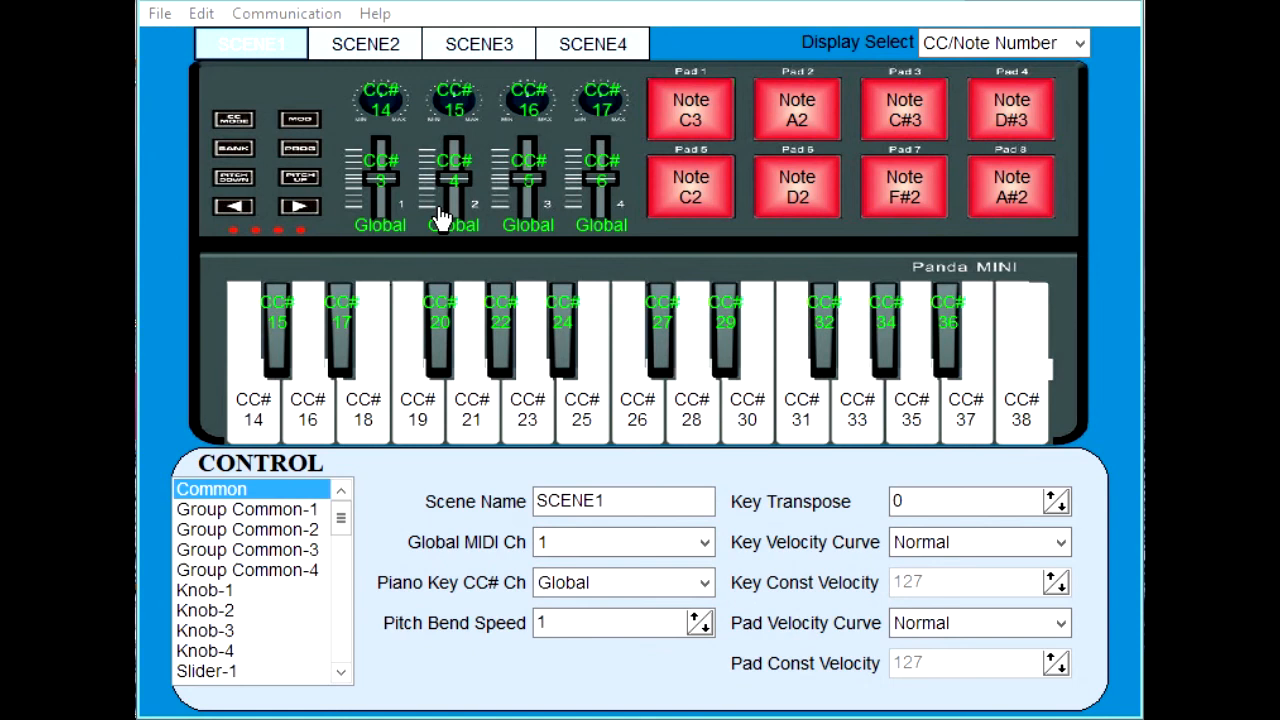
mouse_move(466, 248)
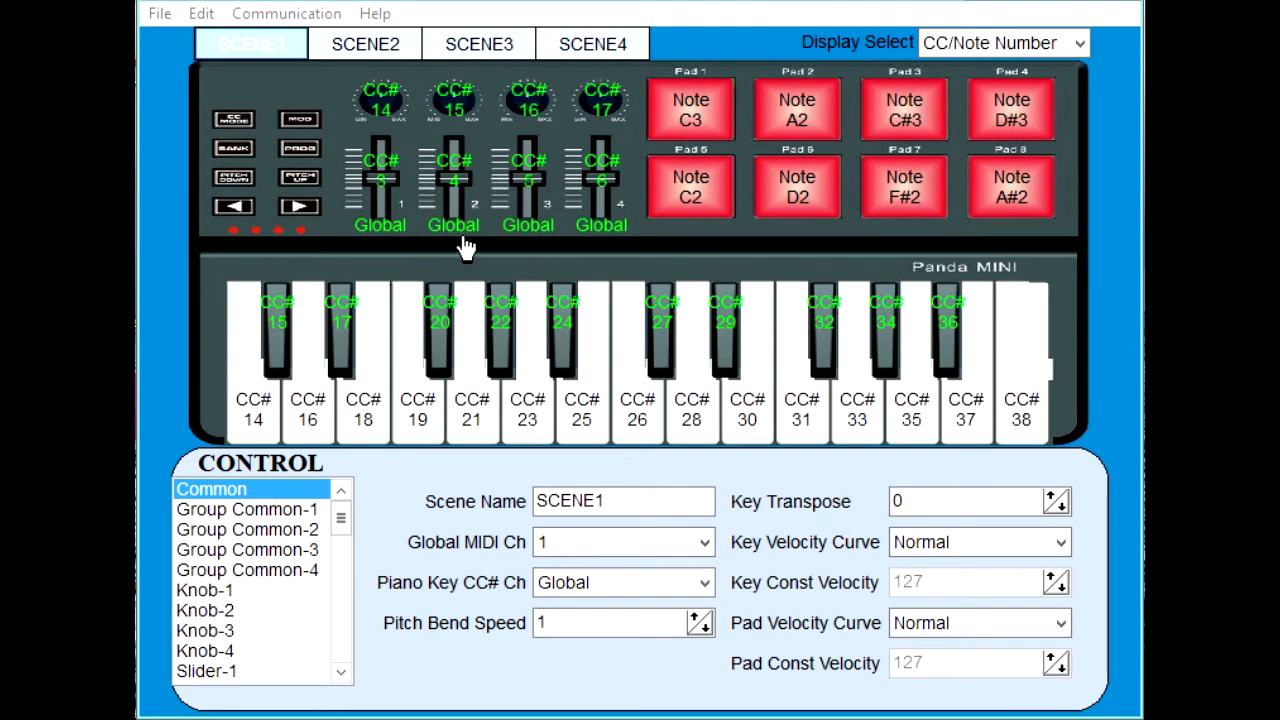
mouse_move(280, 24)
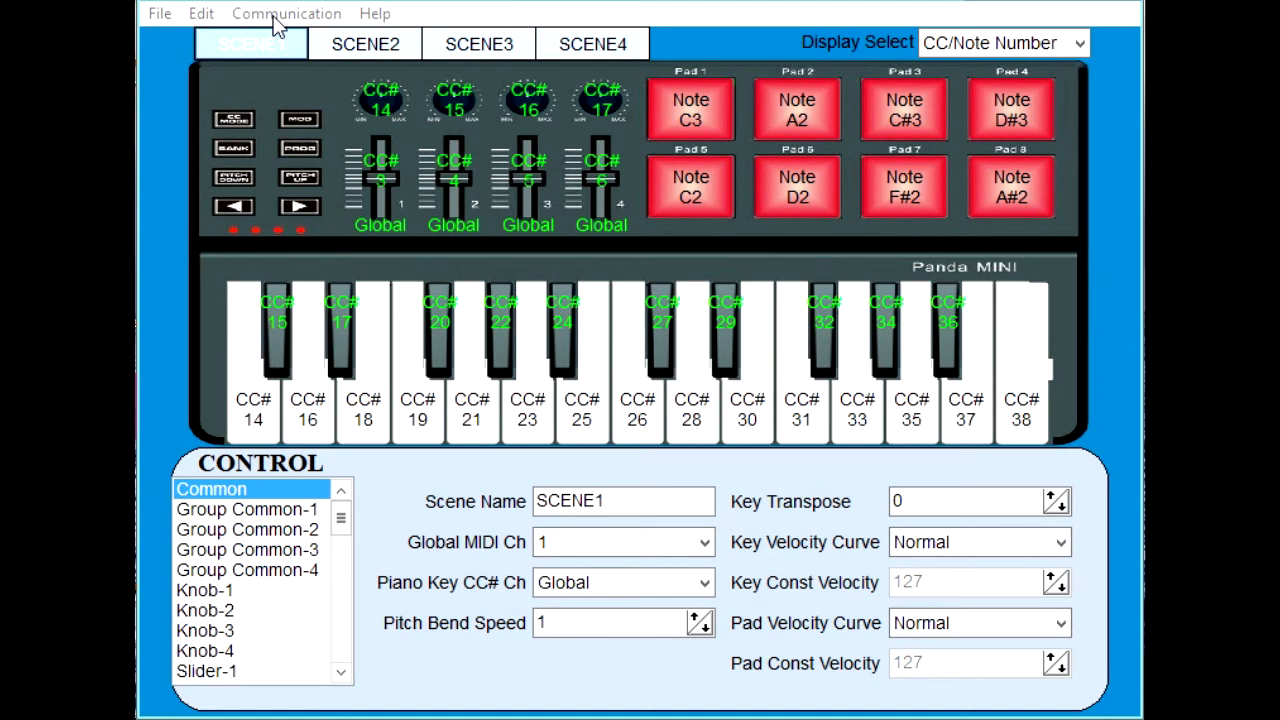
Read the scene data from the connected keyboard via Communication, confirming and dismissing the success notice.
left_click(286, 12)
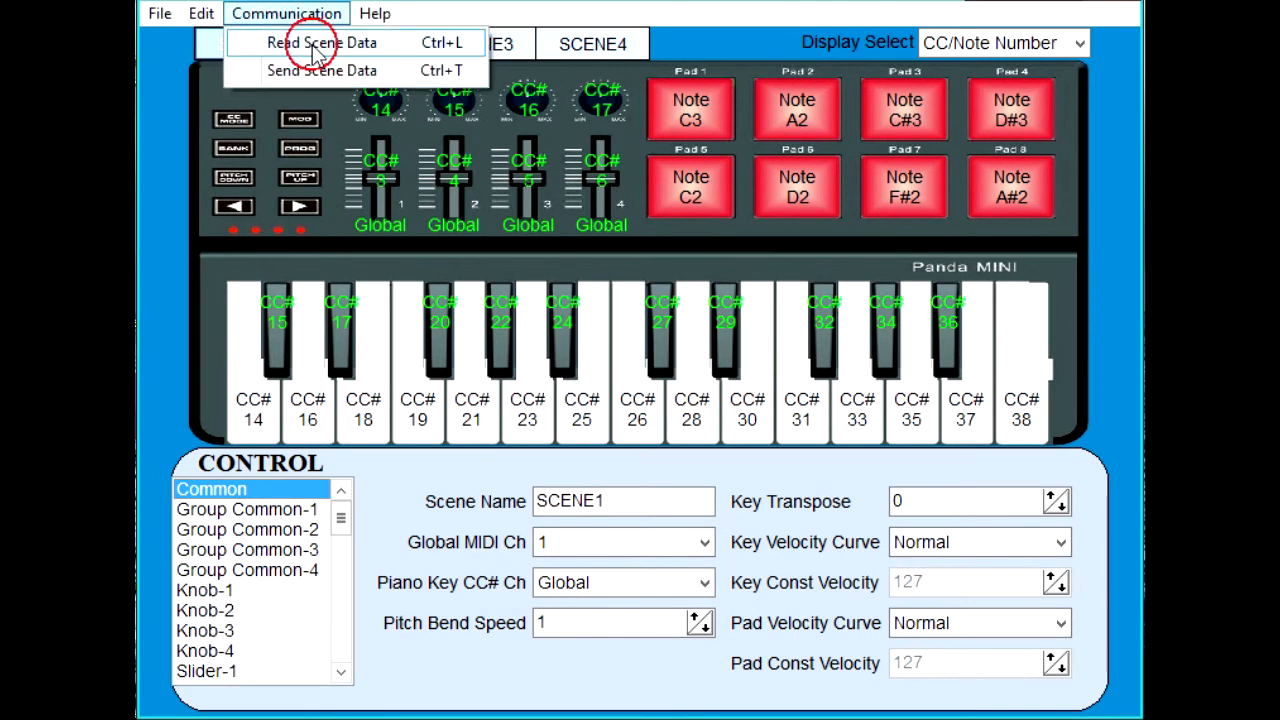
left_click(300, 42)
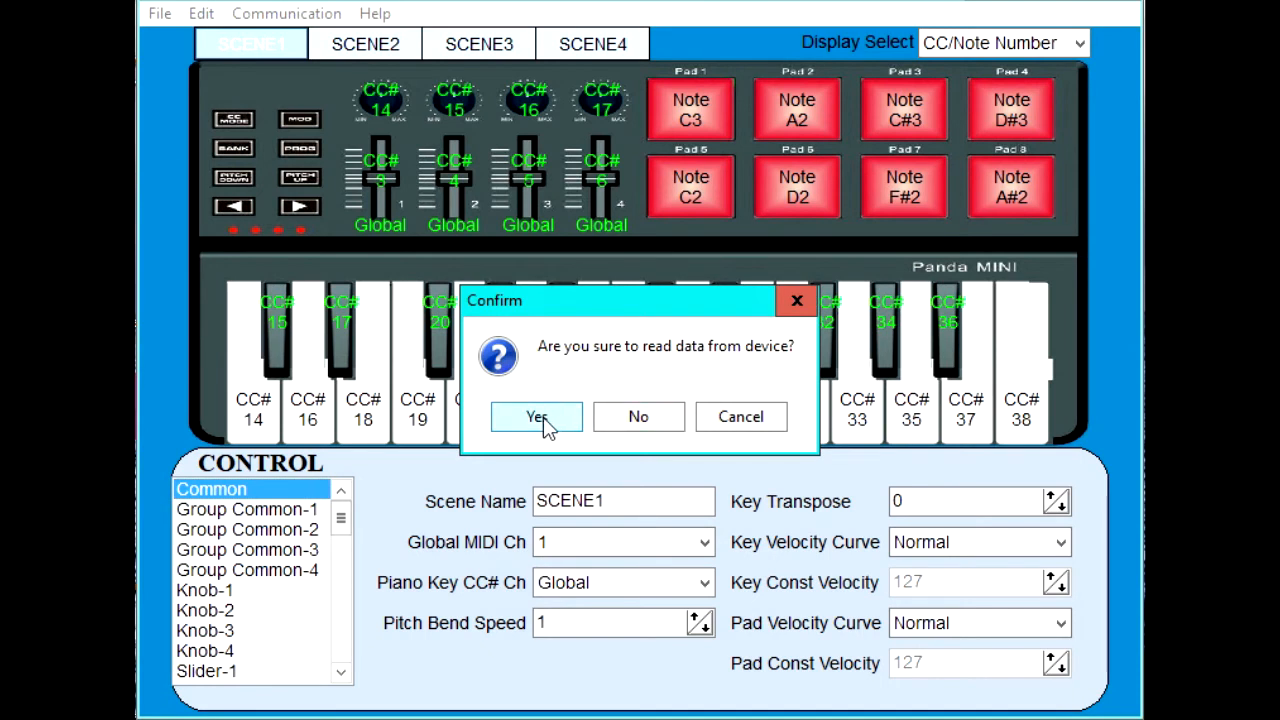
left_click(536, 416)
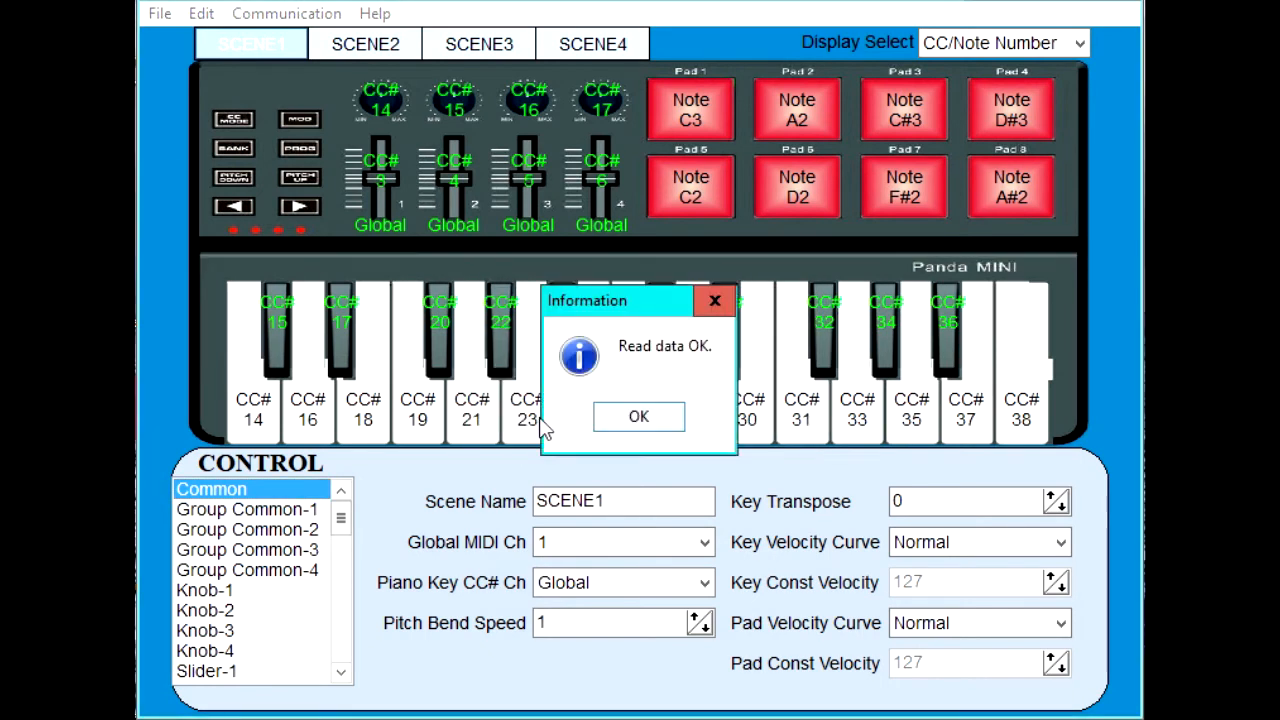
left_click(638, 418)
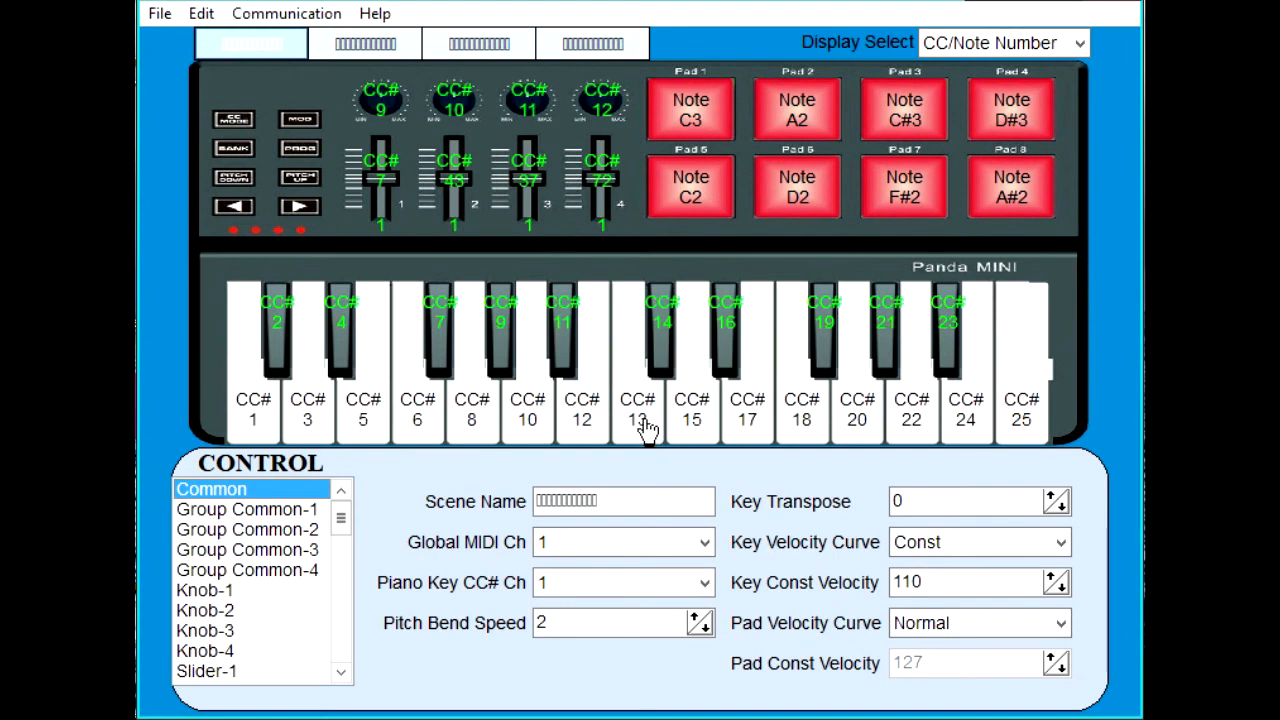
mouse_move(648, 424)
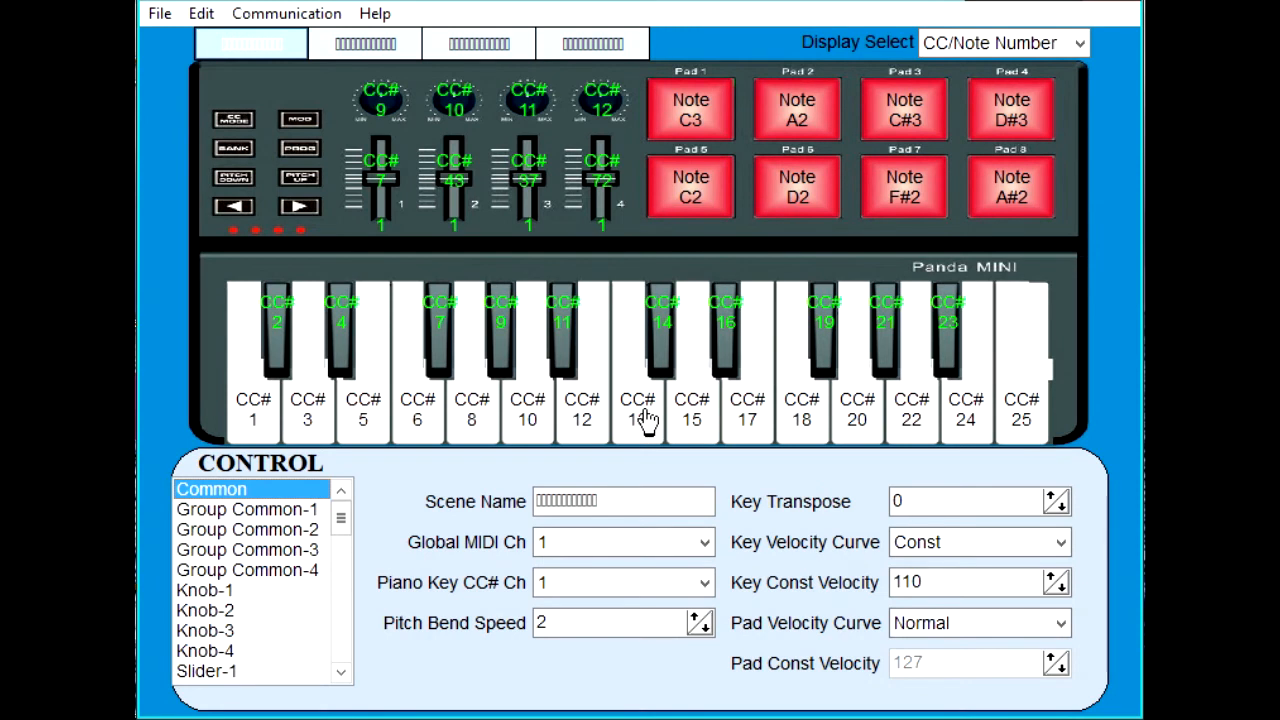
mouse_move(530, 138)
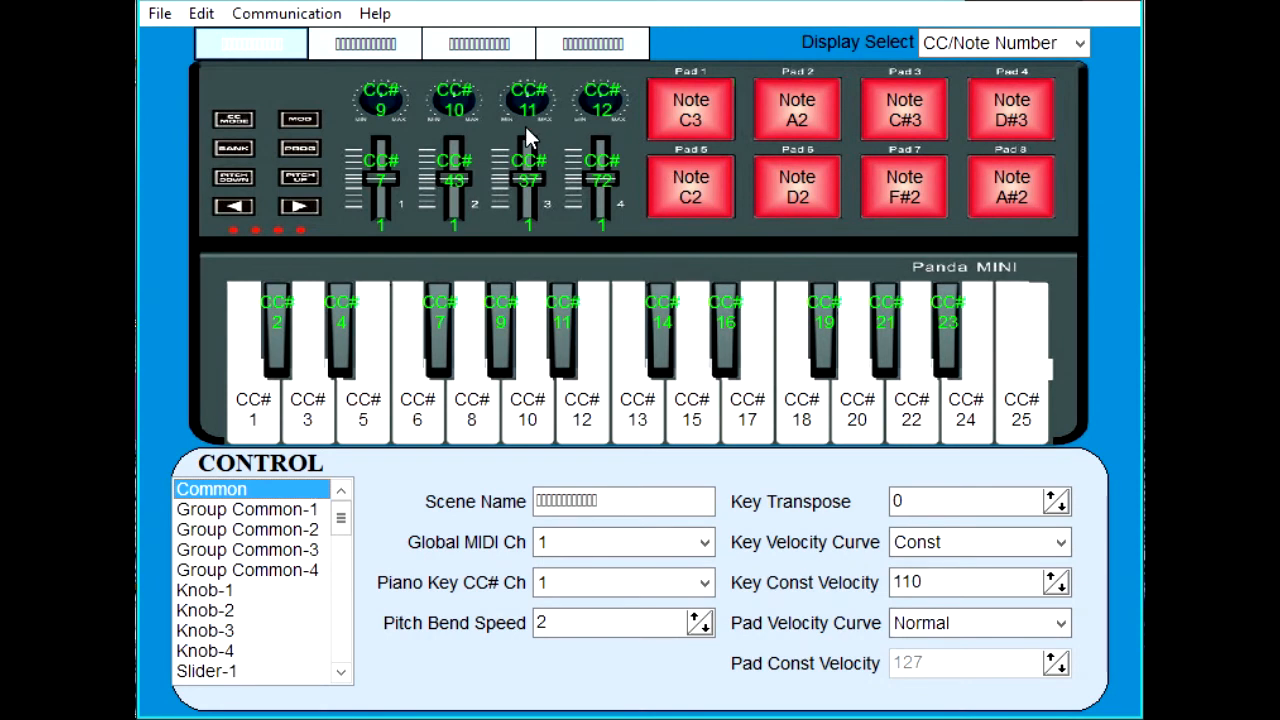
mouse_move(270, 50)
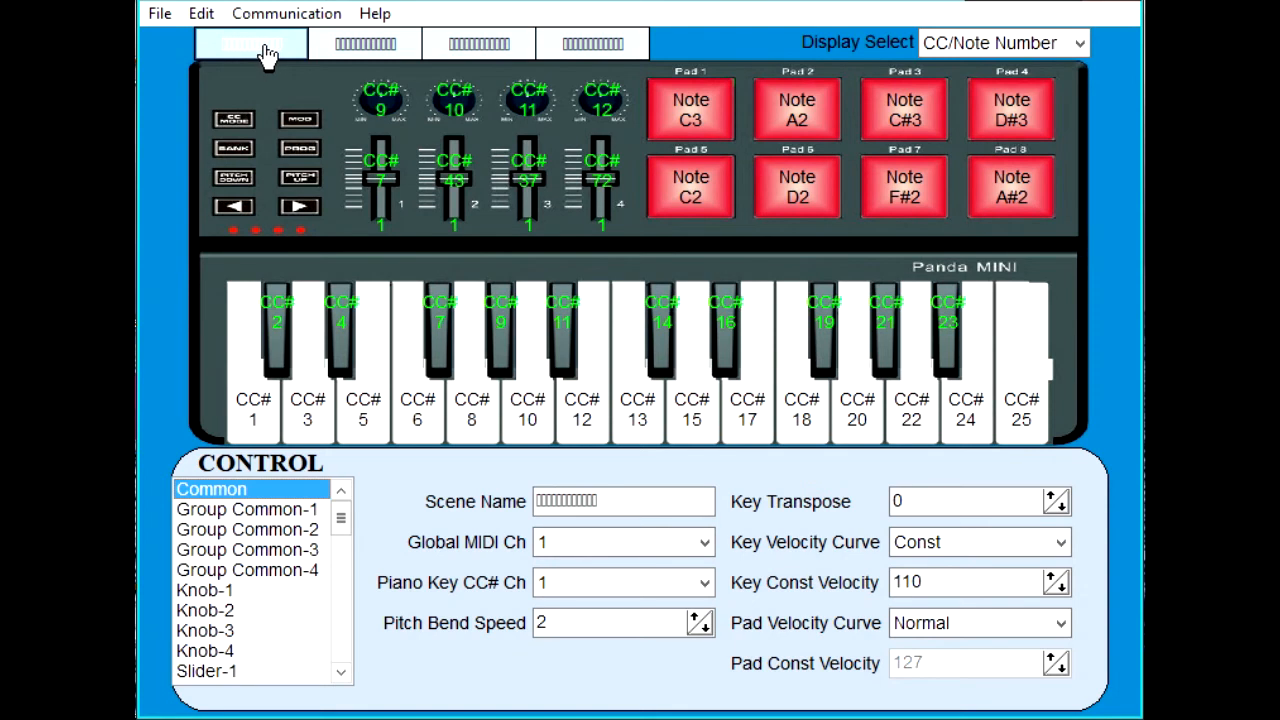
mouse_move(266, 58)
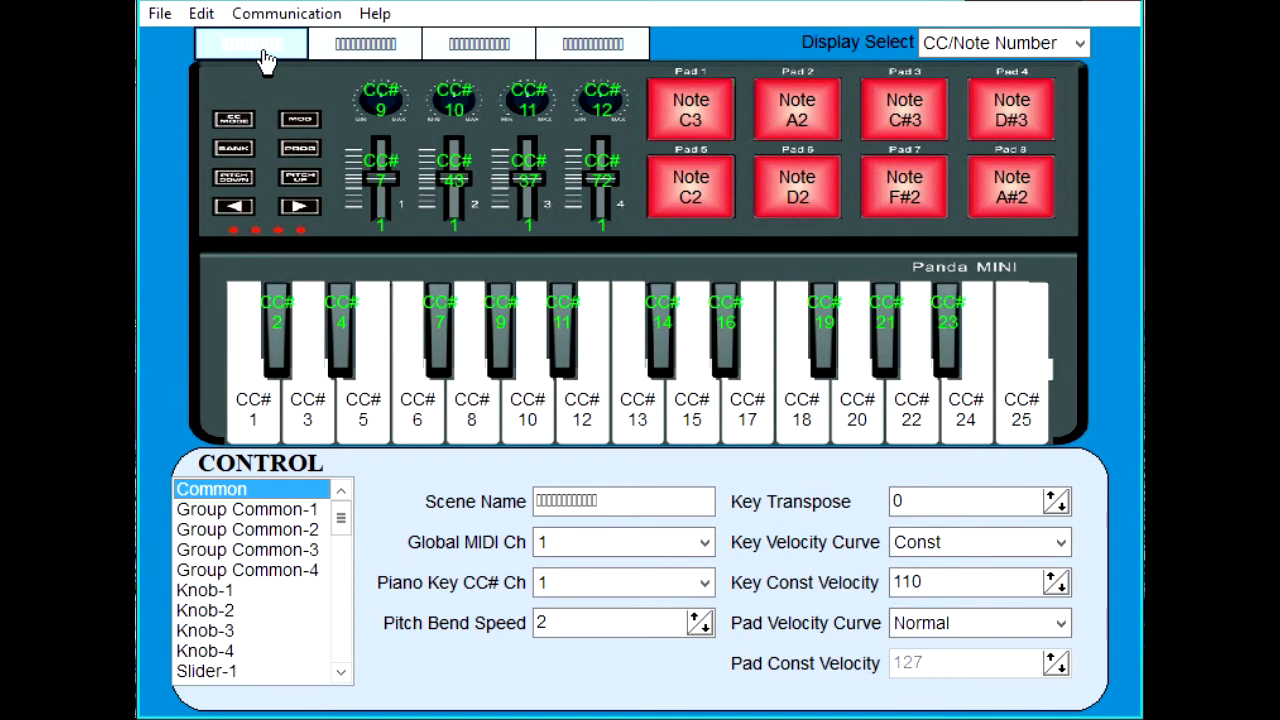
mouse_move(258, 56)
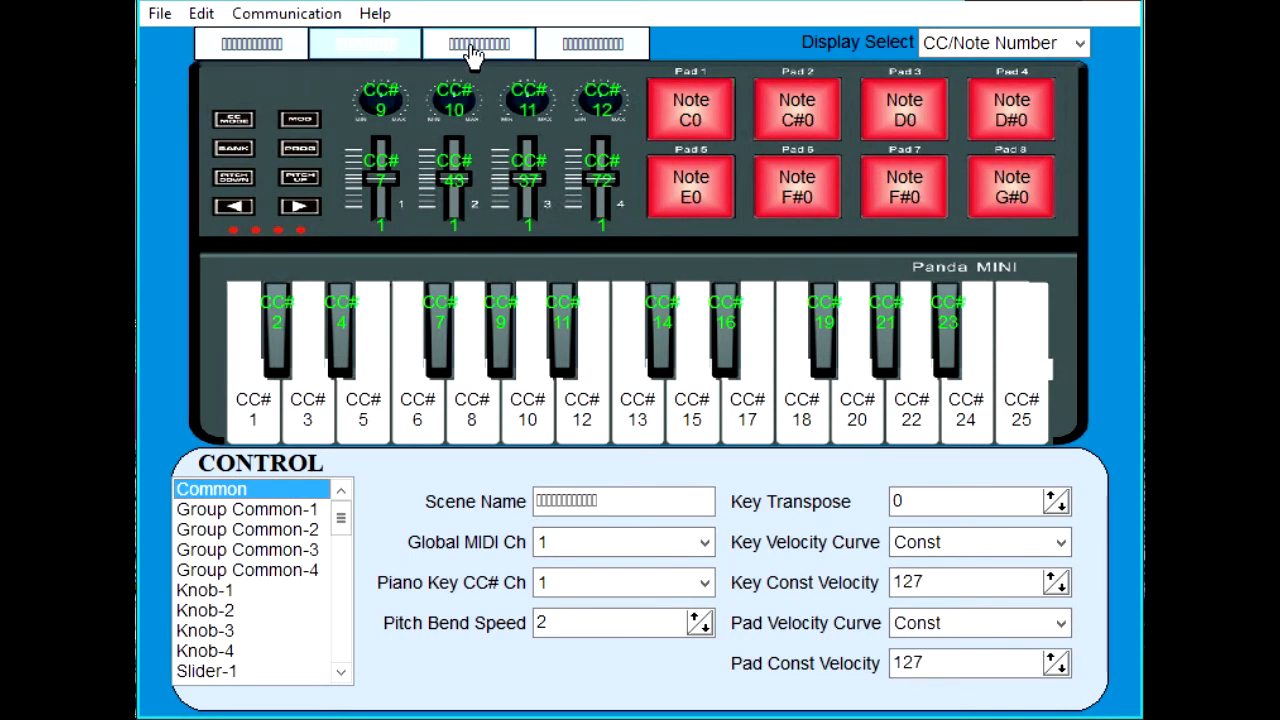
Browse another scene, return to the first scene and show Trigger Pad 1's settings.
left_click(592, 44)
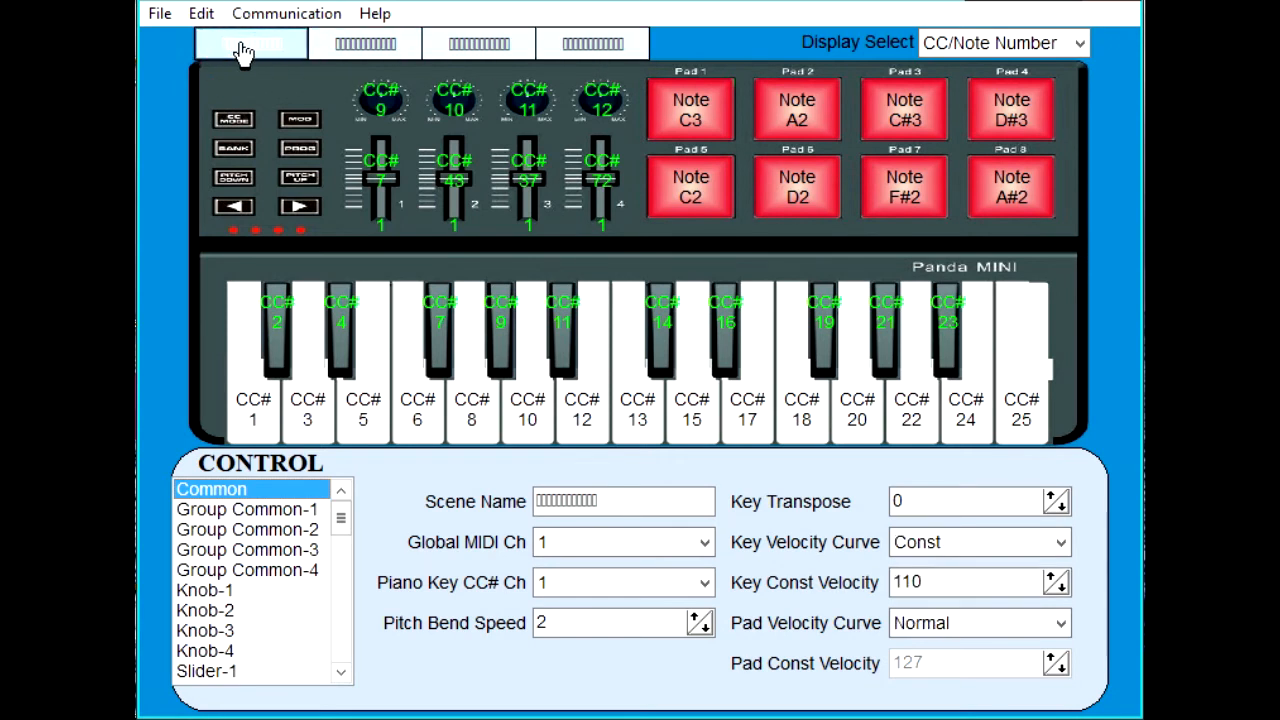
left_click(624, 500)
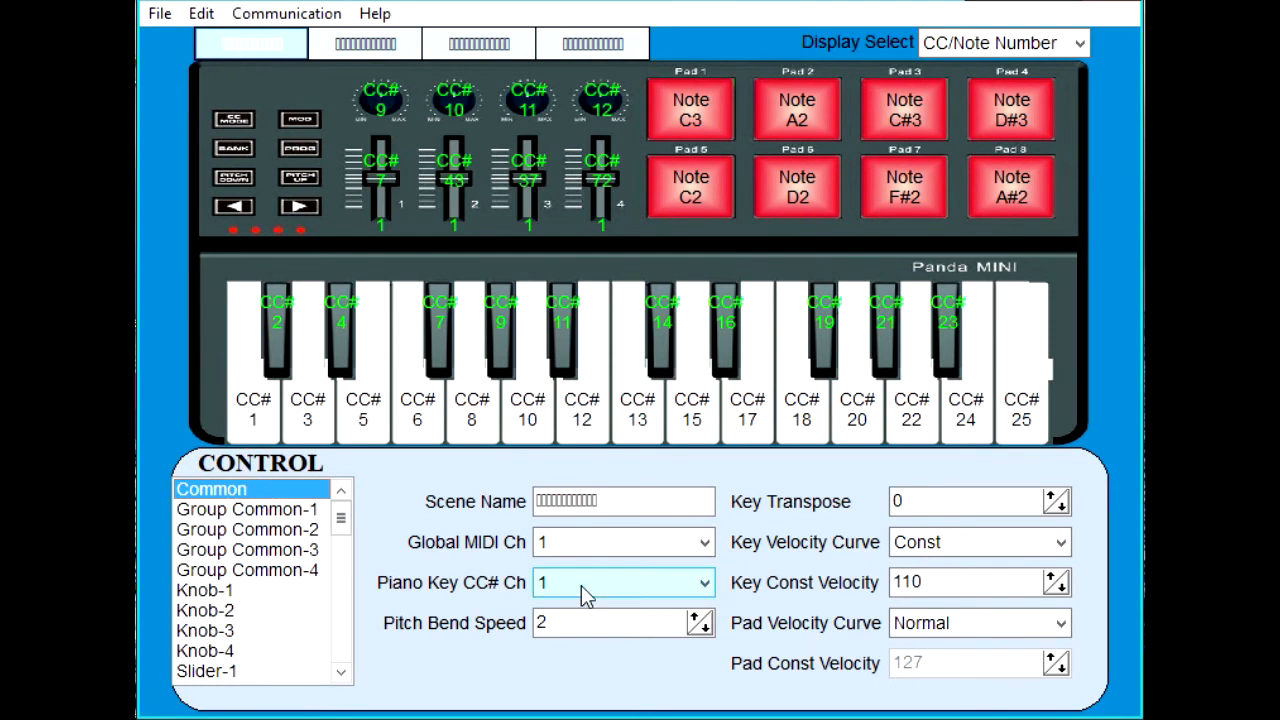
mouse_move(604, 554)
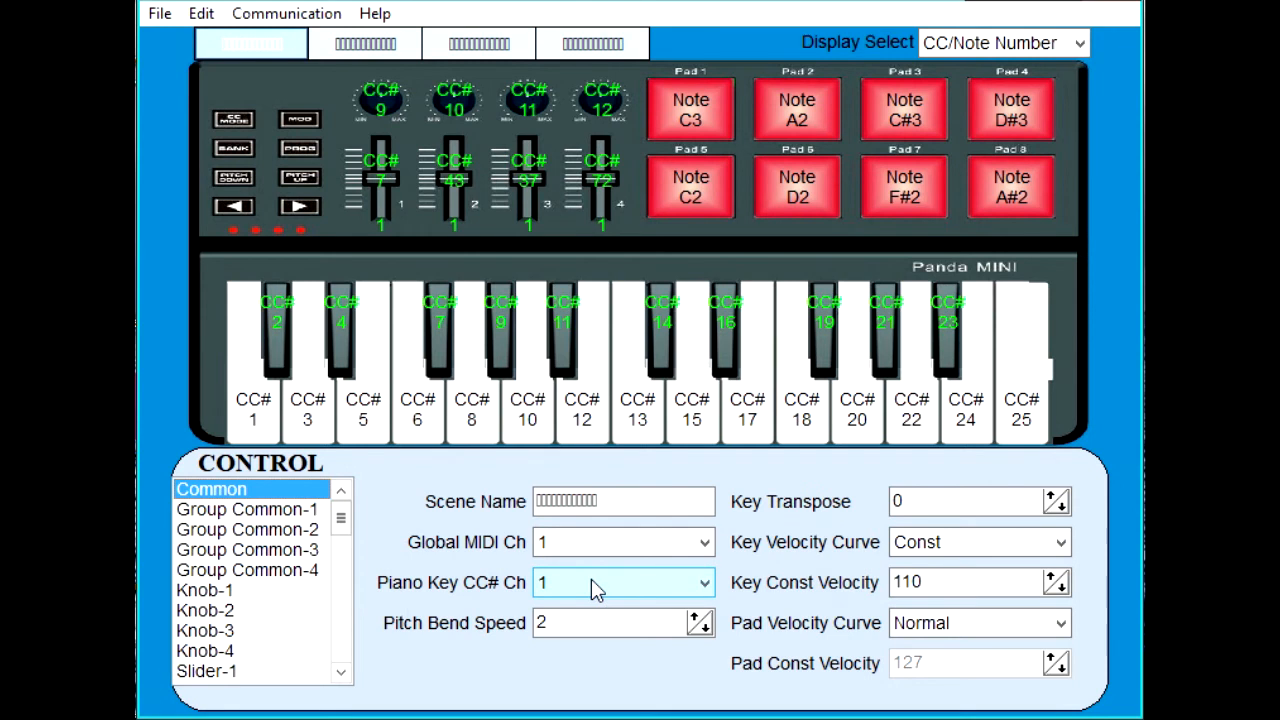
mouse_move(958, 640)
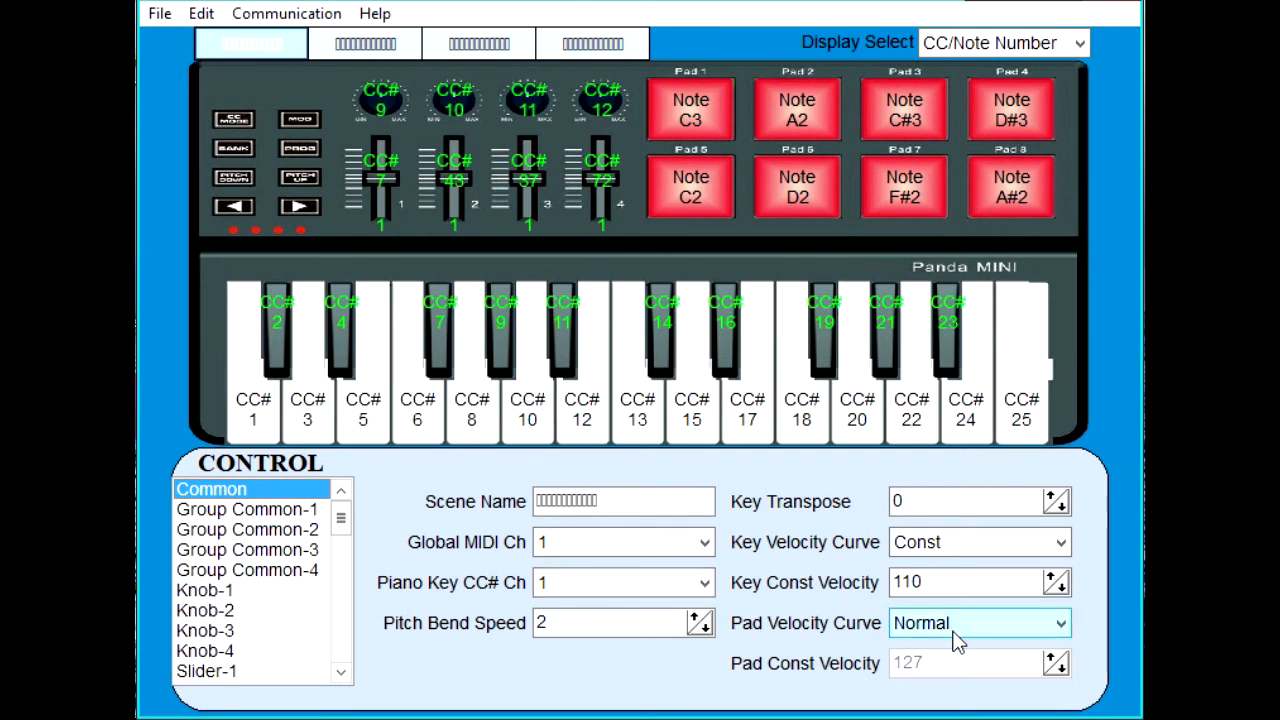
left_click(690, 108)
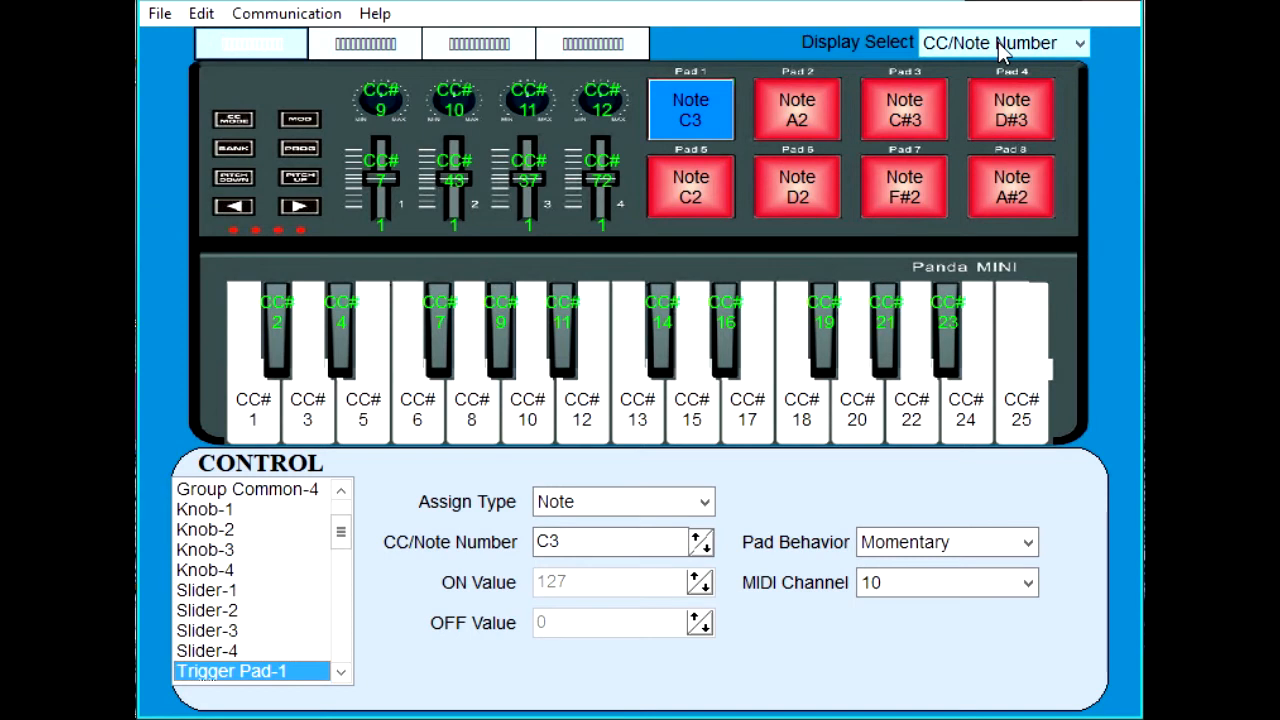
mouse_move(992, 148)
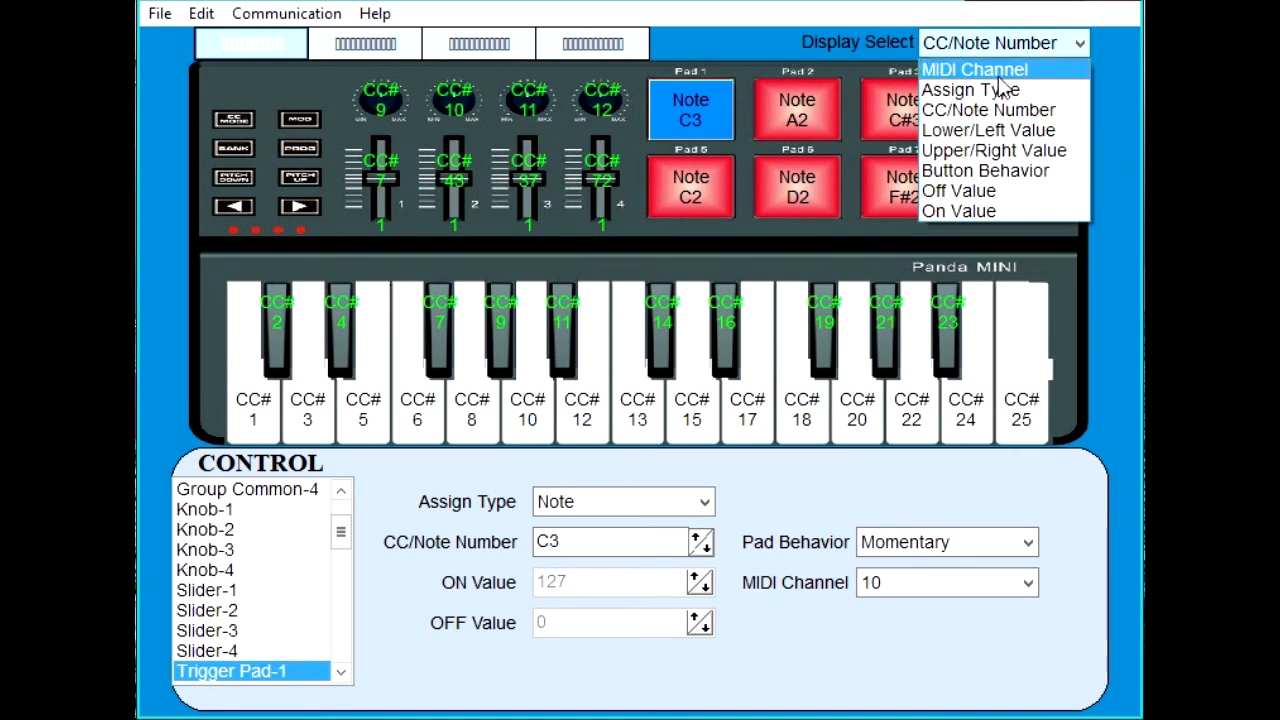
Set Display Select to MIDI Channel so the layout shows each control's channel.
left_click(972, 68)
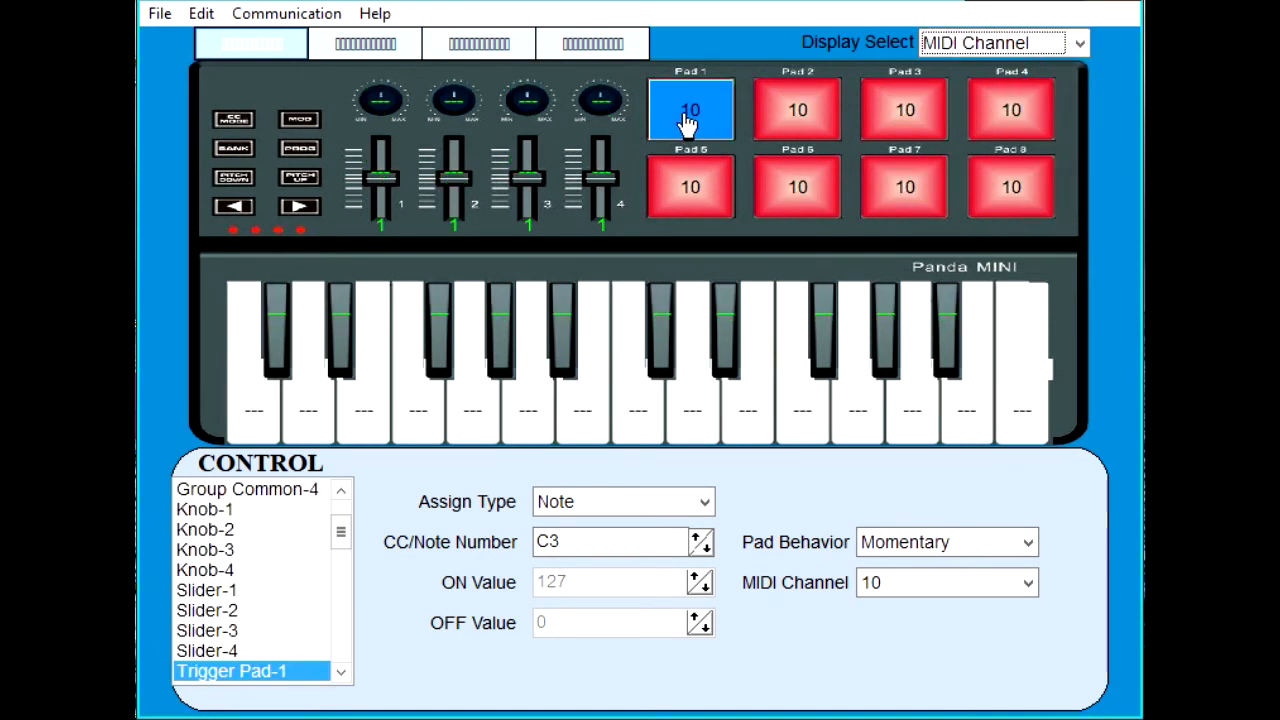
mouse_move(976, 192)
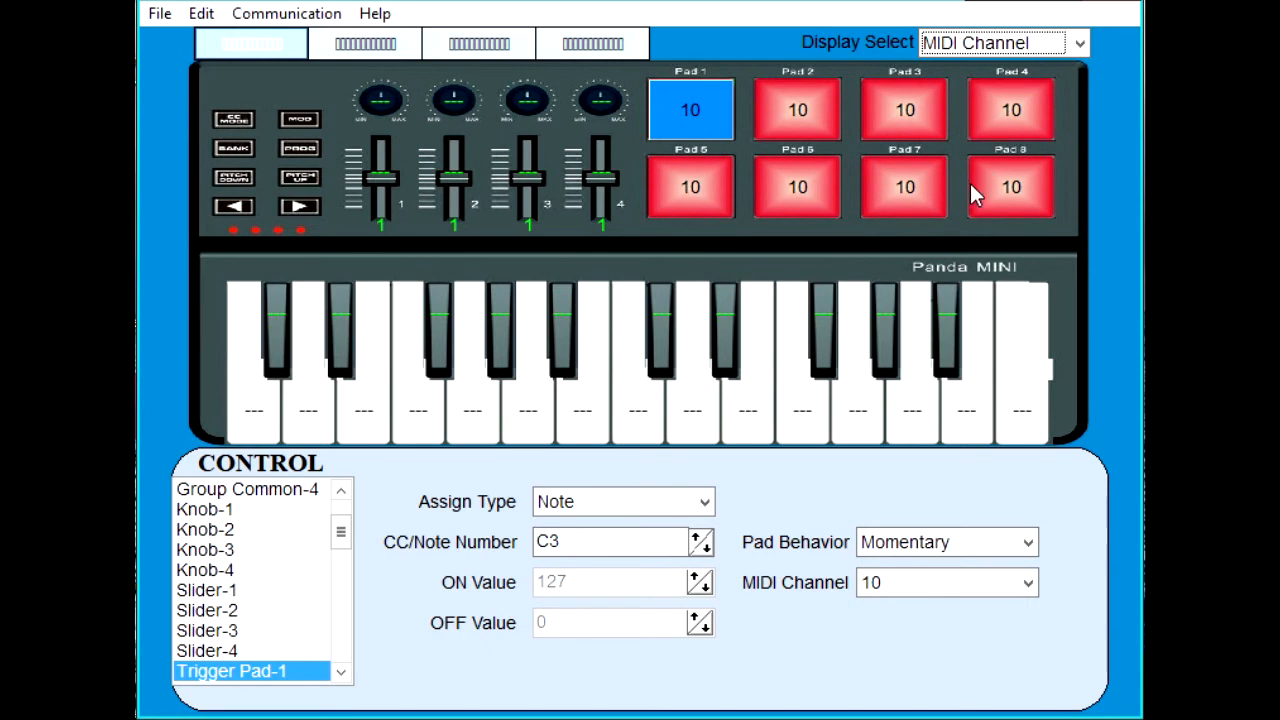
mouse_move(690, 130)
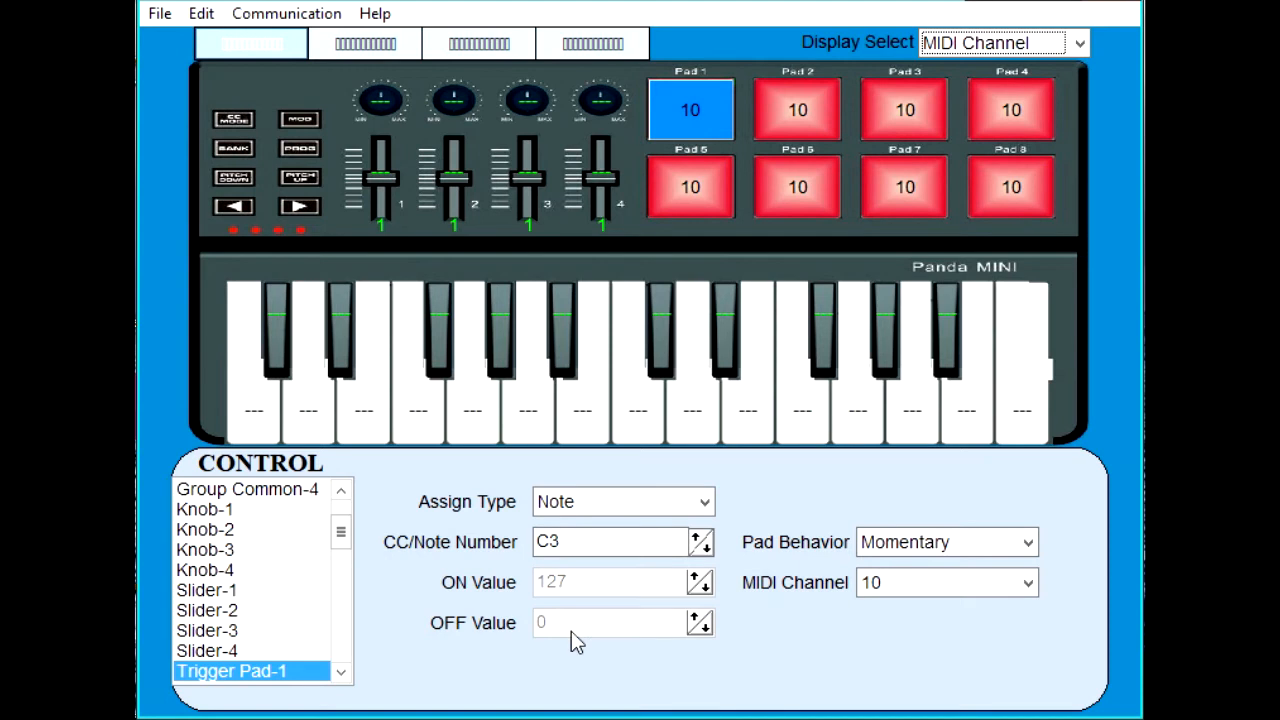
mouse_move(564, 620)
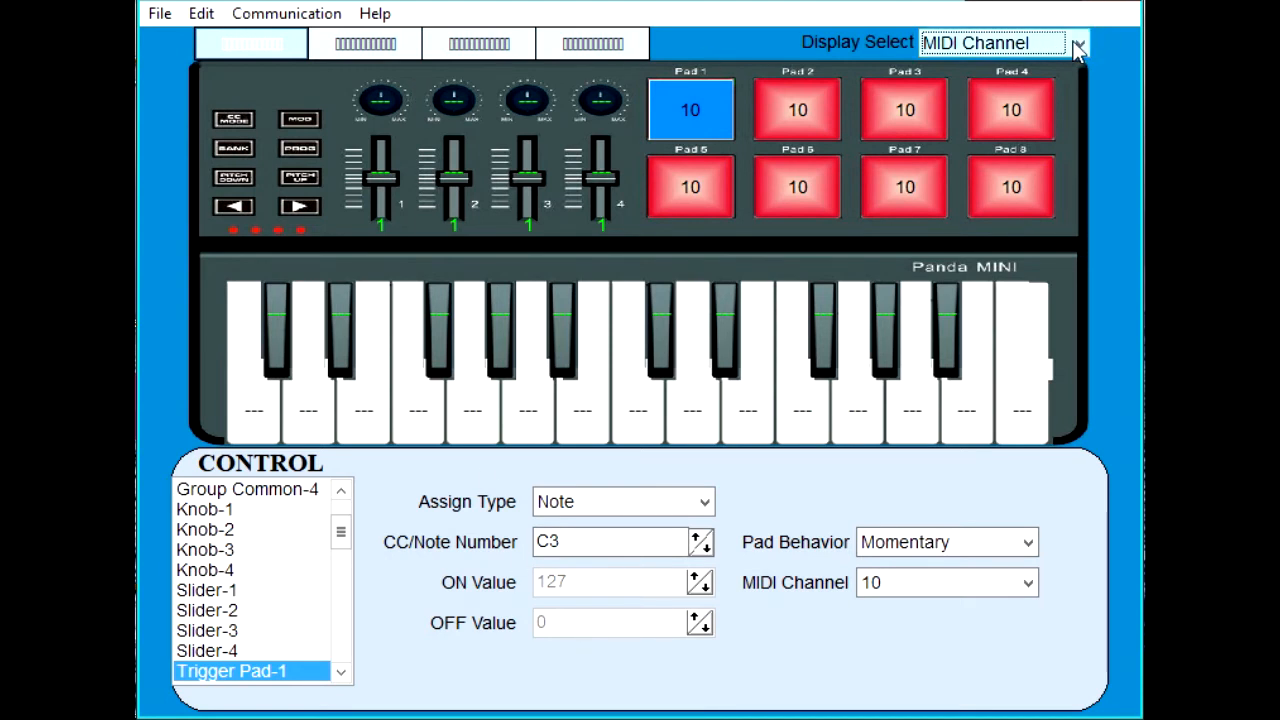
left_click(1078, 44)
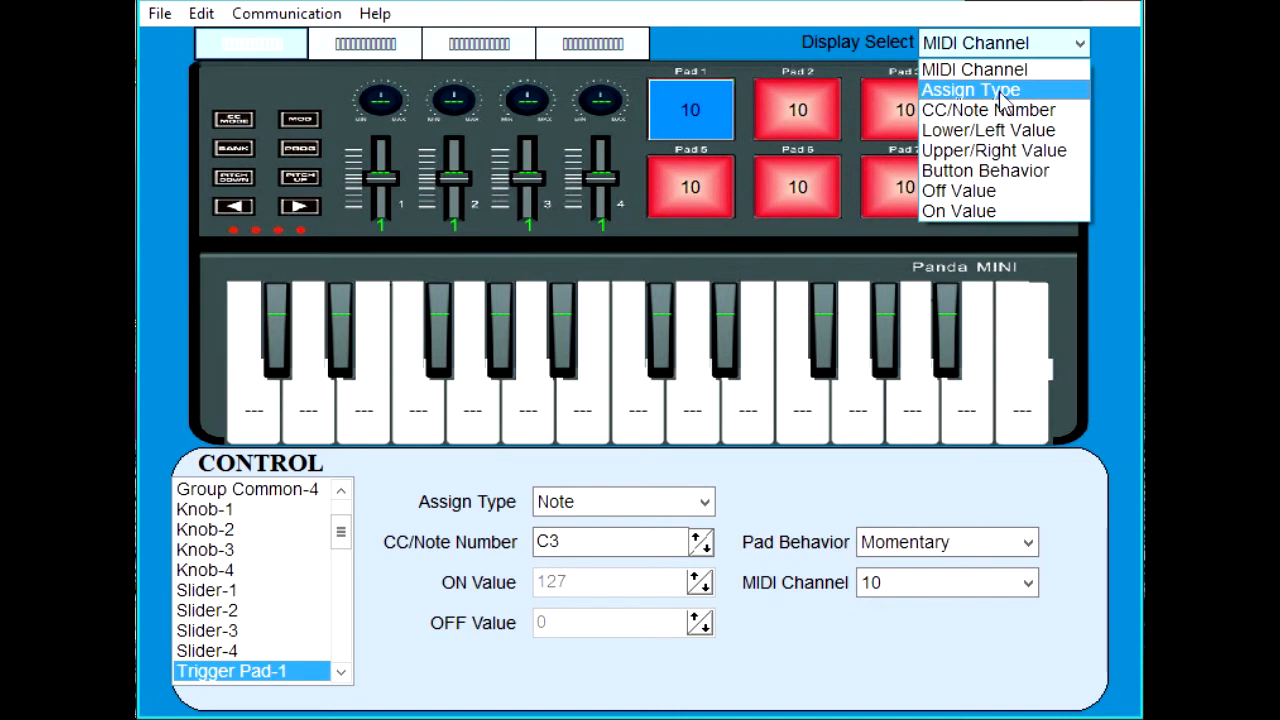
mouse_move(988, 110)
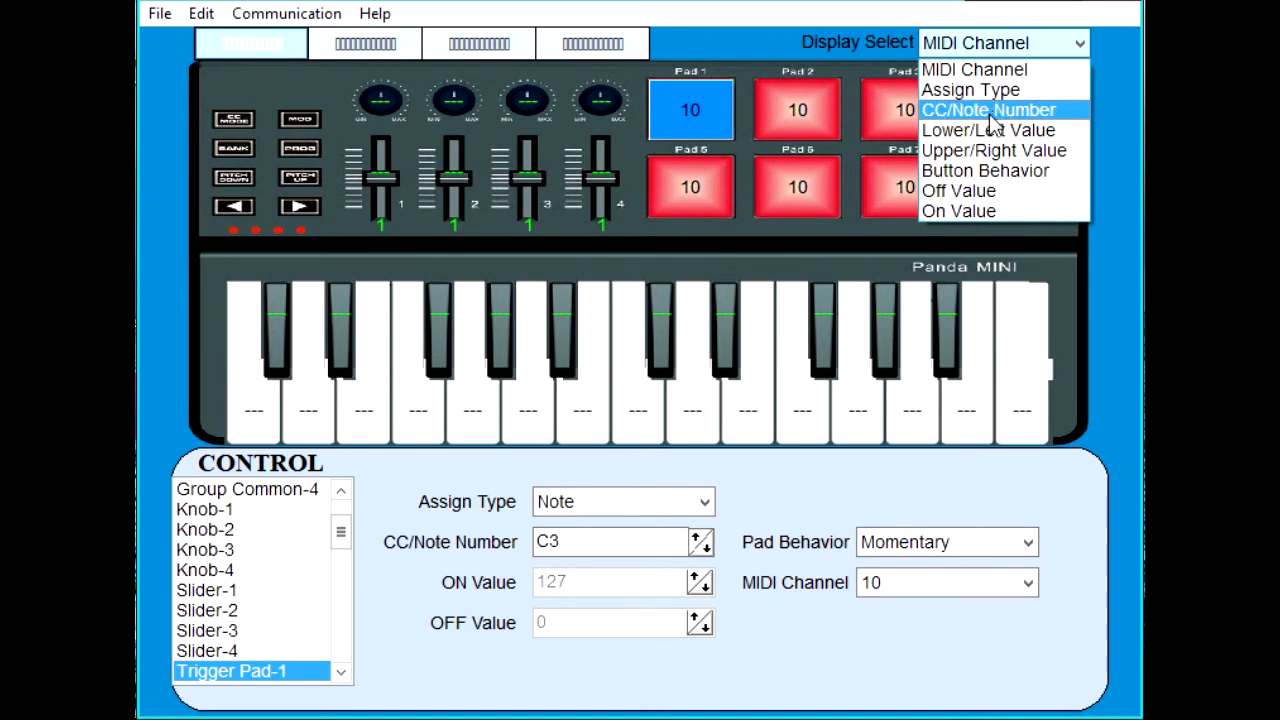
left_click(988, 110)
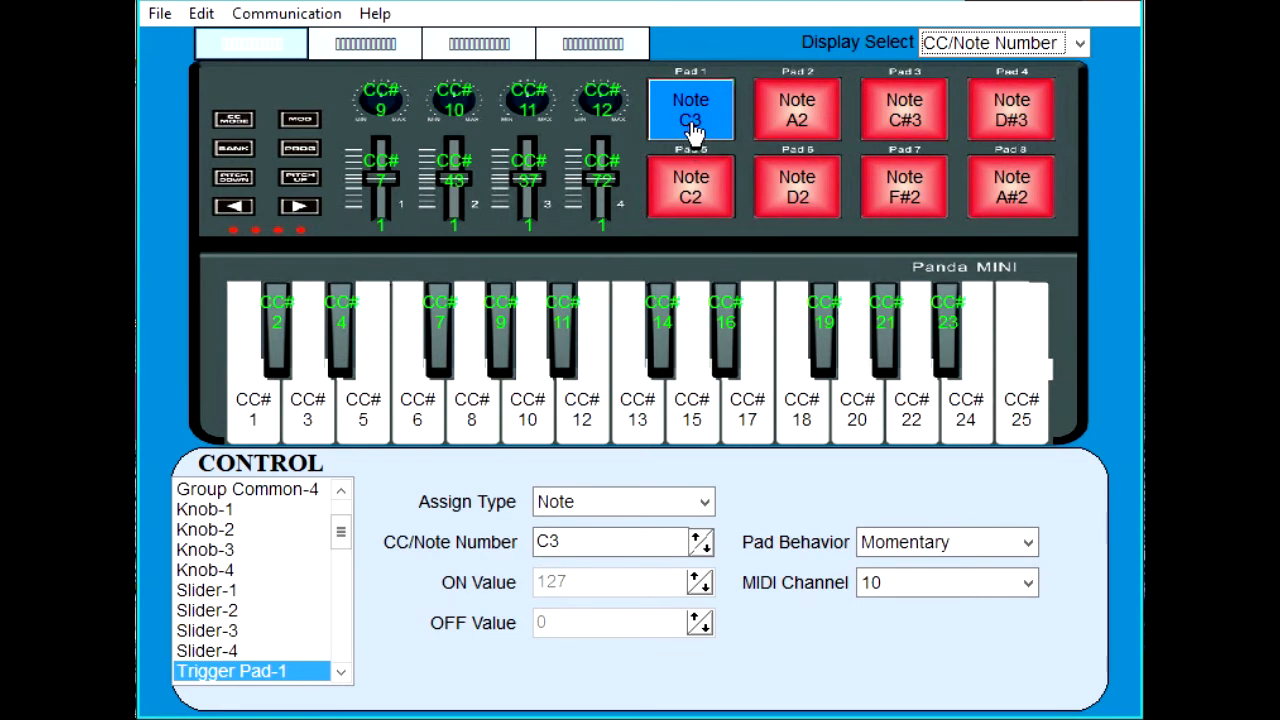
mouse_move(796, 124)
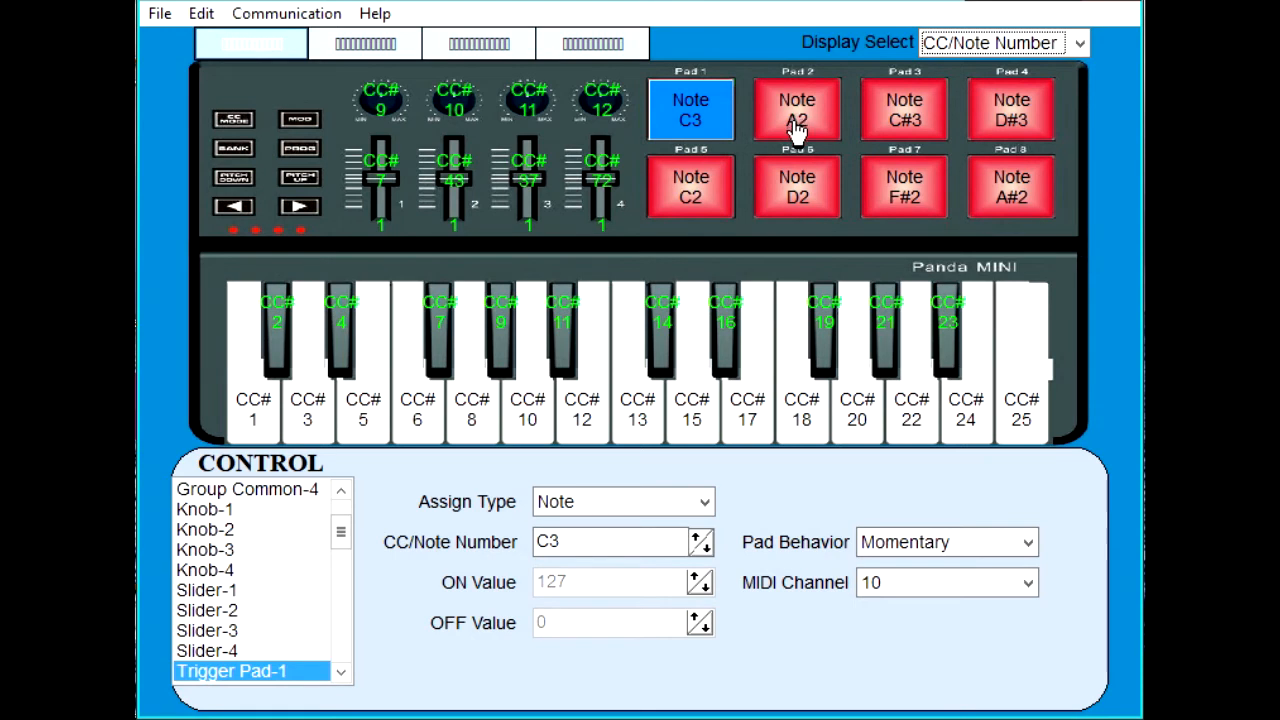
mouse_move(916, 136)
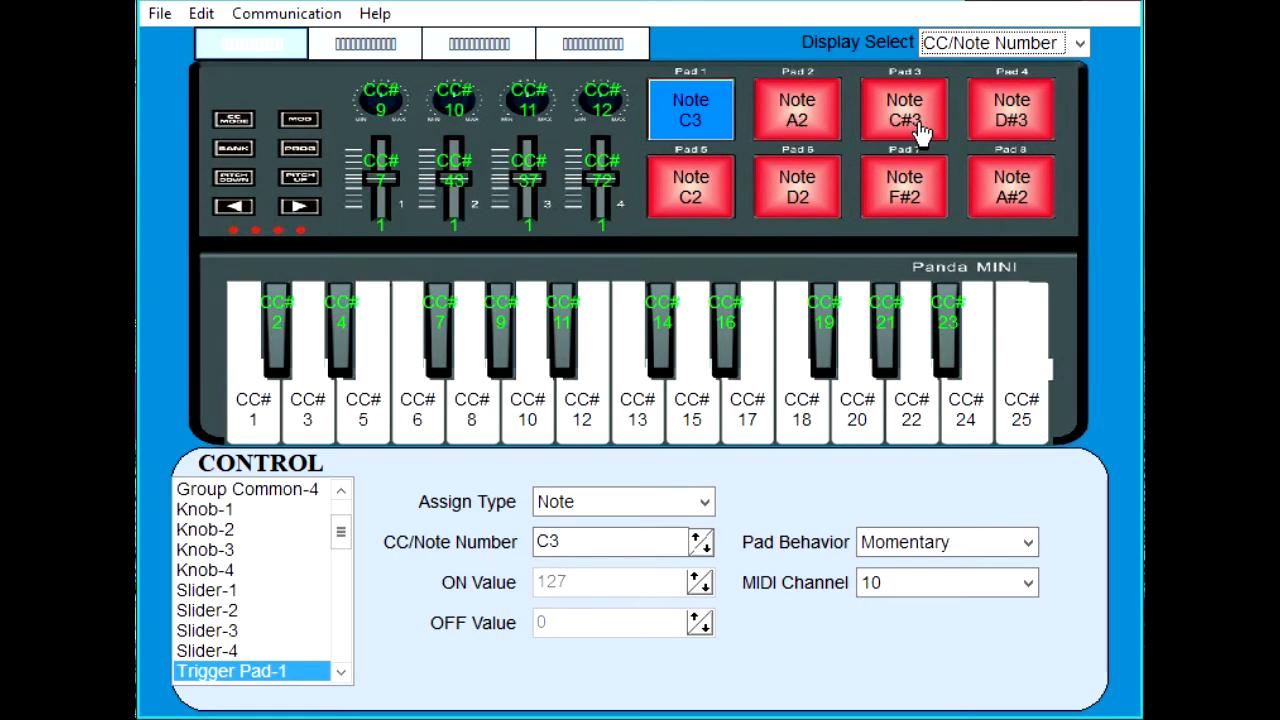
mouse_move(1008, 104)
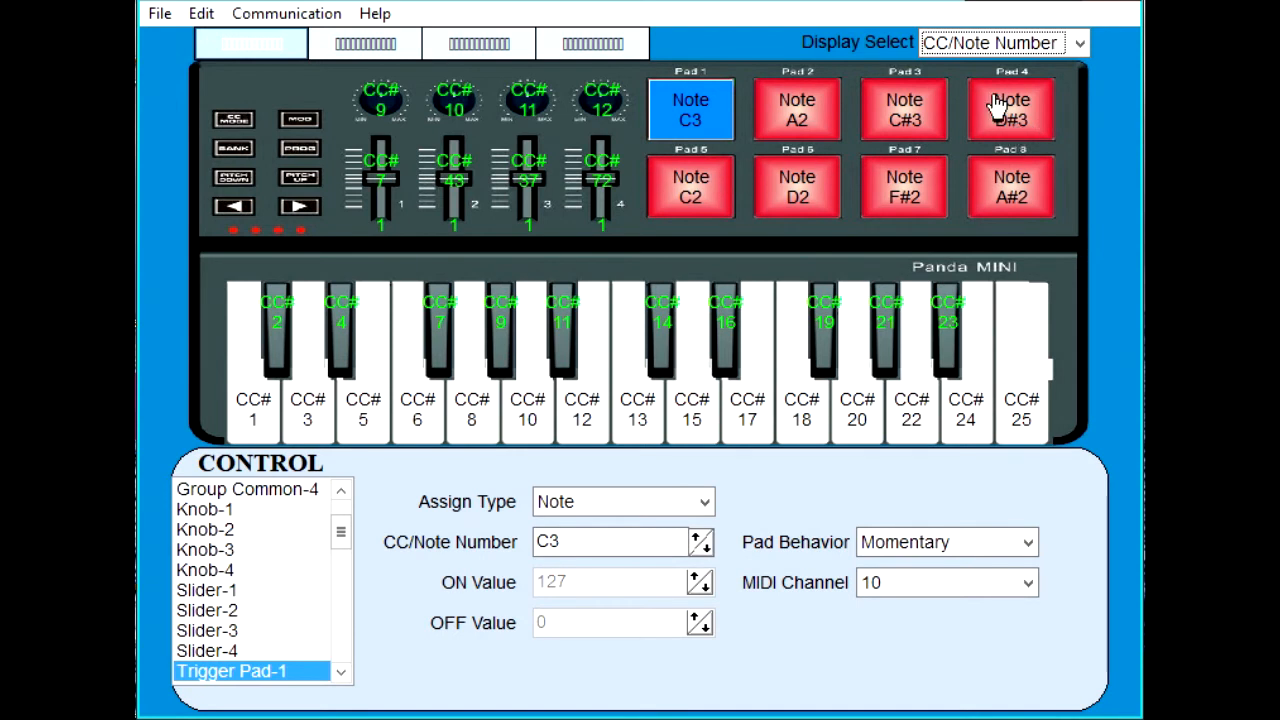
mouse_move(1118, 180)
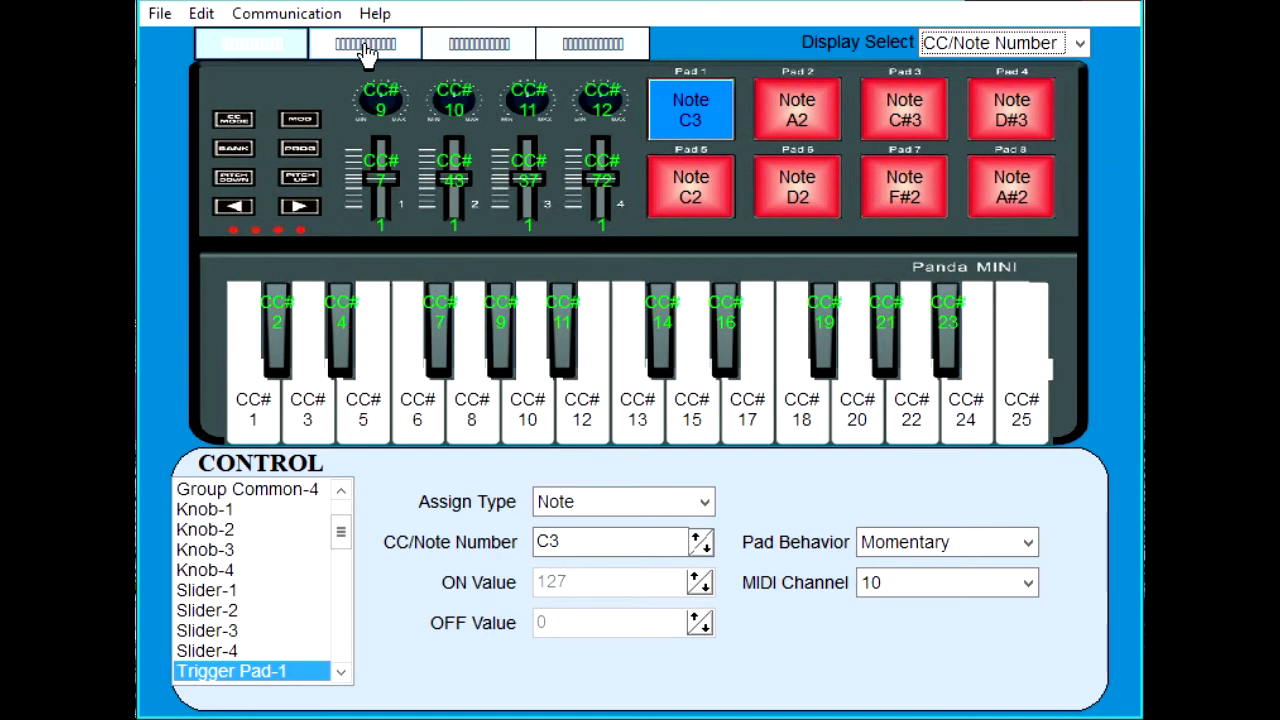
Switch to the second scene and step Pad 1's note up and down, leaving it at C0.
left_click(364, 44)
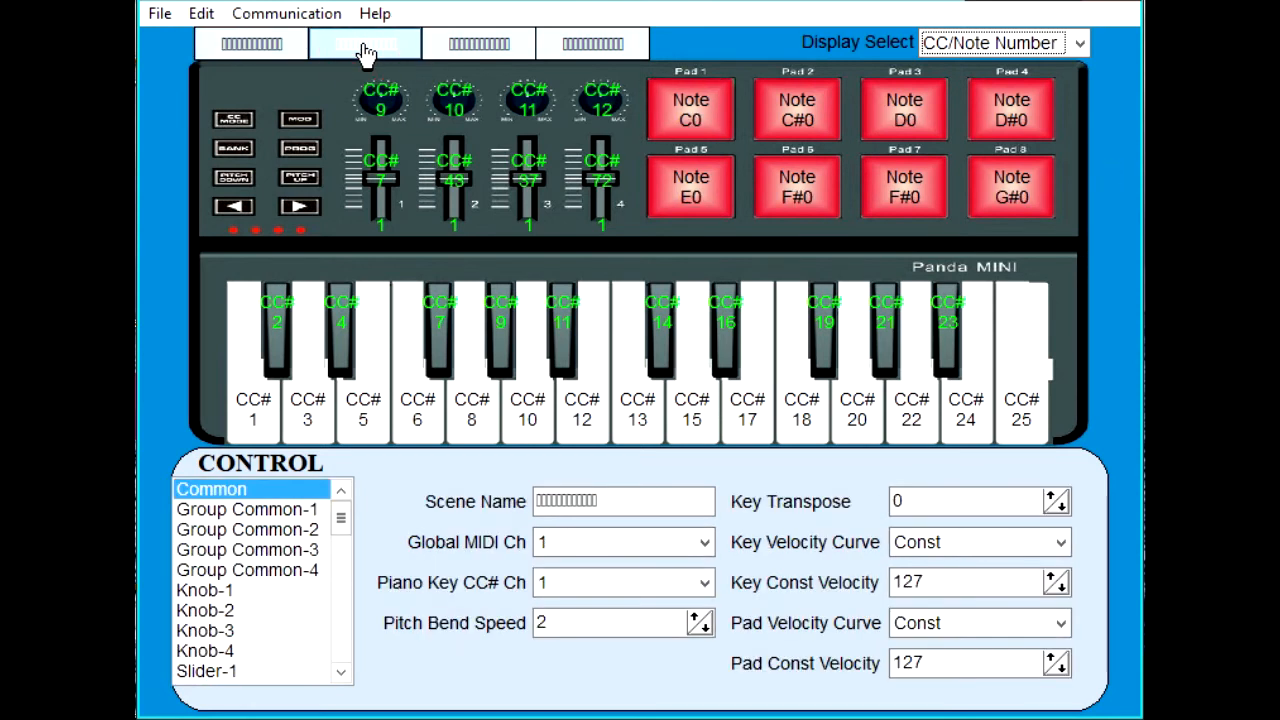
mouse_move(1098, 228)
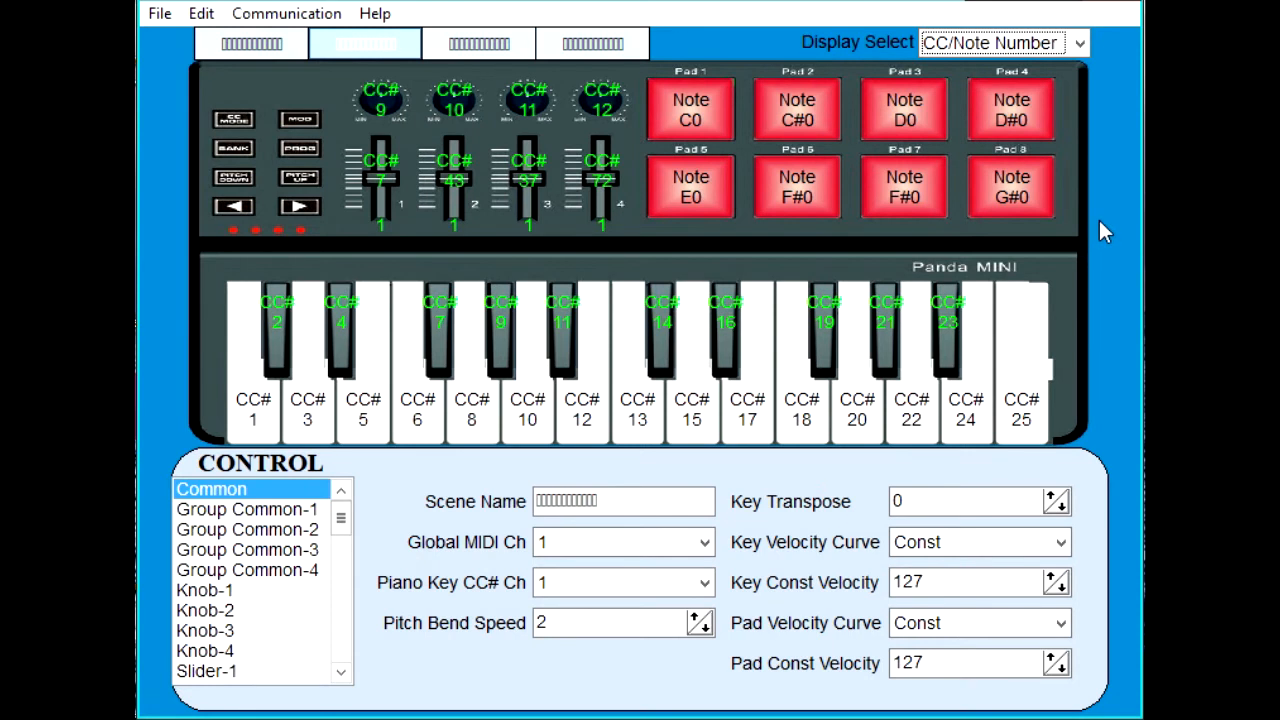
mouse_move(1078, 144)
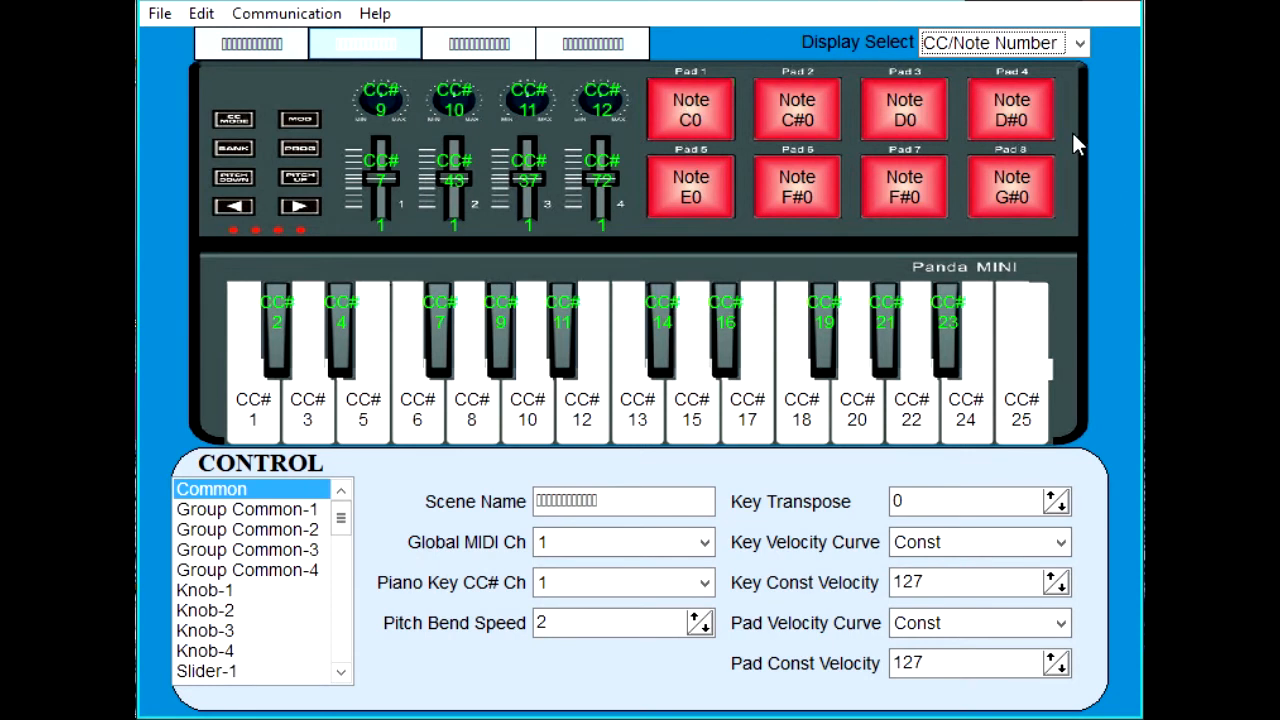
mouse_move(1060, 250)
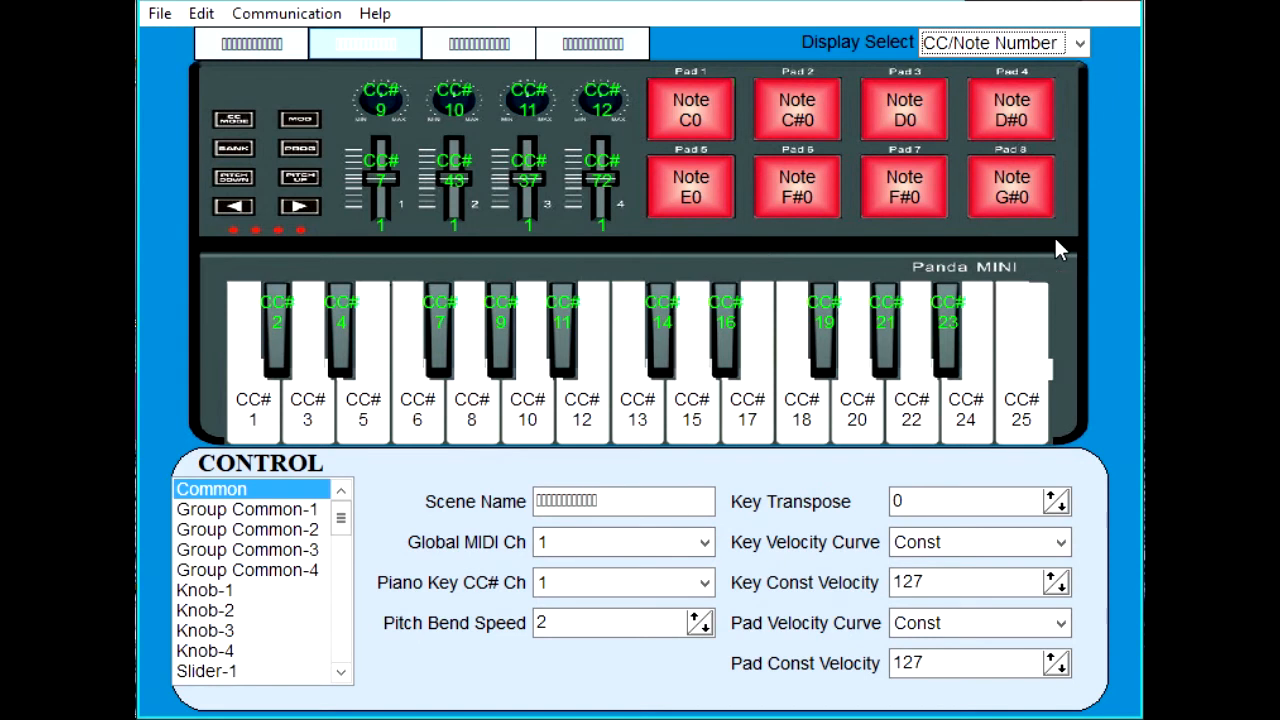
mouse_move(728, 114)
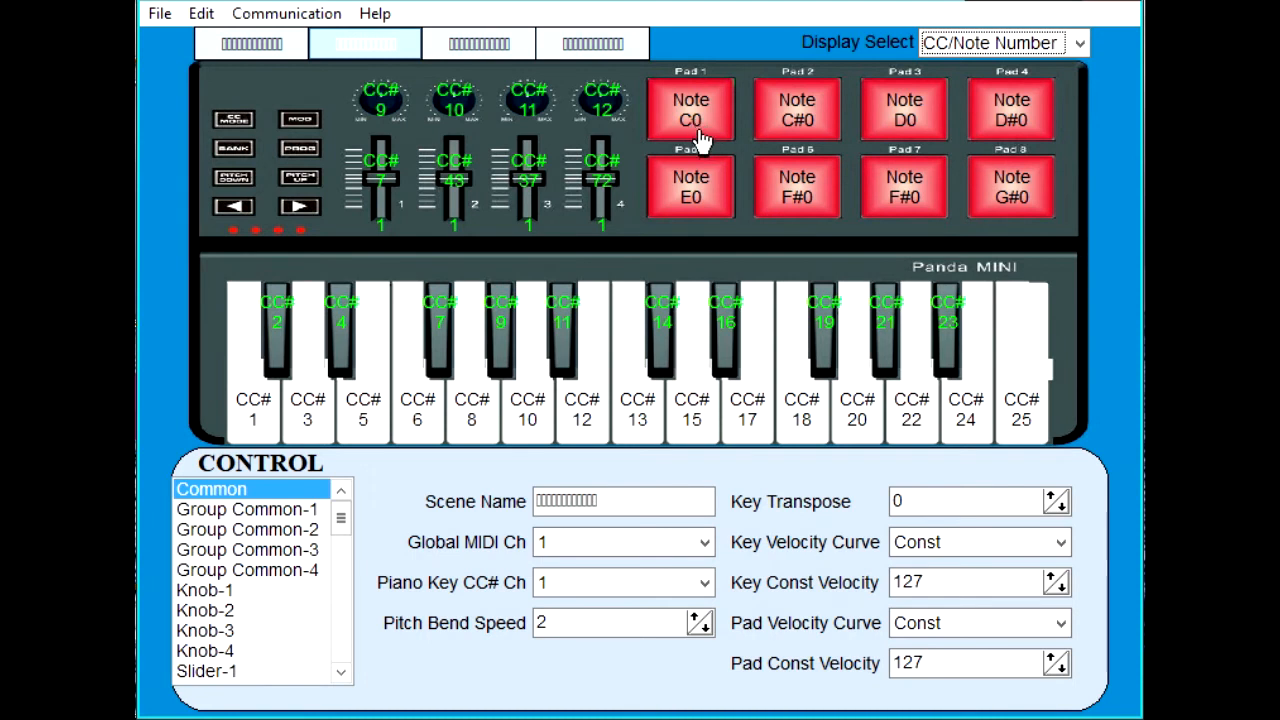
mouse_move(692, 140)
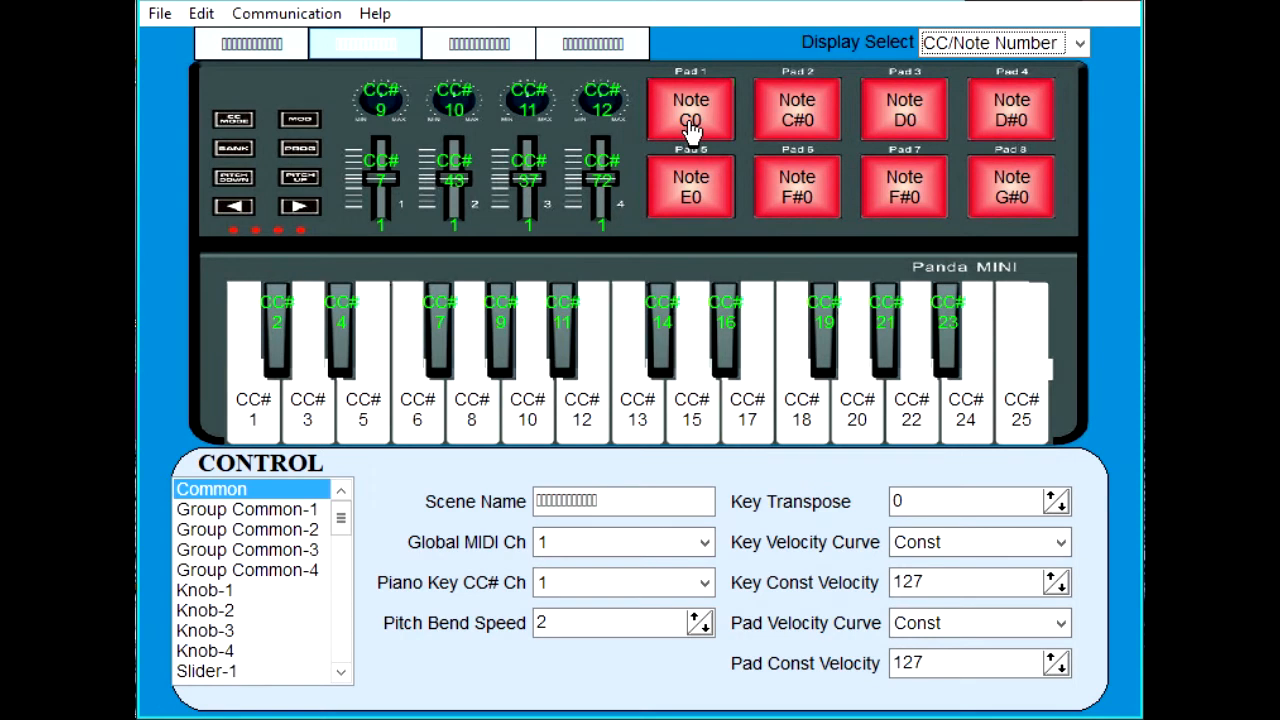
mouse_move(904, 122)
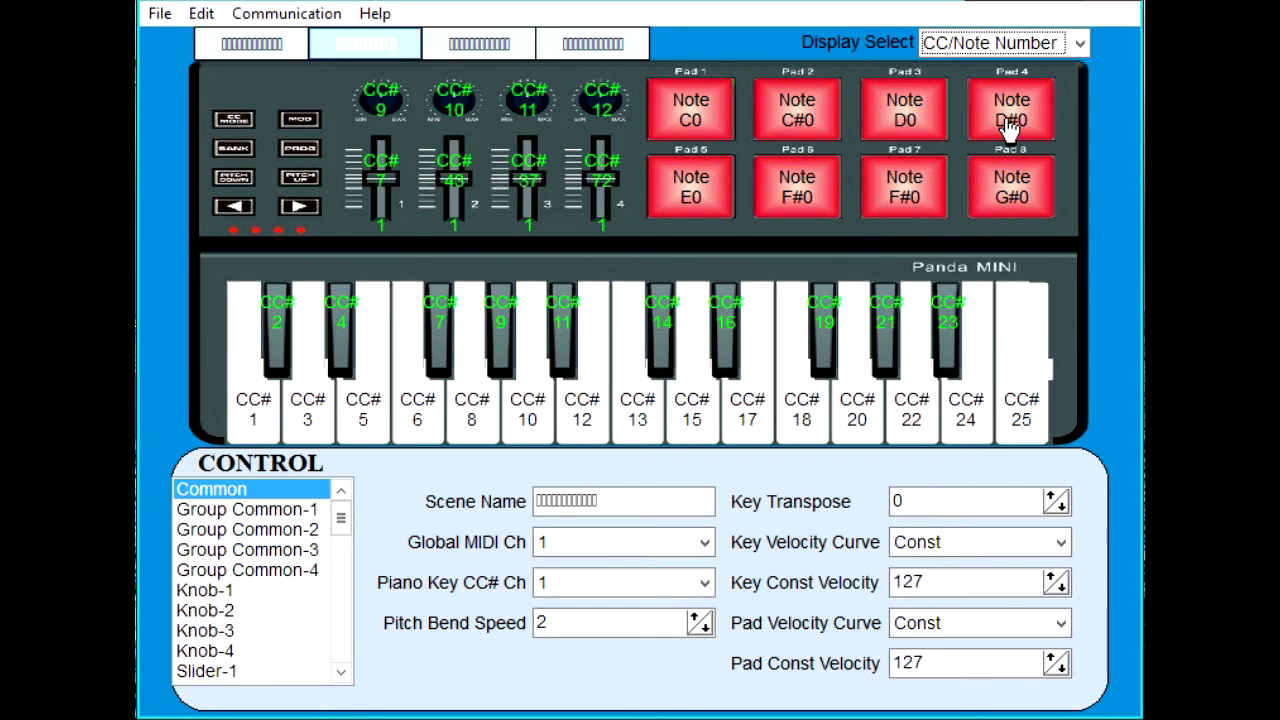
mouse_move(690, 120)
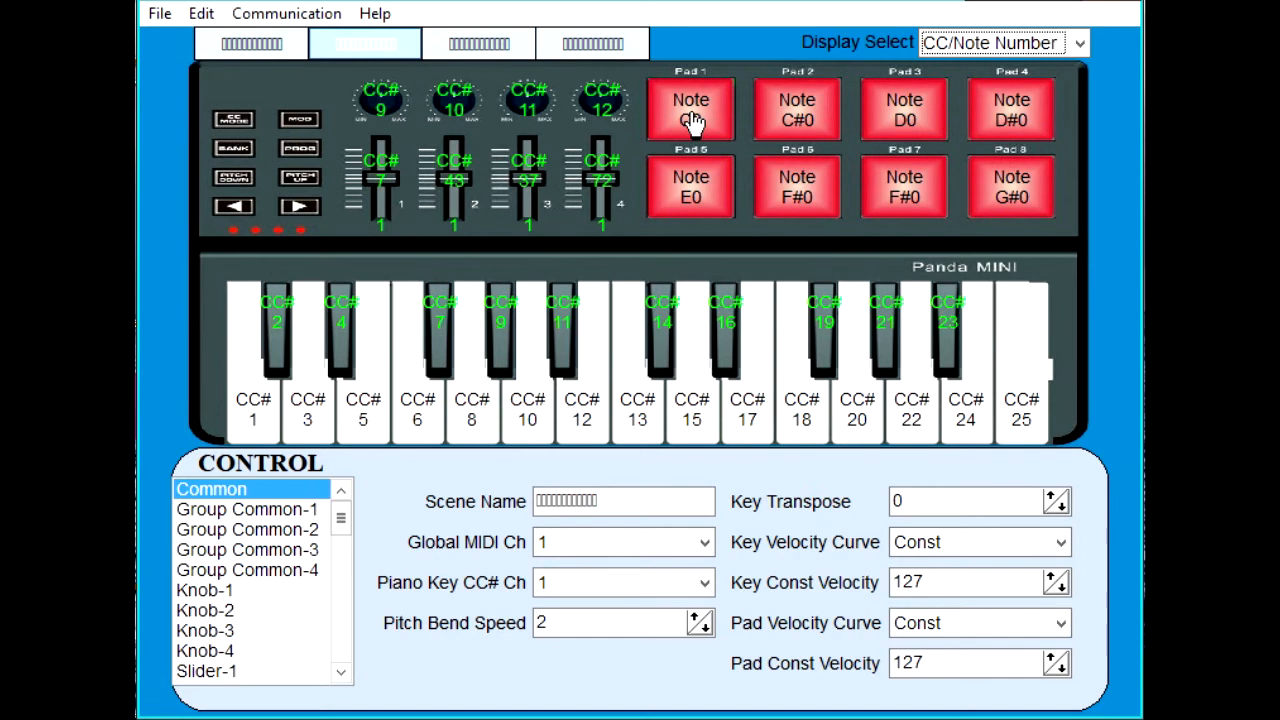
left_click(690, 110)
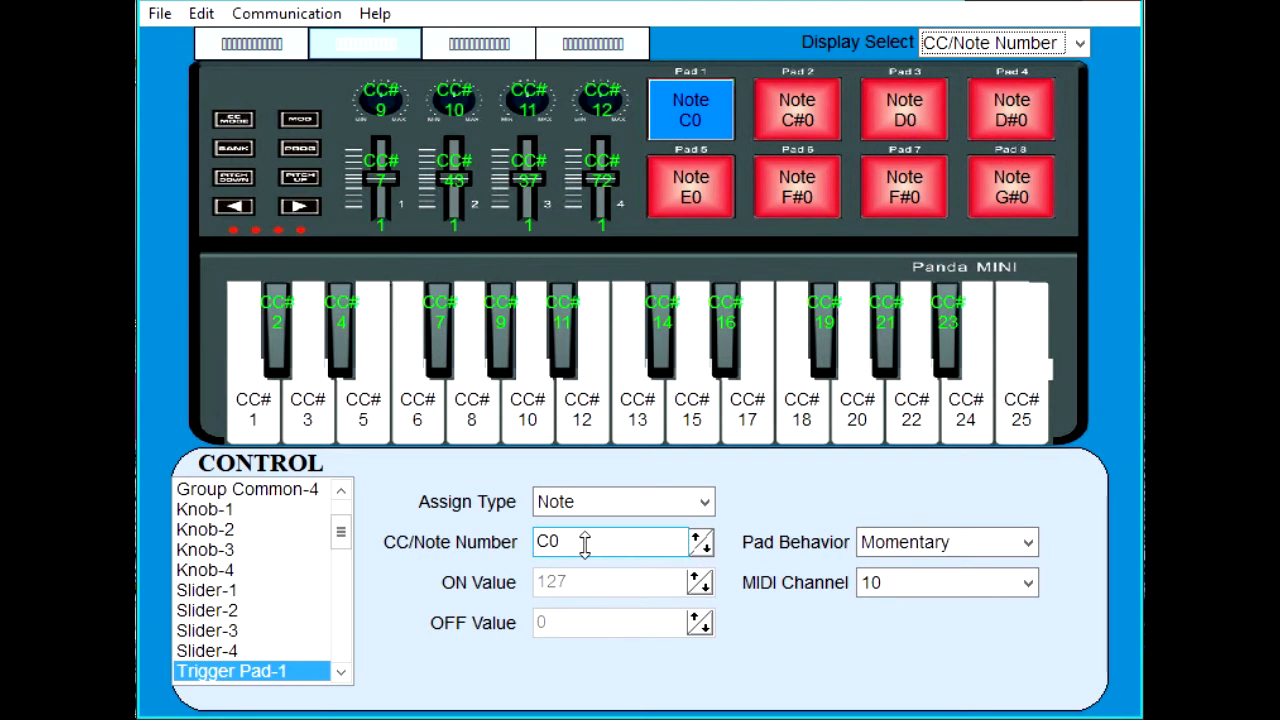
left_click(700, 536)
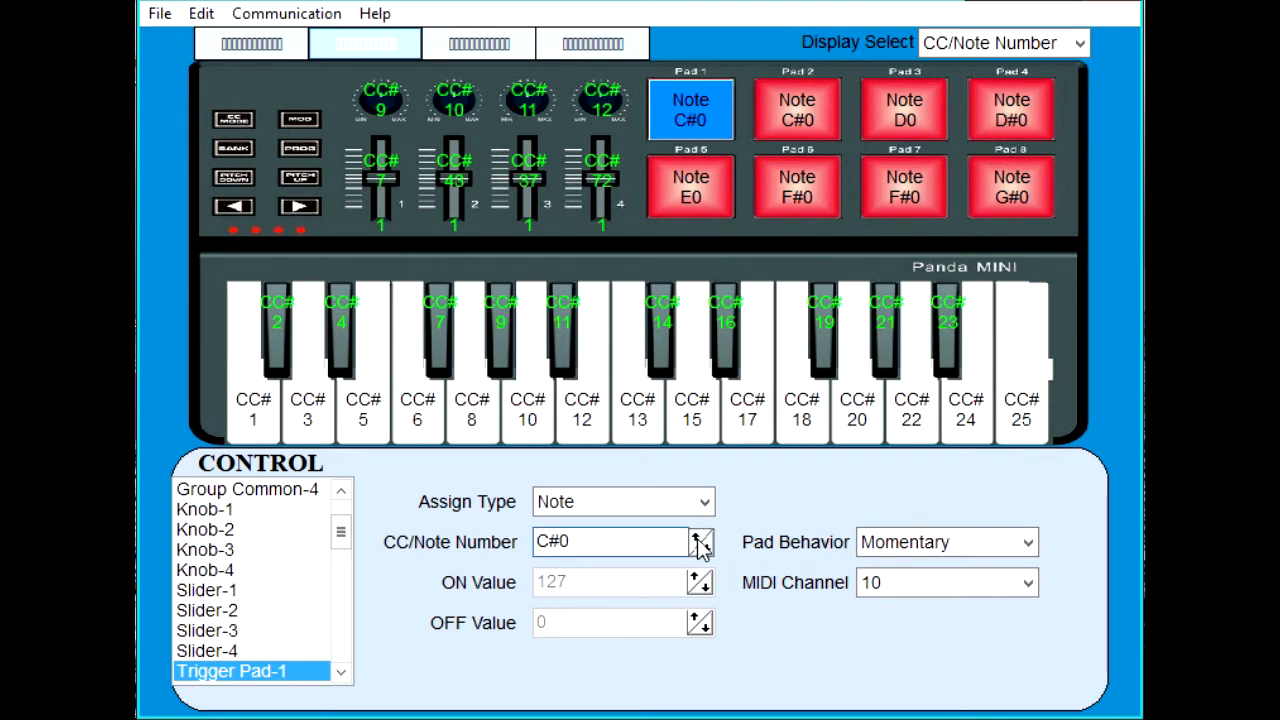
left_click(700, 536)
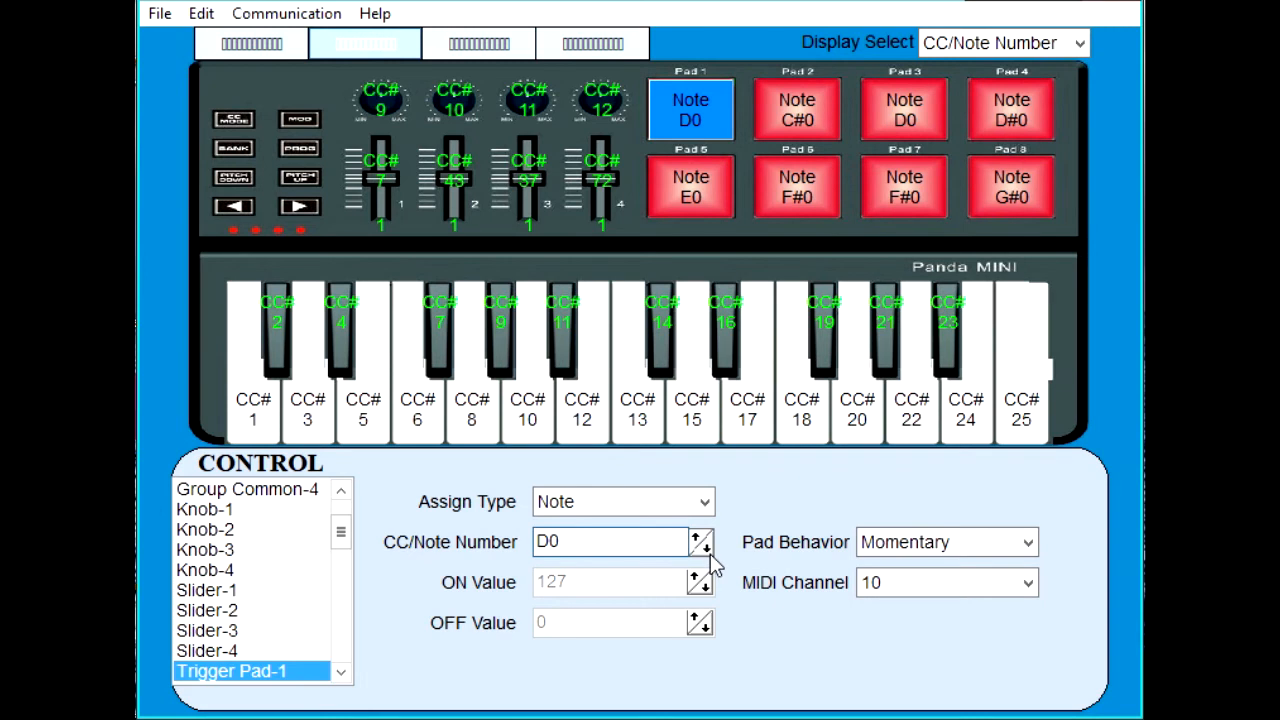
left_click(702, 550)
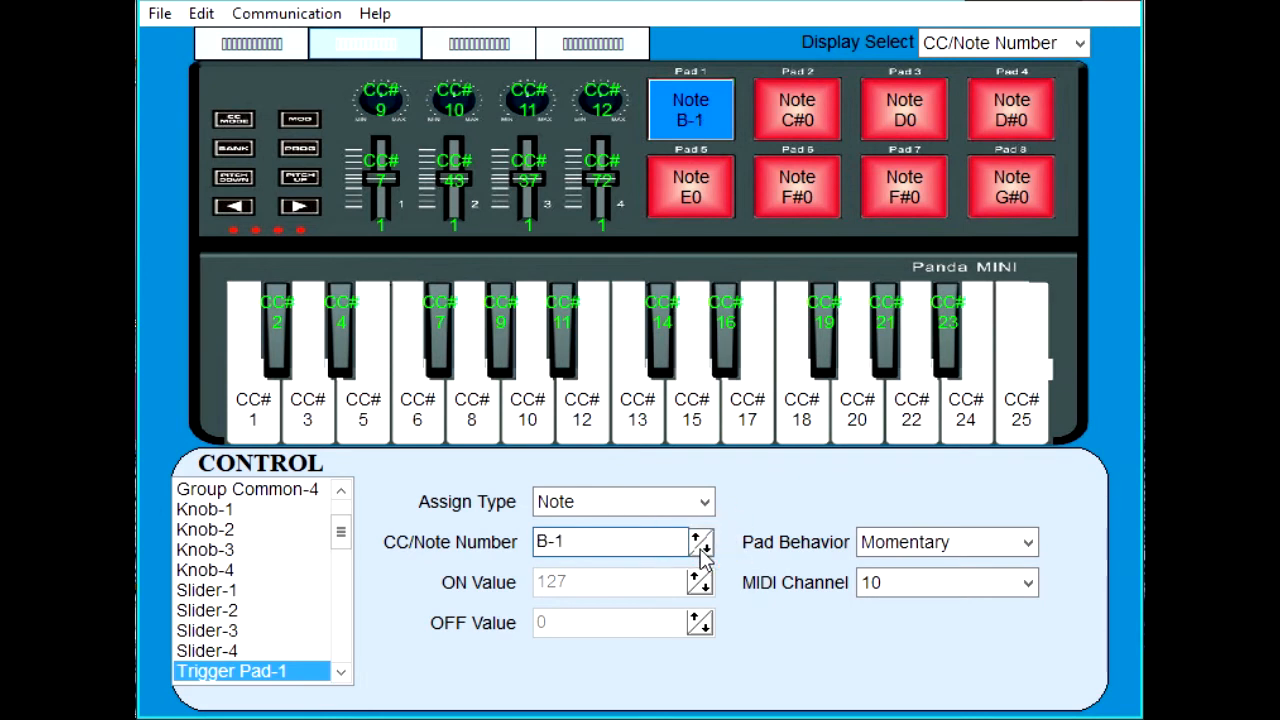
left_click(700, 536)
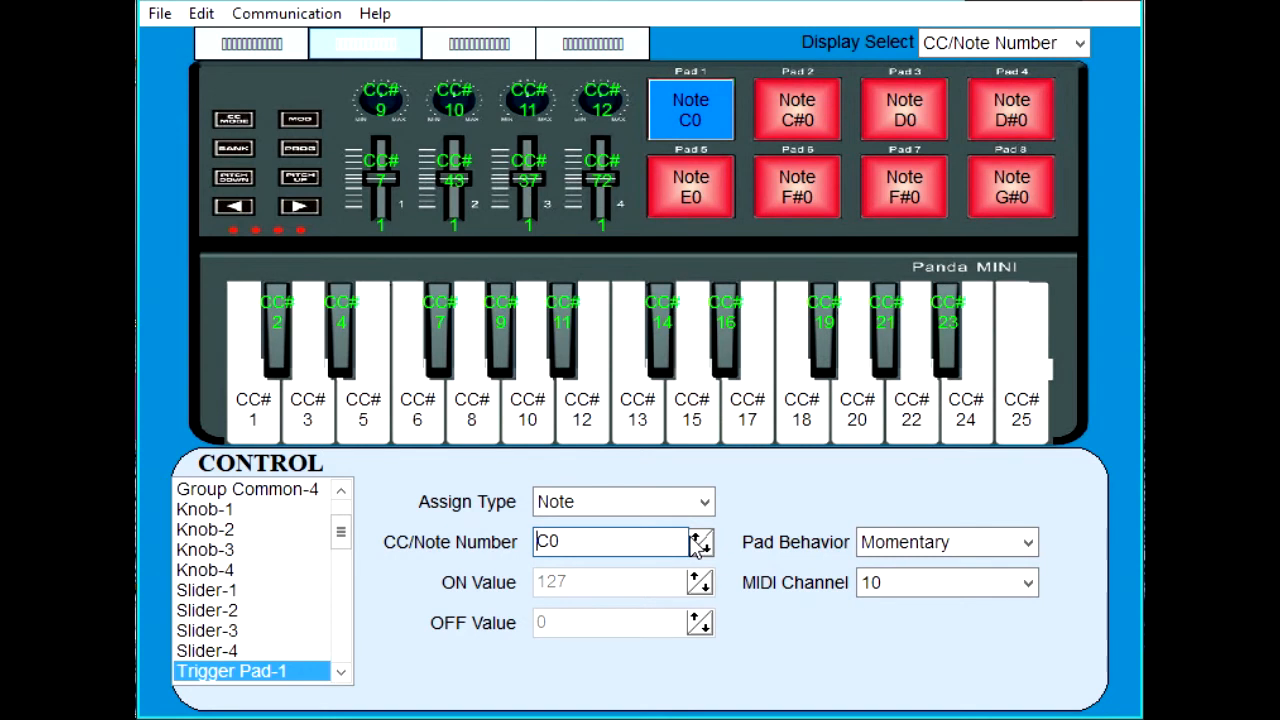
mouse_move(892, 710)
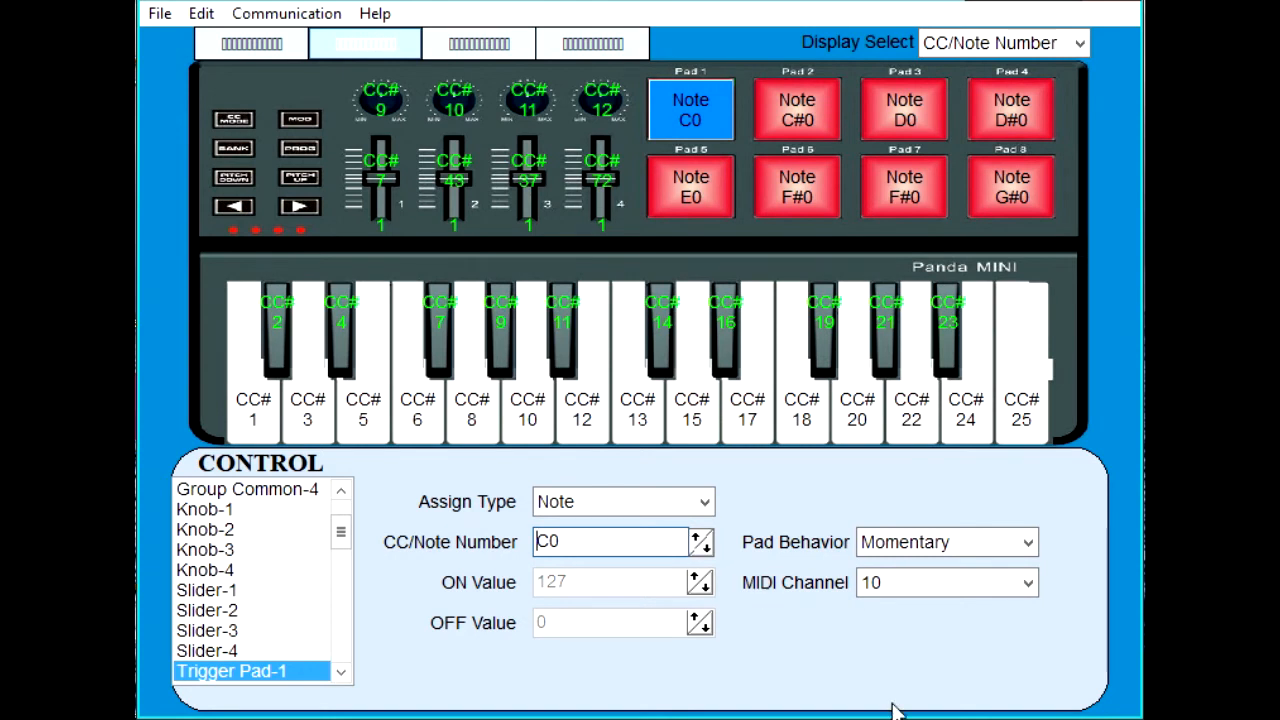
mouse_move(288, 12)
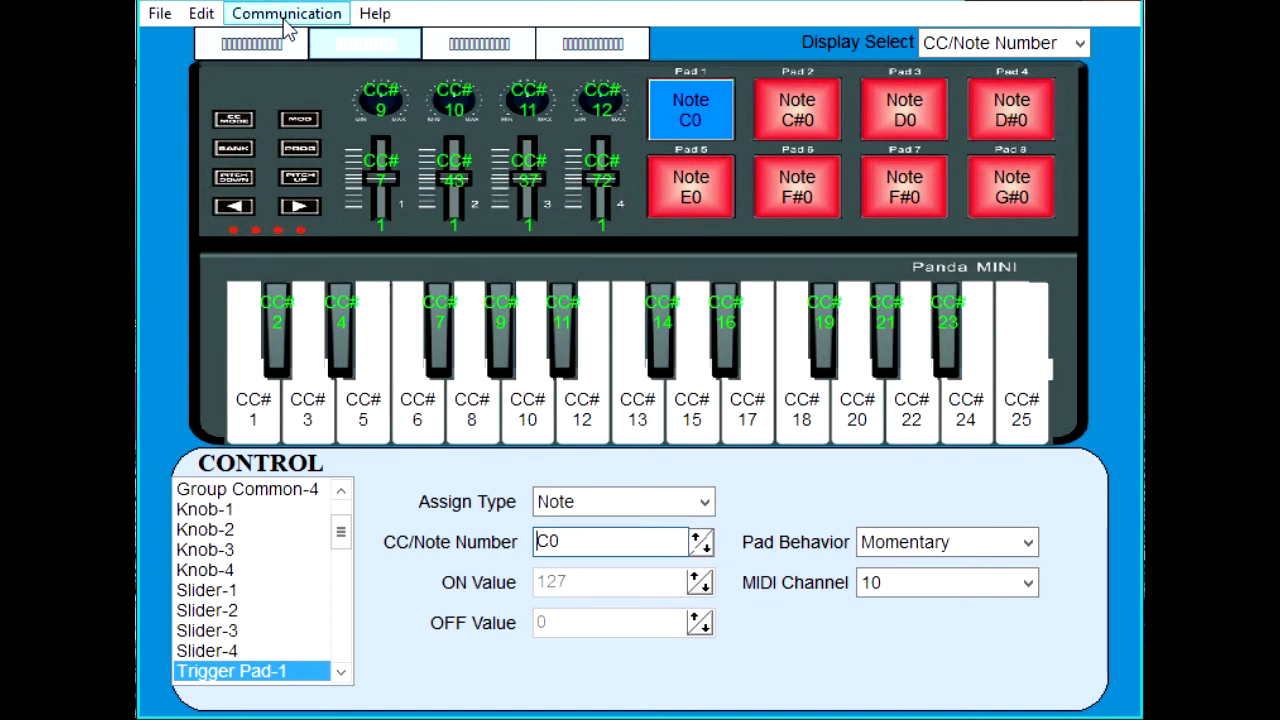
Send the scene data to the keyboard via Communication, confirming and dismissing the success message.
left_click(288, 12)
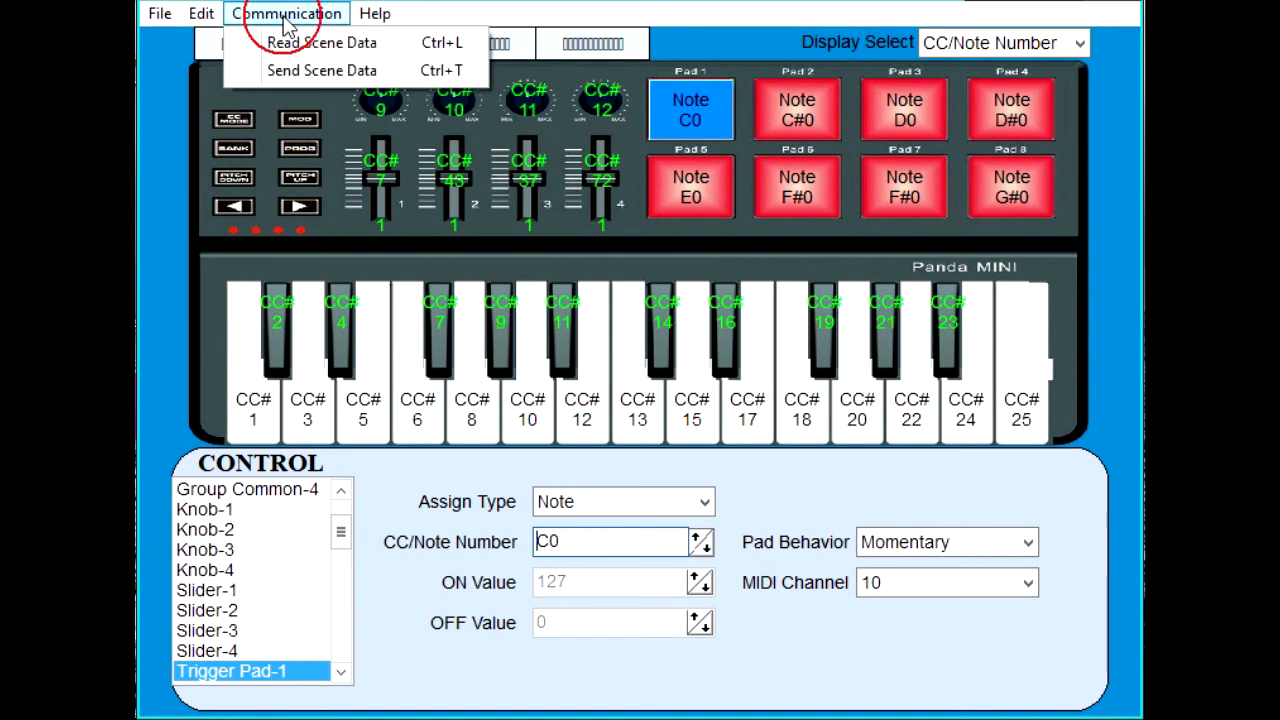
mouse_move(322, 70)
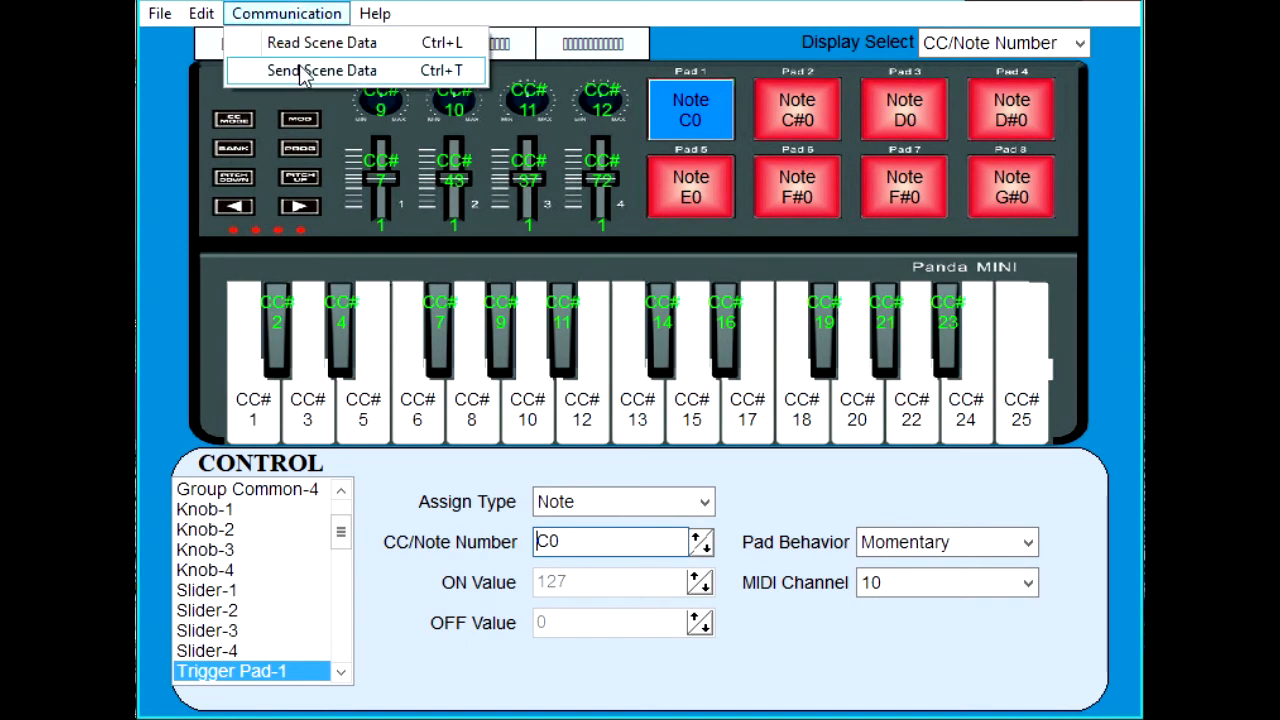
left_click(320, 70)
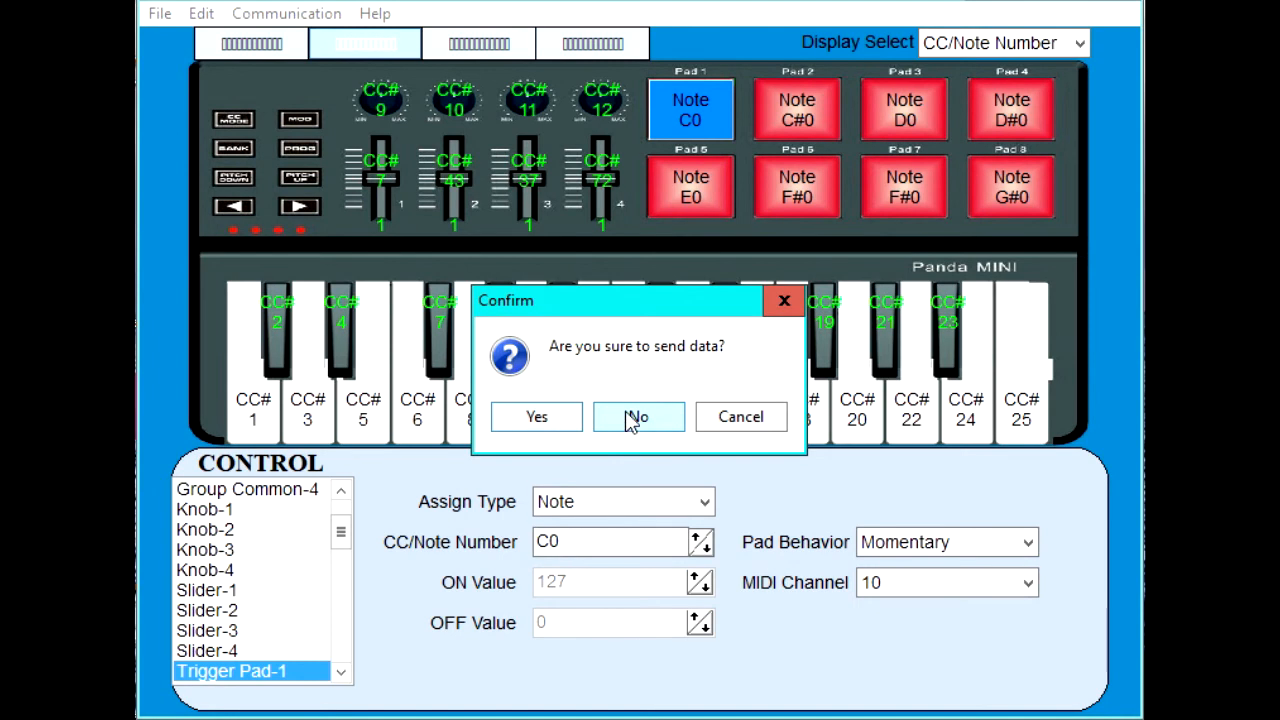
left_click(536, 416)
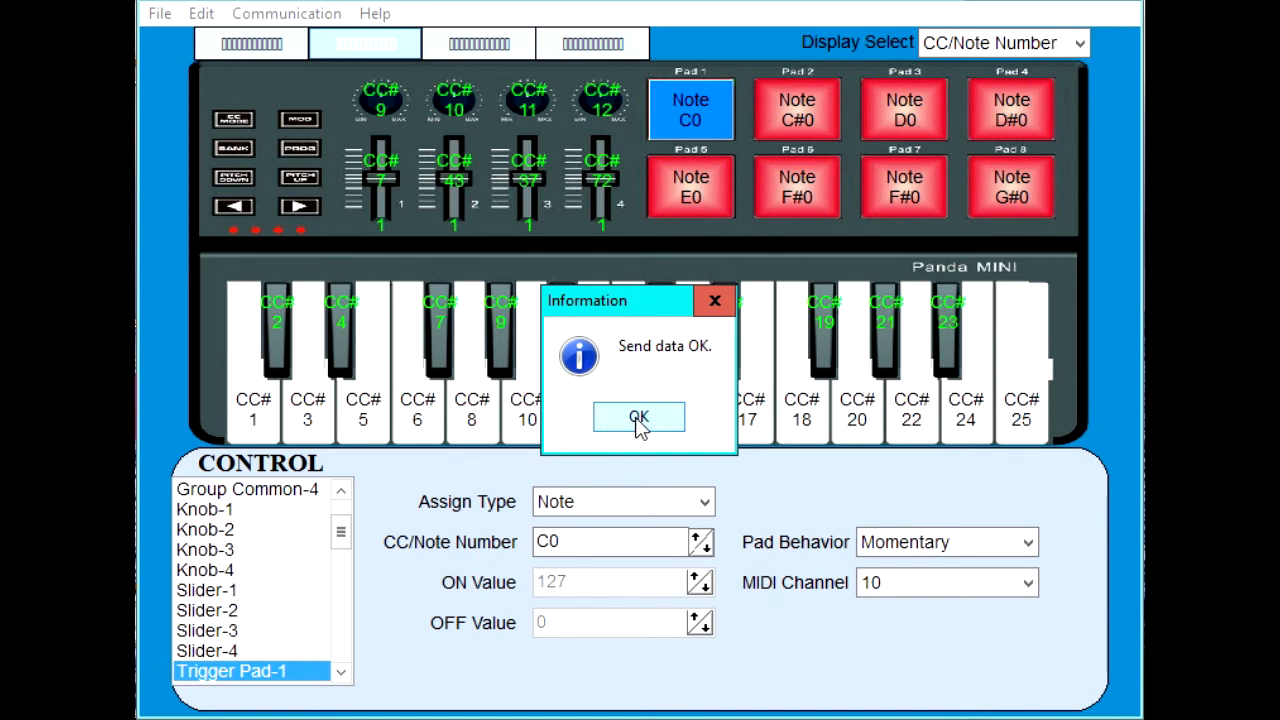
left_click(640, 418)
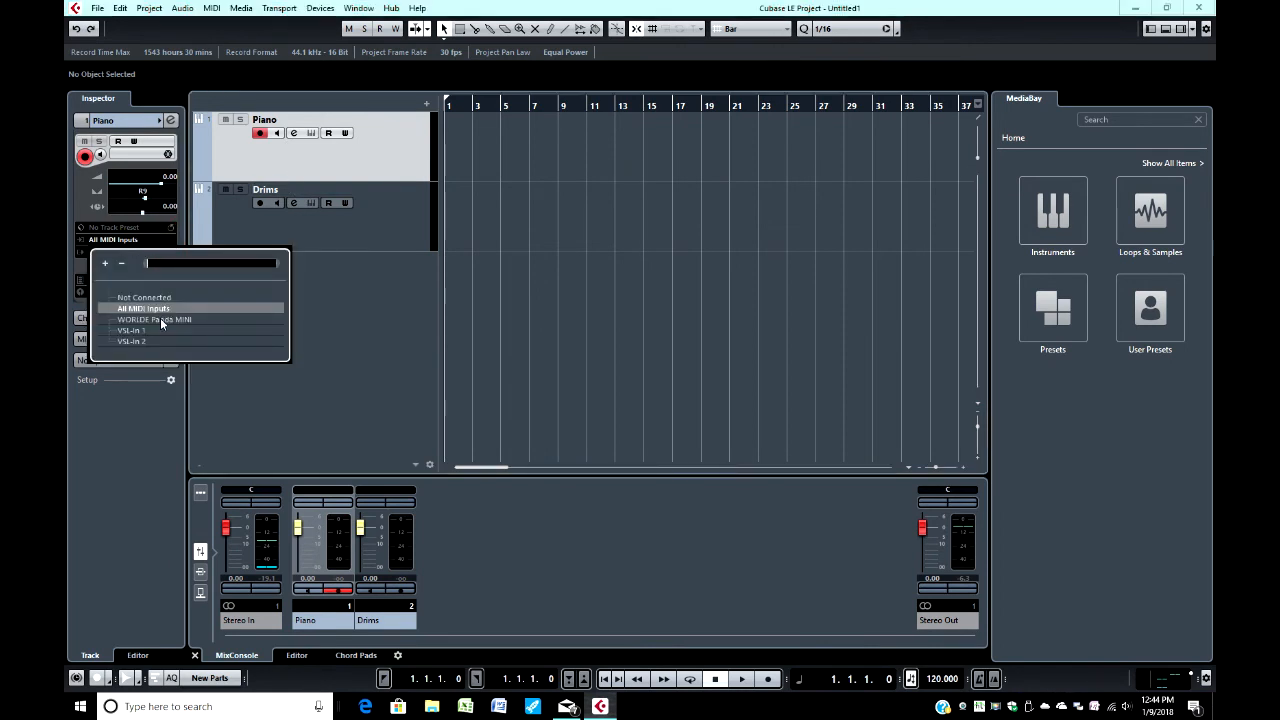
Set the Piano track's input to WORLDE Panda MINI and its output to HALion Sonic SE.
left_click(156, 320)
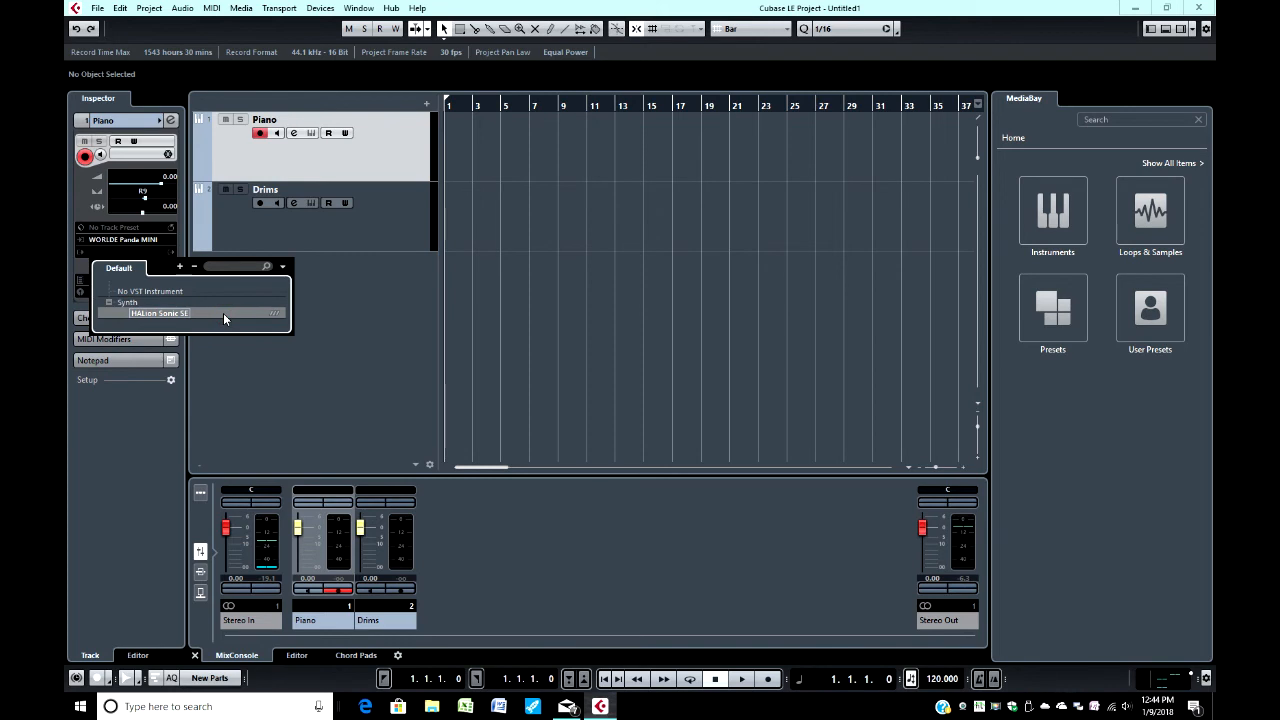
left_click(160, 312)
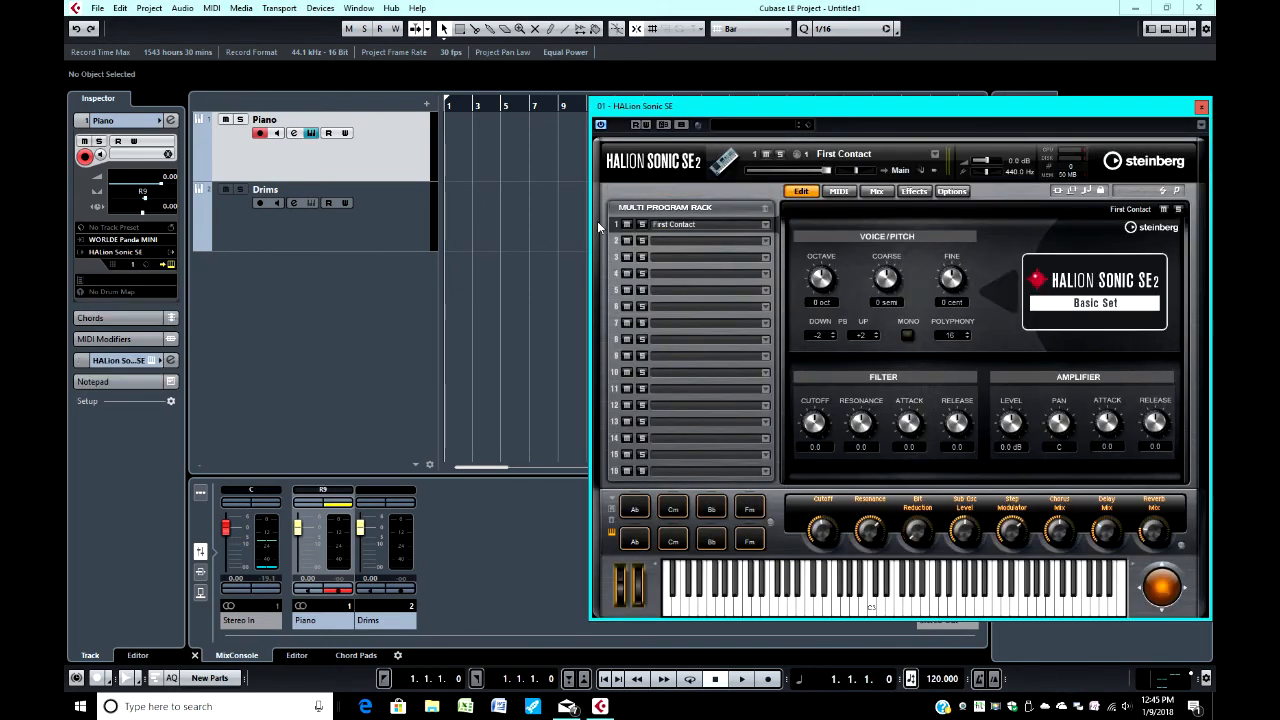
mouse_move(1086, 114)
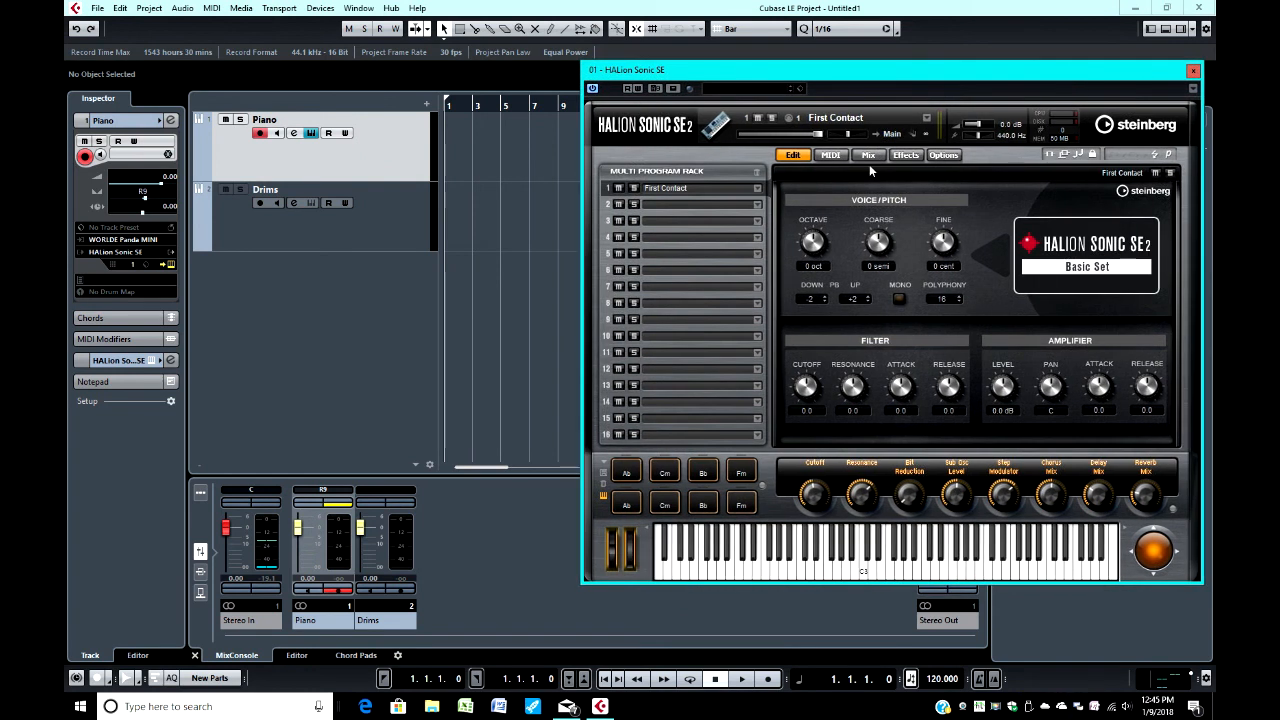
mouse_move(756, 196)
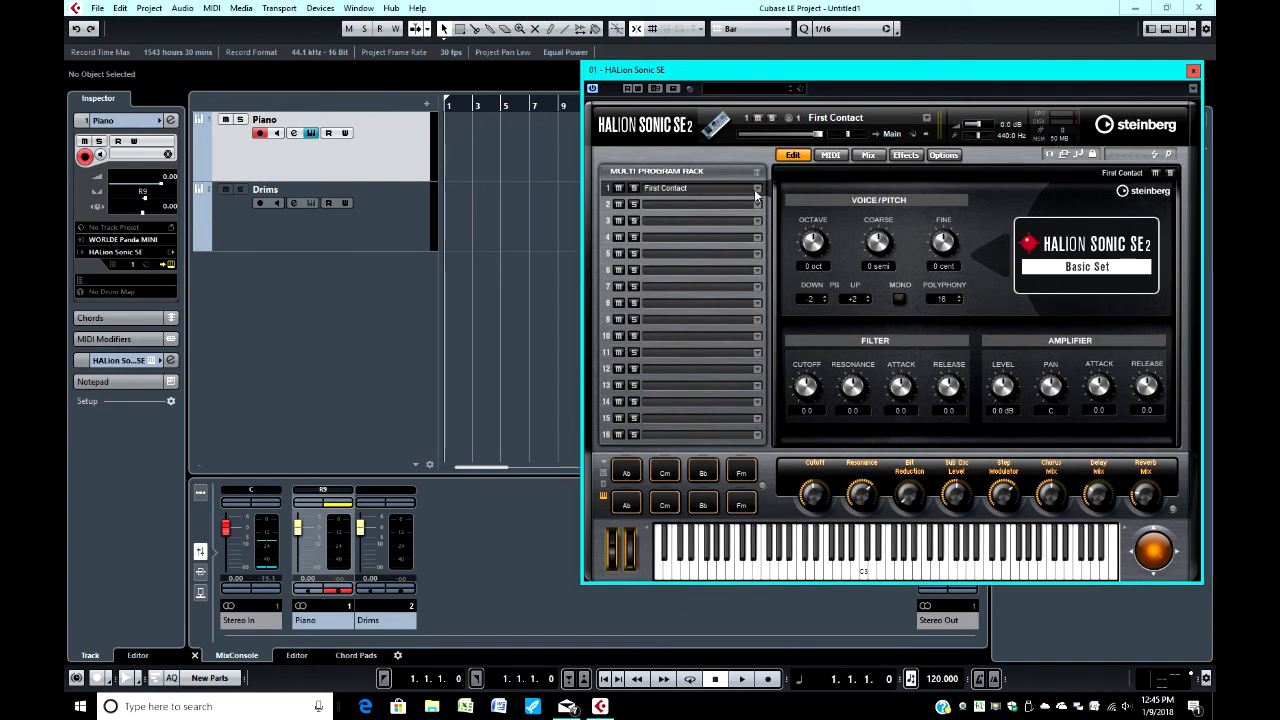
Load [GM 001] Acoustic Grand Piano into HALion Sonic SE's first program slot.
left_click(756, 188)
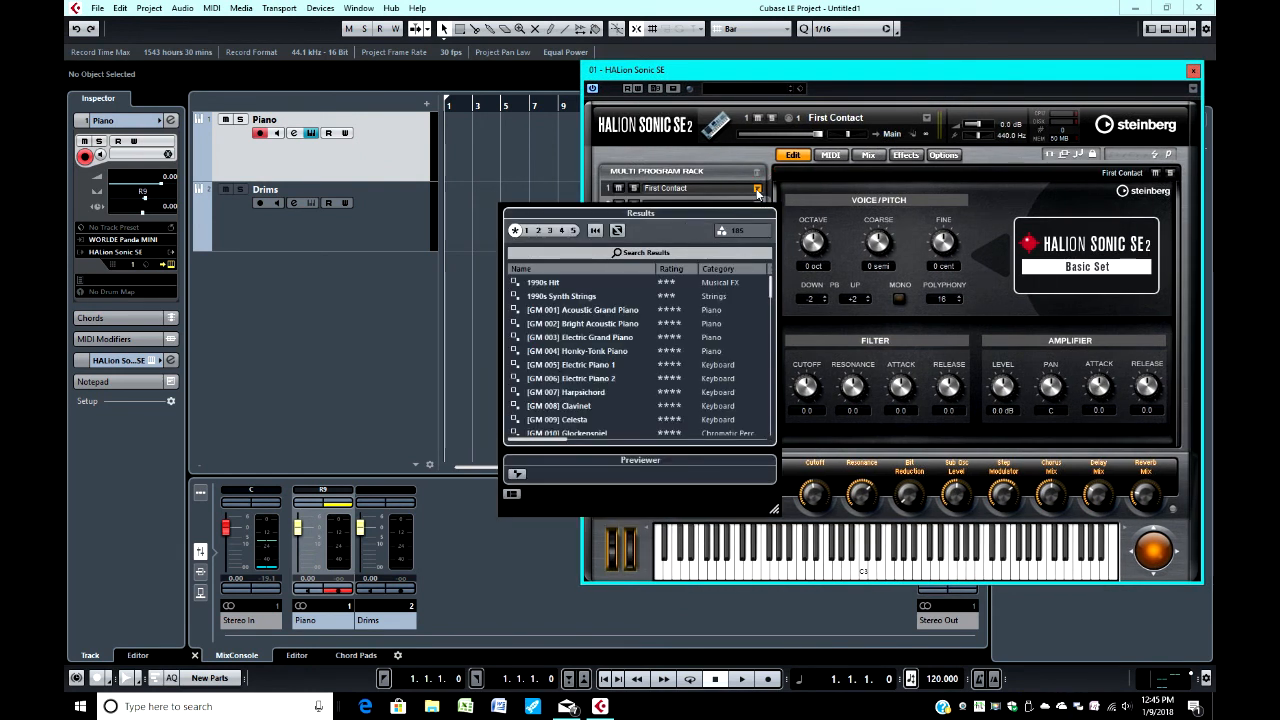
mouse_move(616, 324)
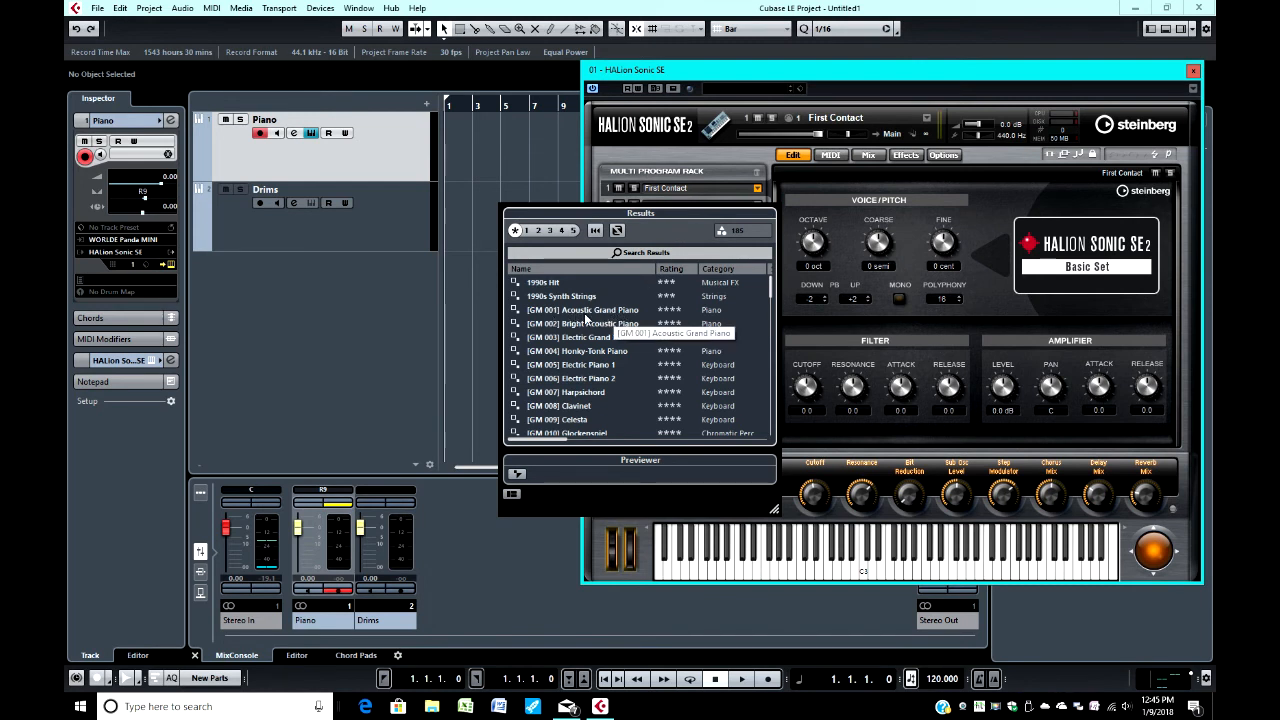
left_click(584, 308)
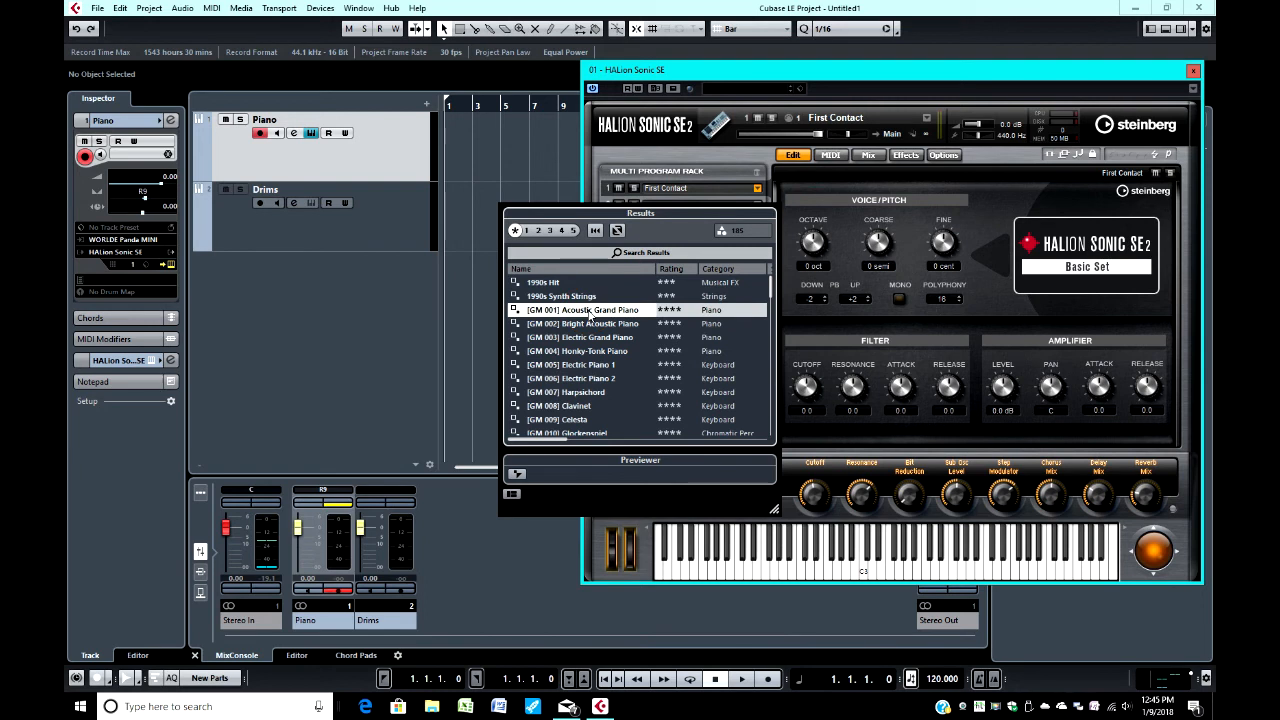
double_click(584, 308)
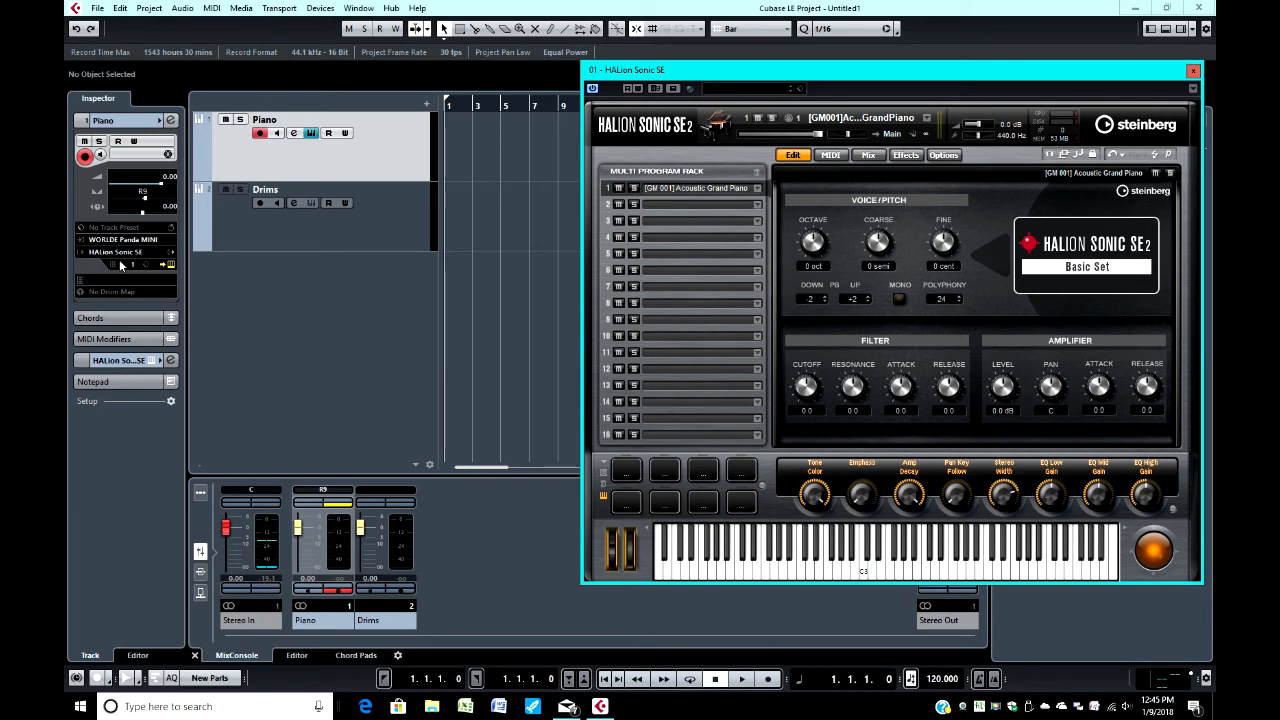
left_click(132, 264)
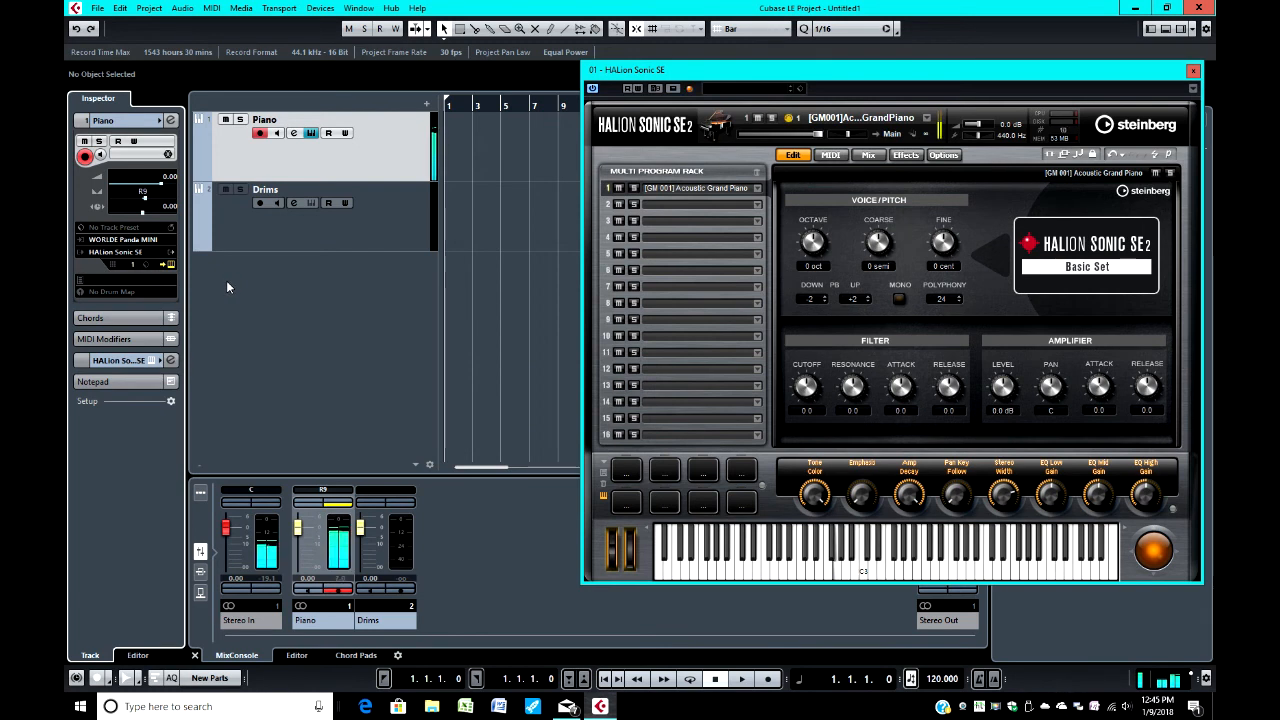
Select the Drums track and route it from WORLDE Panda MIDI input to a HALion Sonic SE output.
left_click(266, 202)
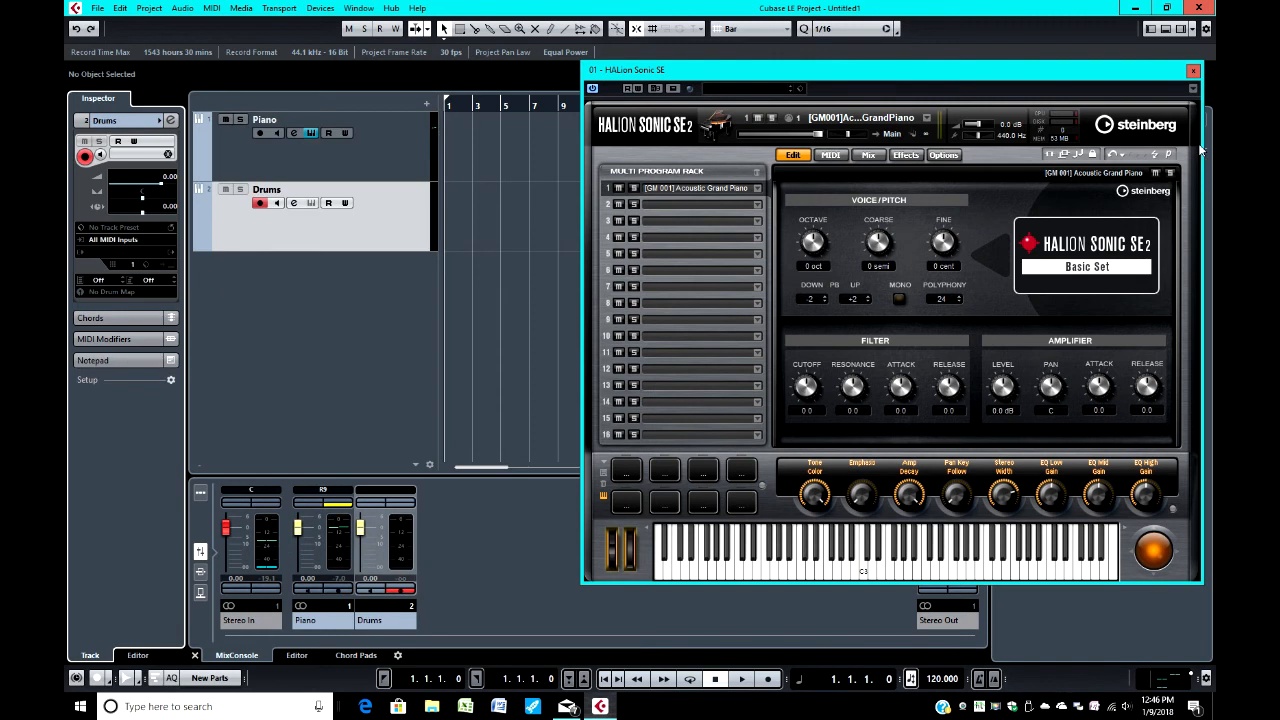
left_click(1192, 70)
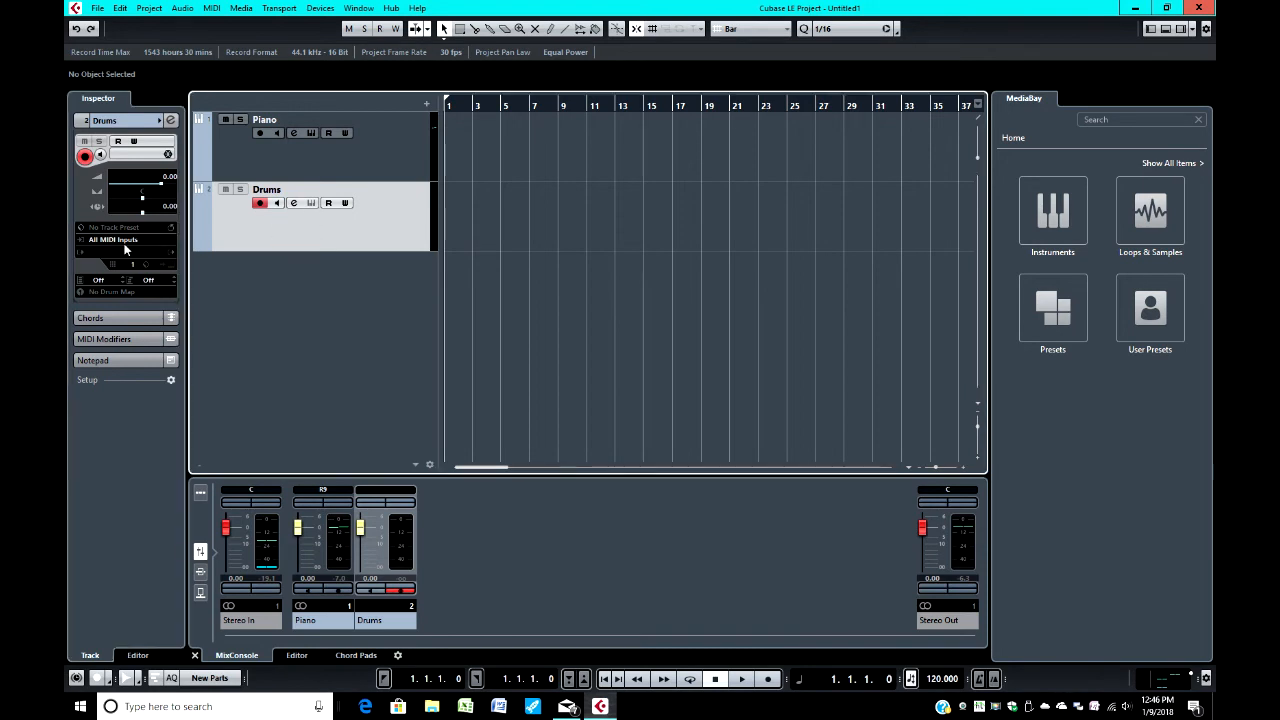
left_click(112, 240)
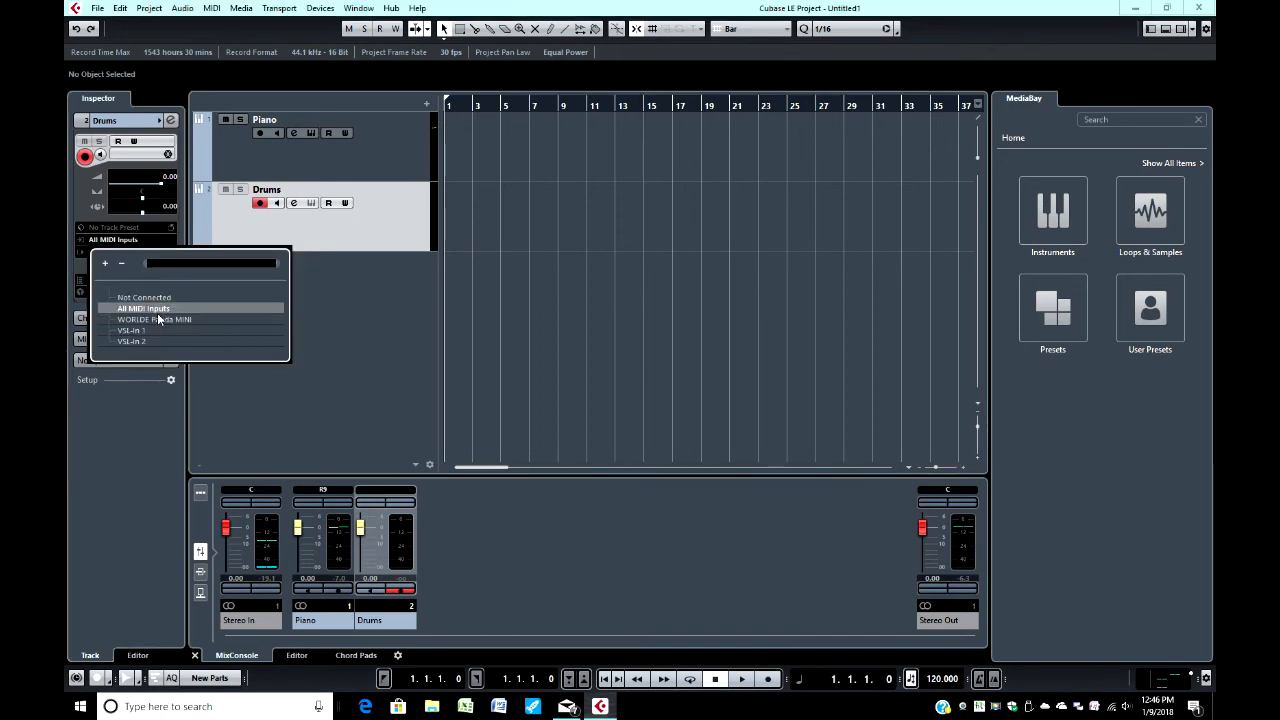
left_click(156, 320)
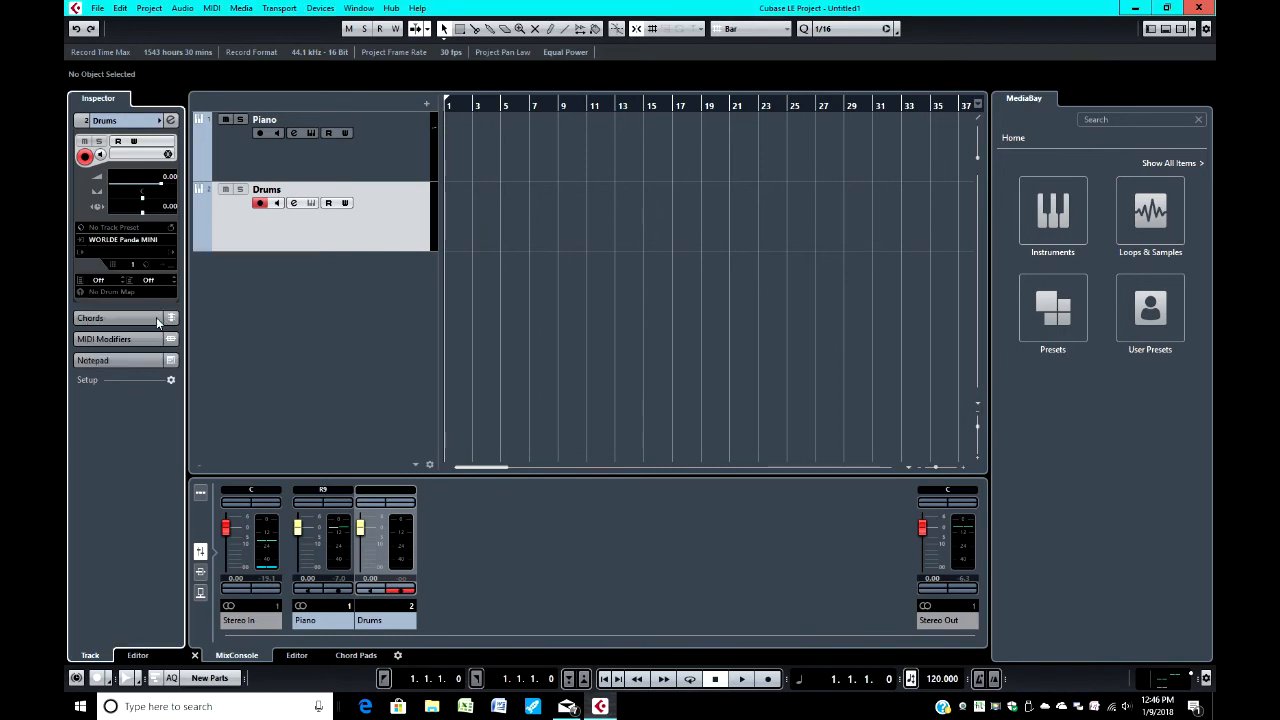
left_click(124, 252)
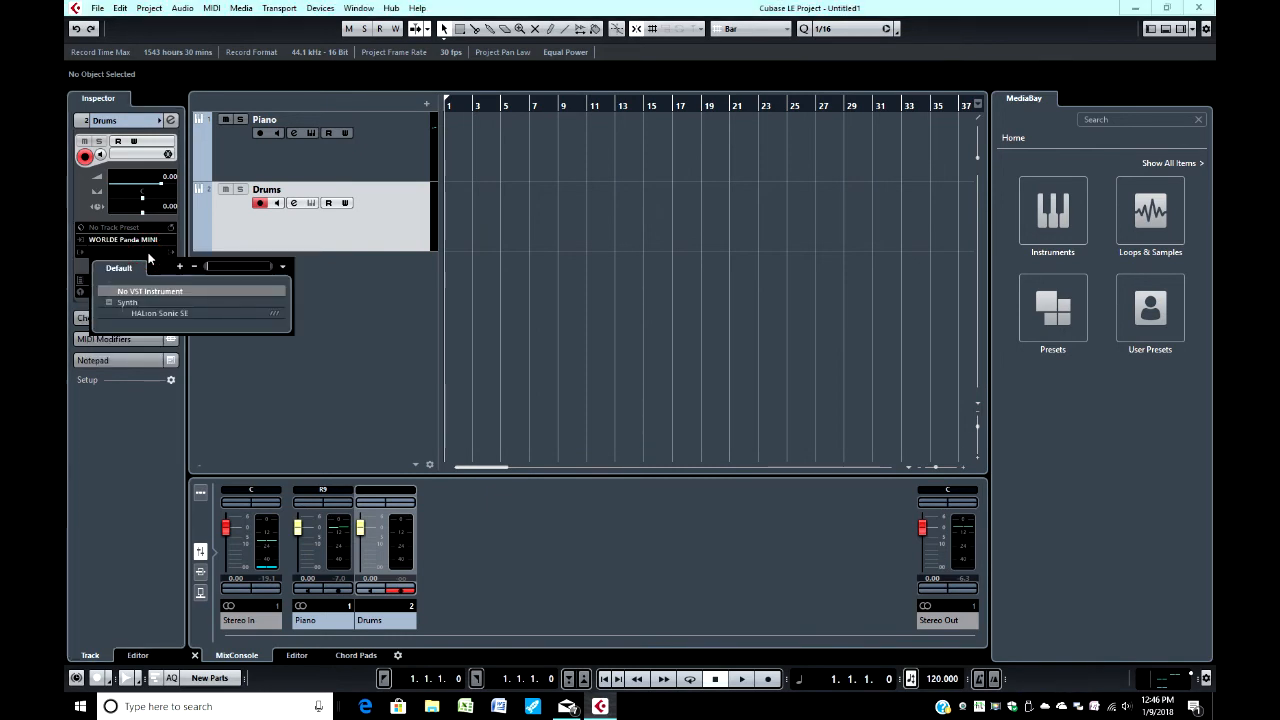
mouse_move(156, 318)
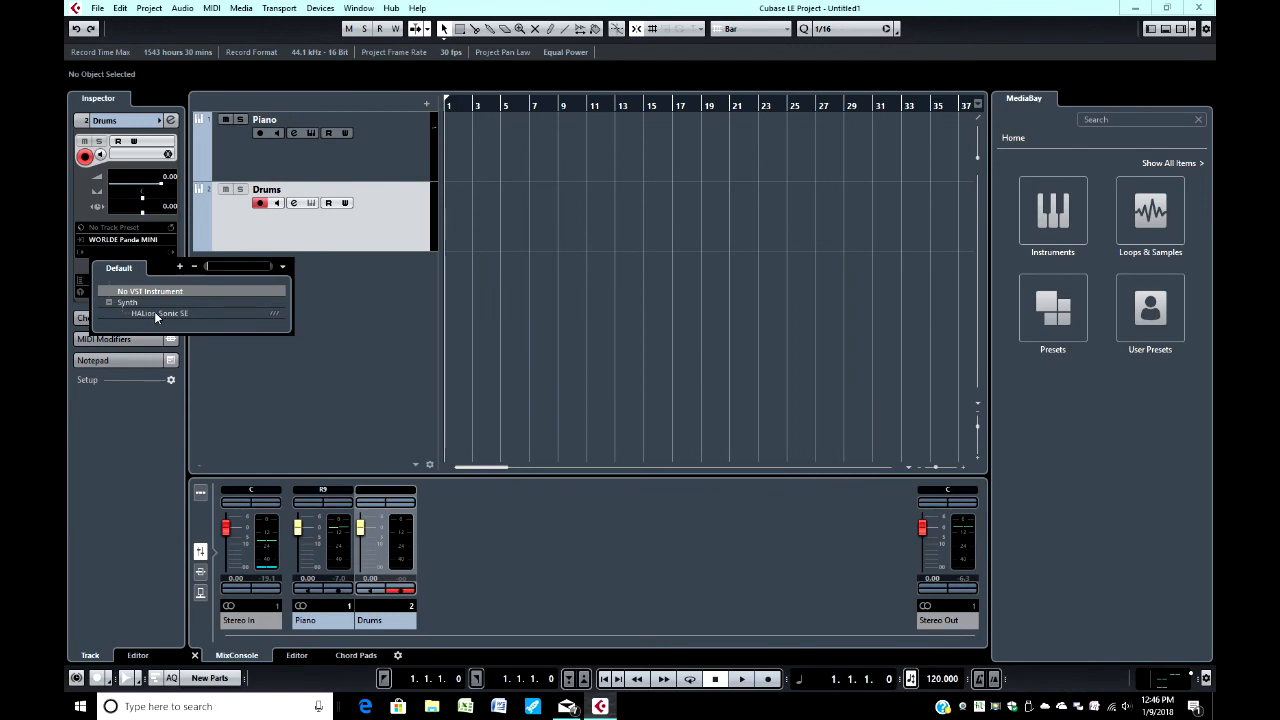
left_click(160, 312)
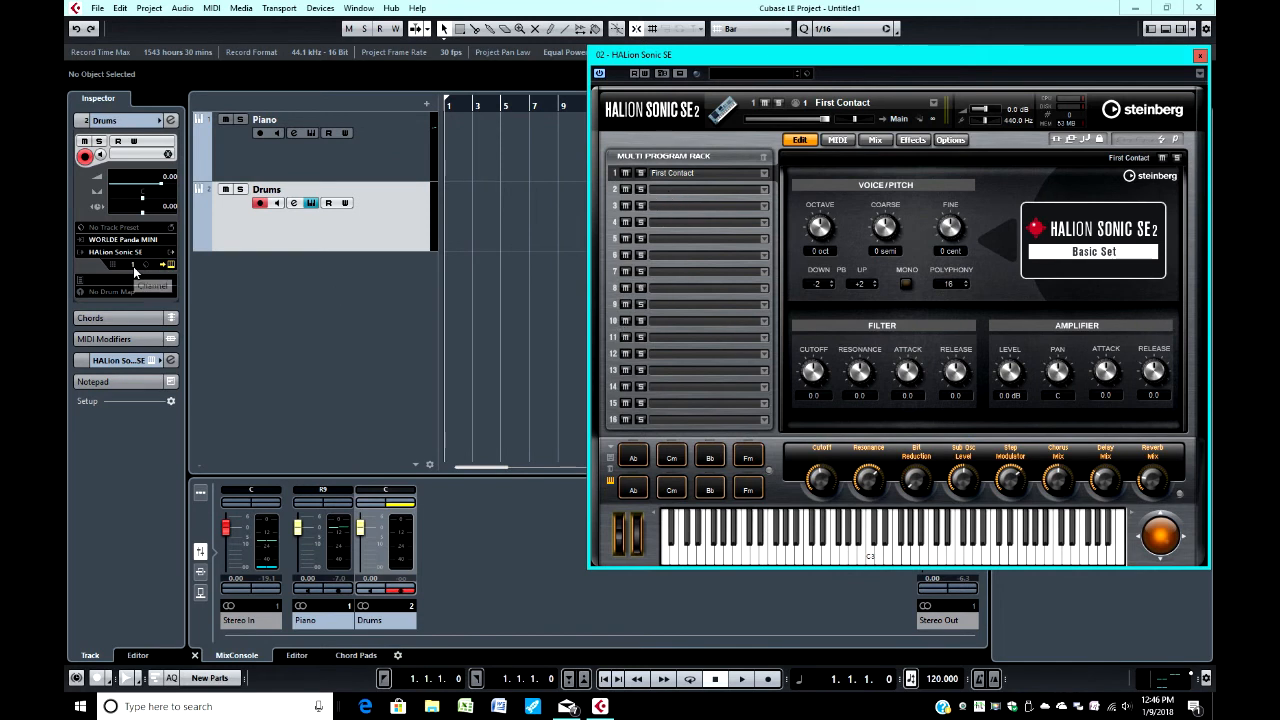
Set the Drums track's MIDI channel in the Inspector.
left_click(132, 264)
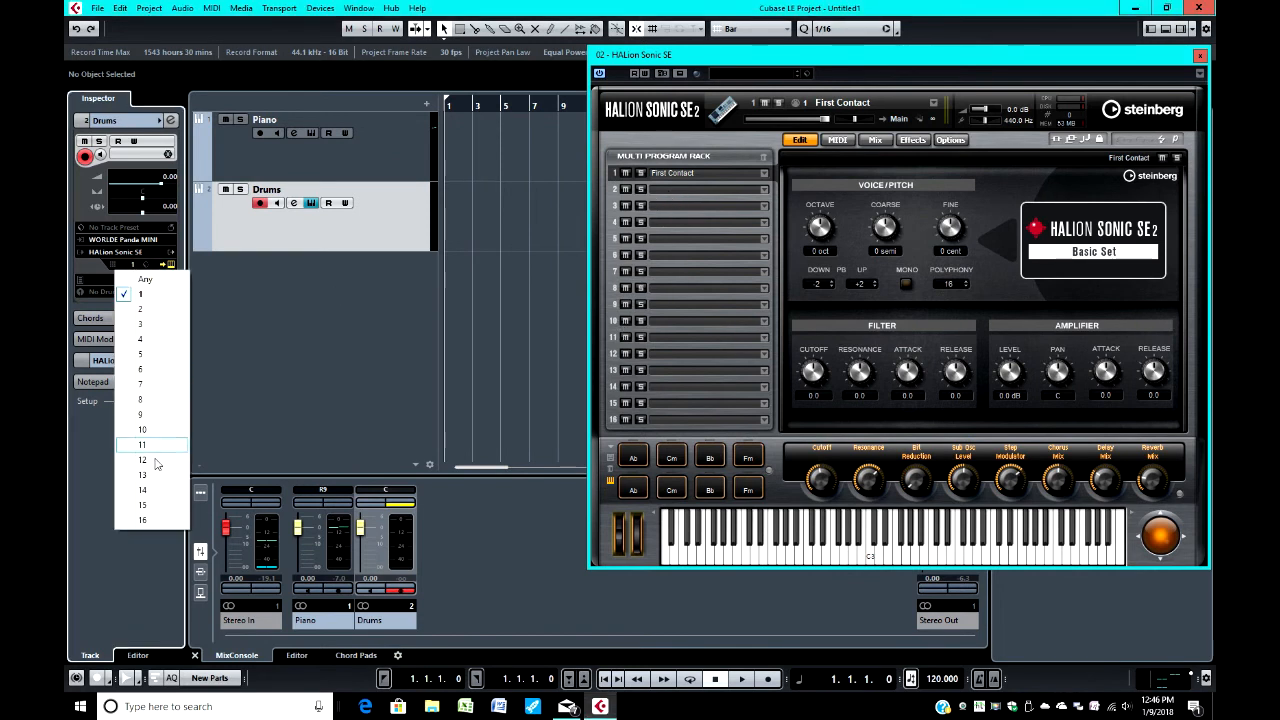
left_click(142, 428)
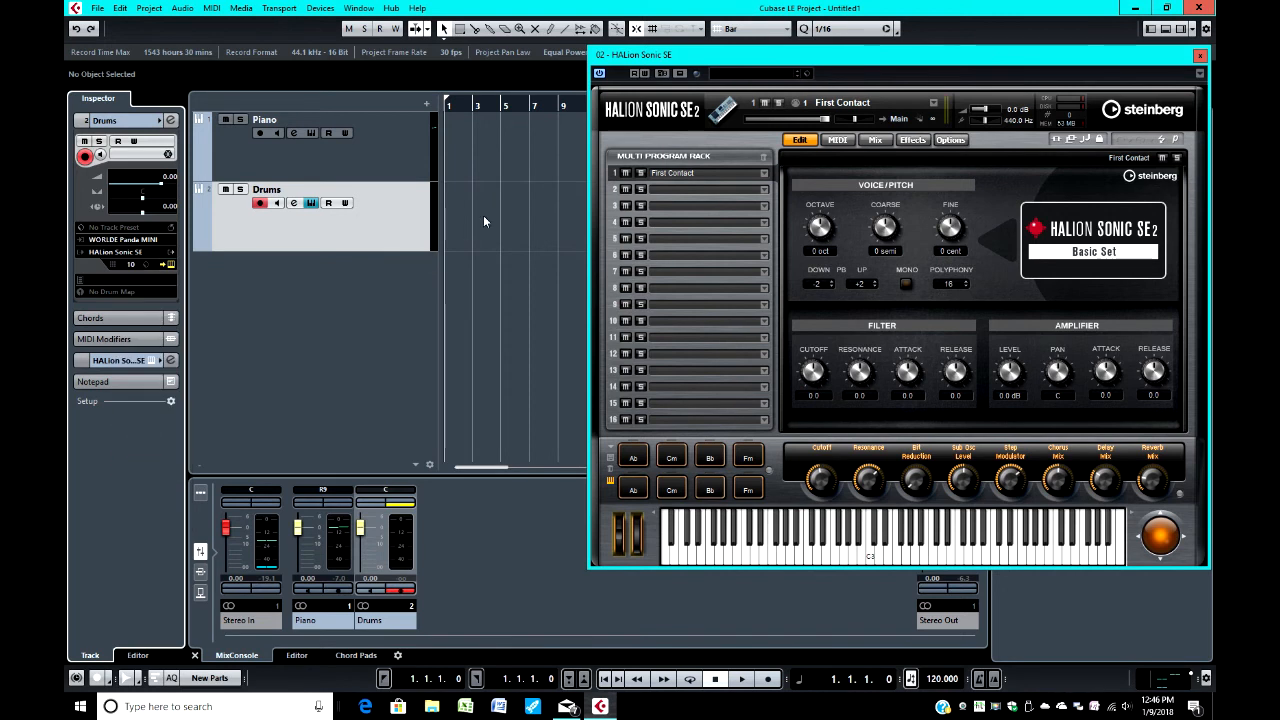
mouse_move(672, 180)
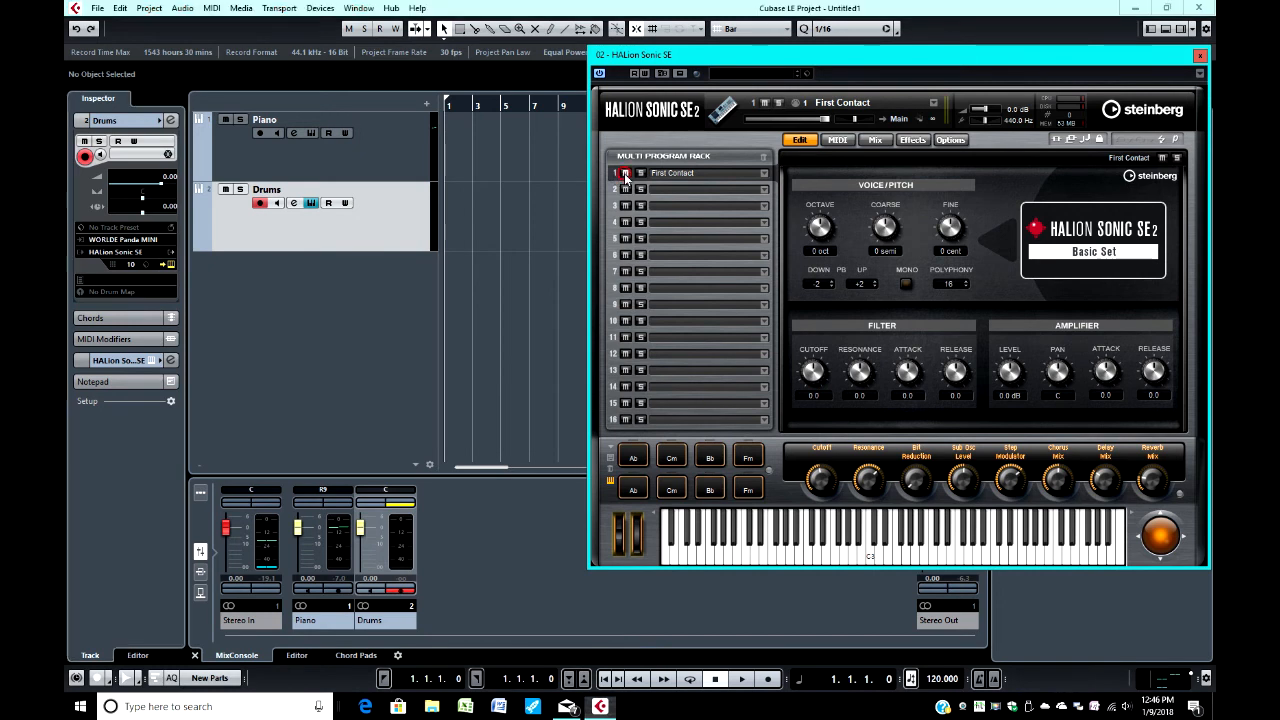
Load [GM 129] Stereo GM Kit into slot 10 of HALion Sonic SE and close the instrument window.
left_click(624, 172)
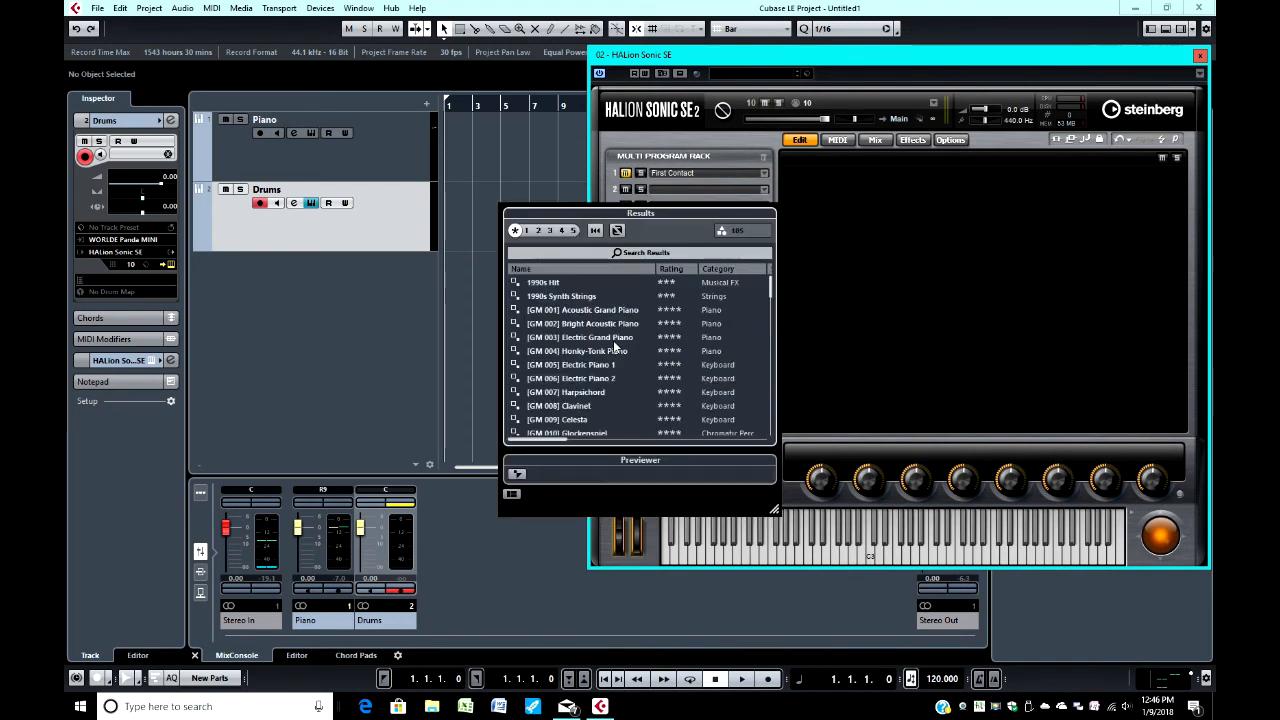
scroll("down", 3)
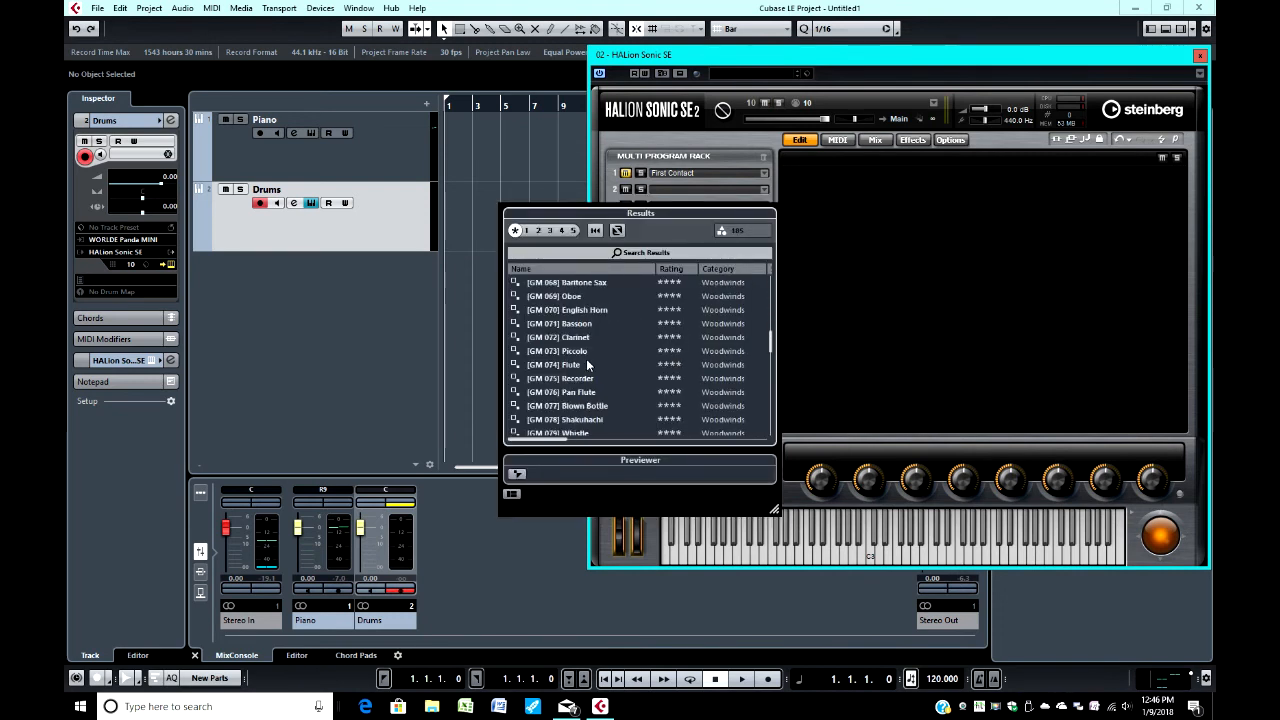
scroll("down", 3)
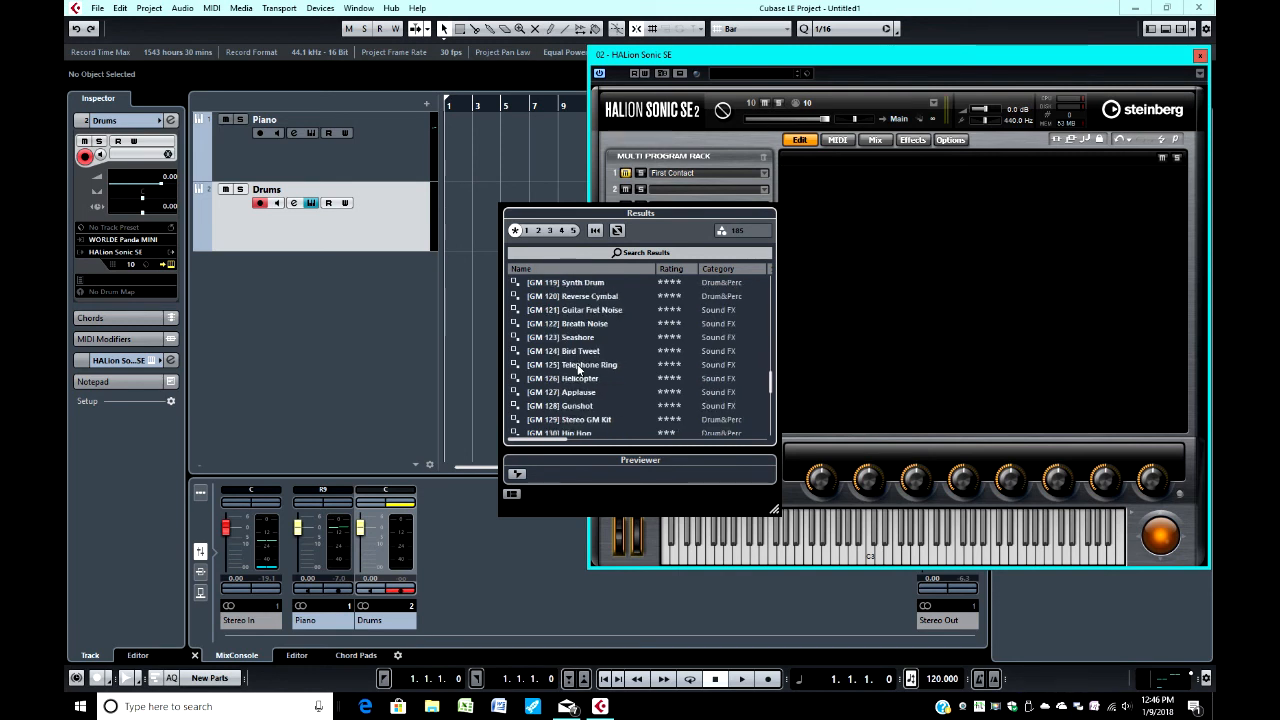
left_click(576, 420)
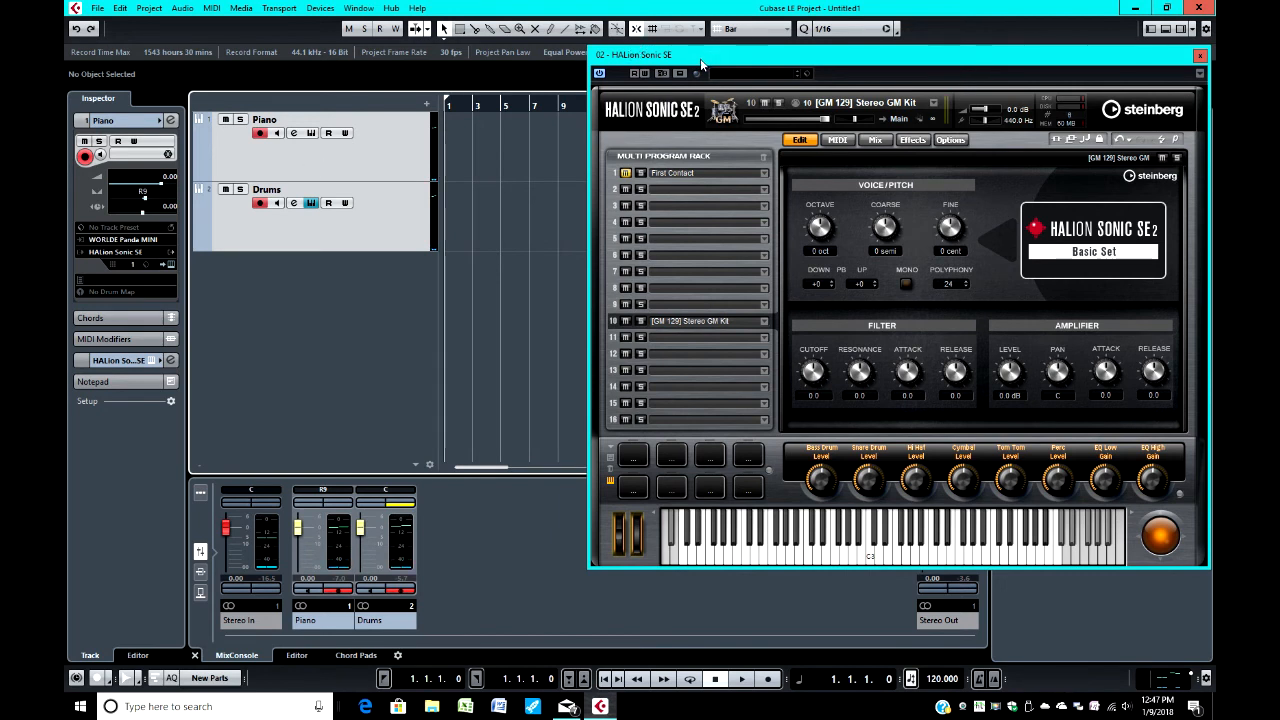
mouse_move(700, 148)
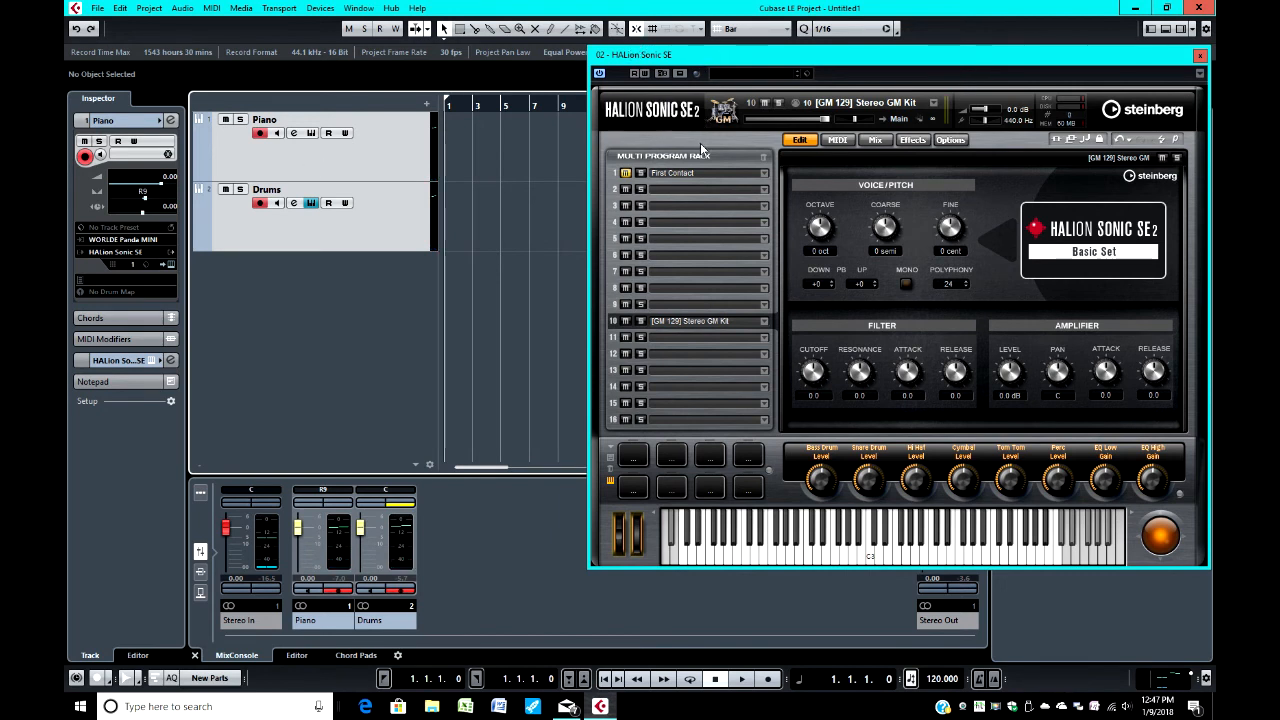
mouse_move(696, 182)
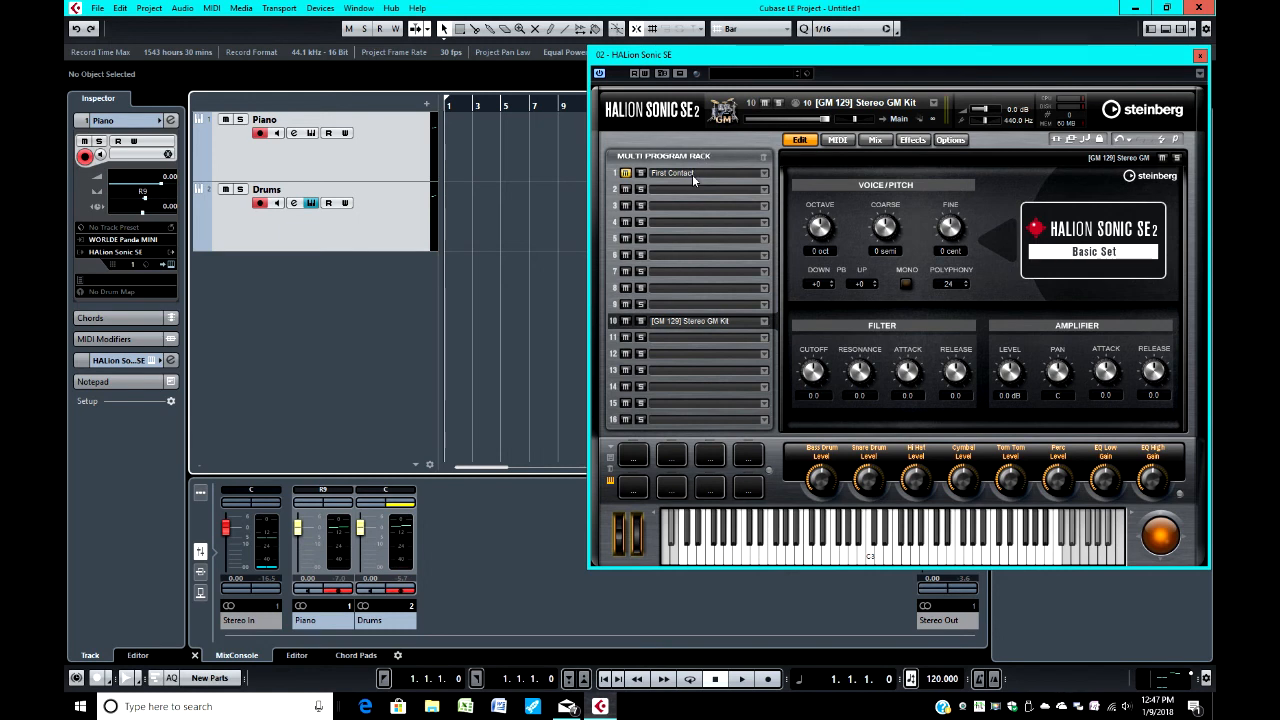
mouse_move(696, 184)
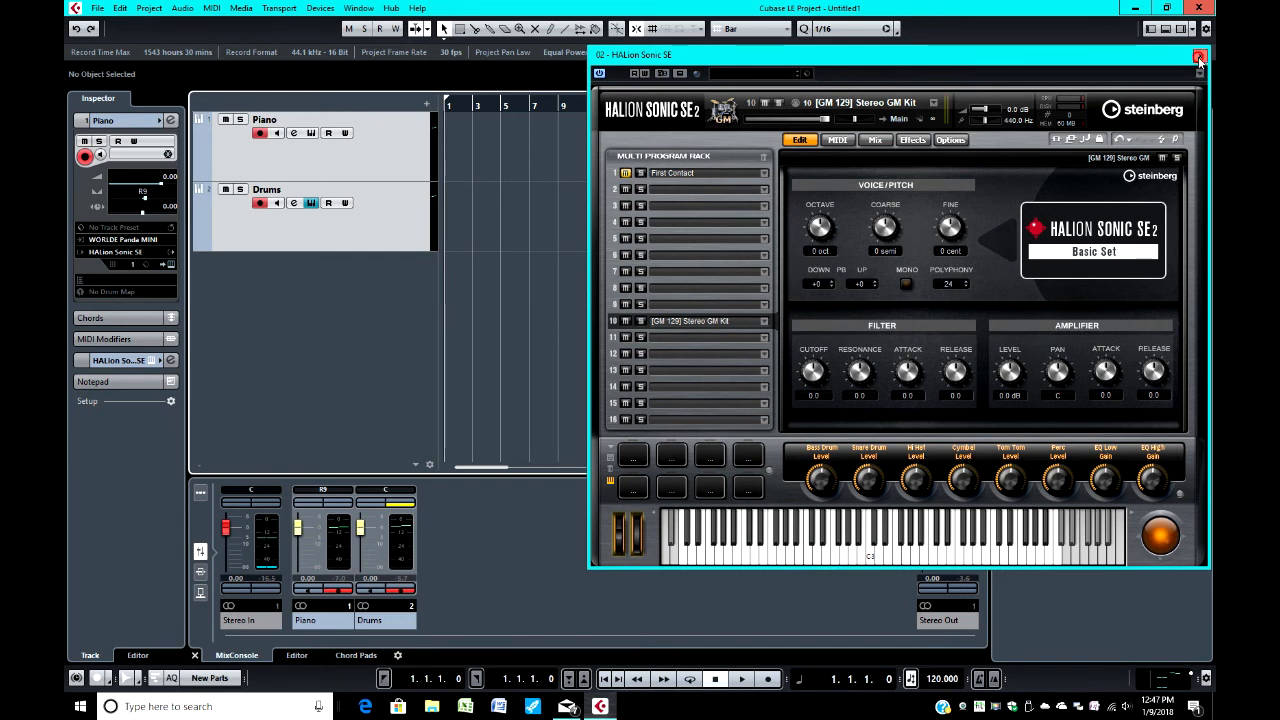
left_click(1200, 56)
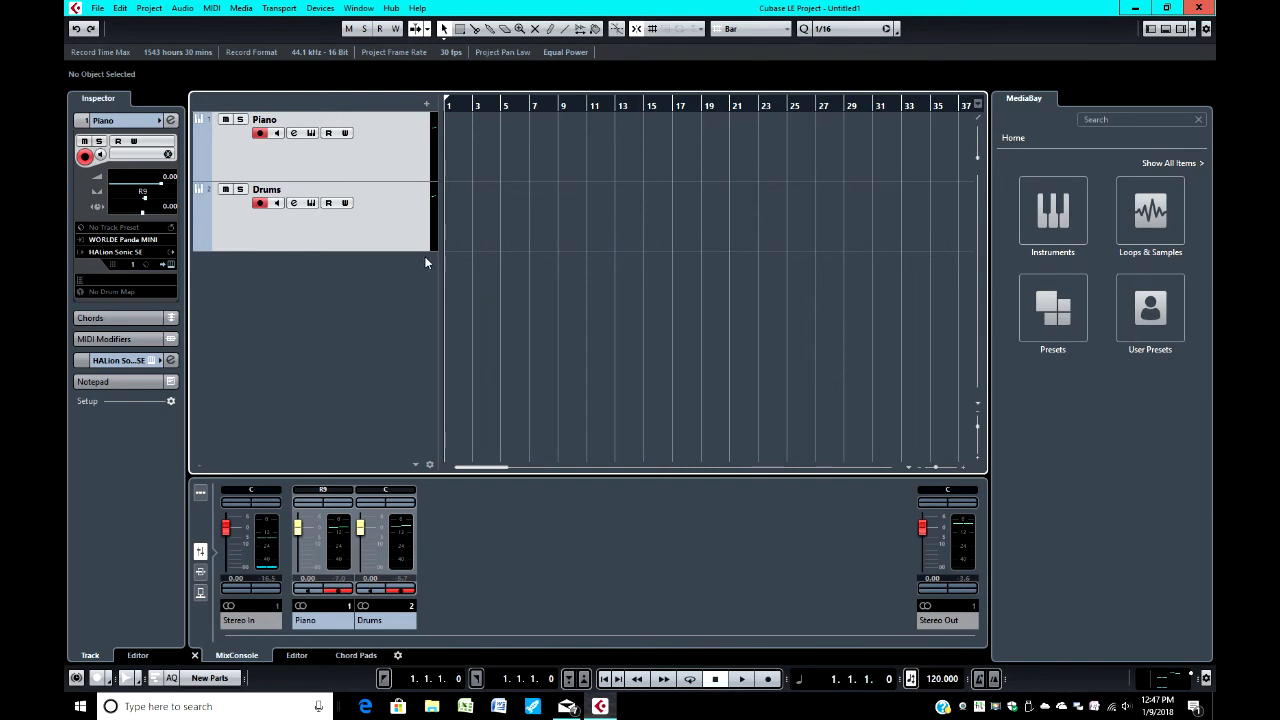
mouse_move(376, 248)
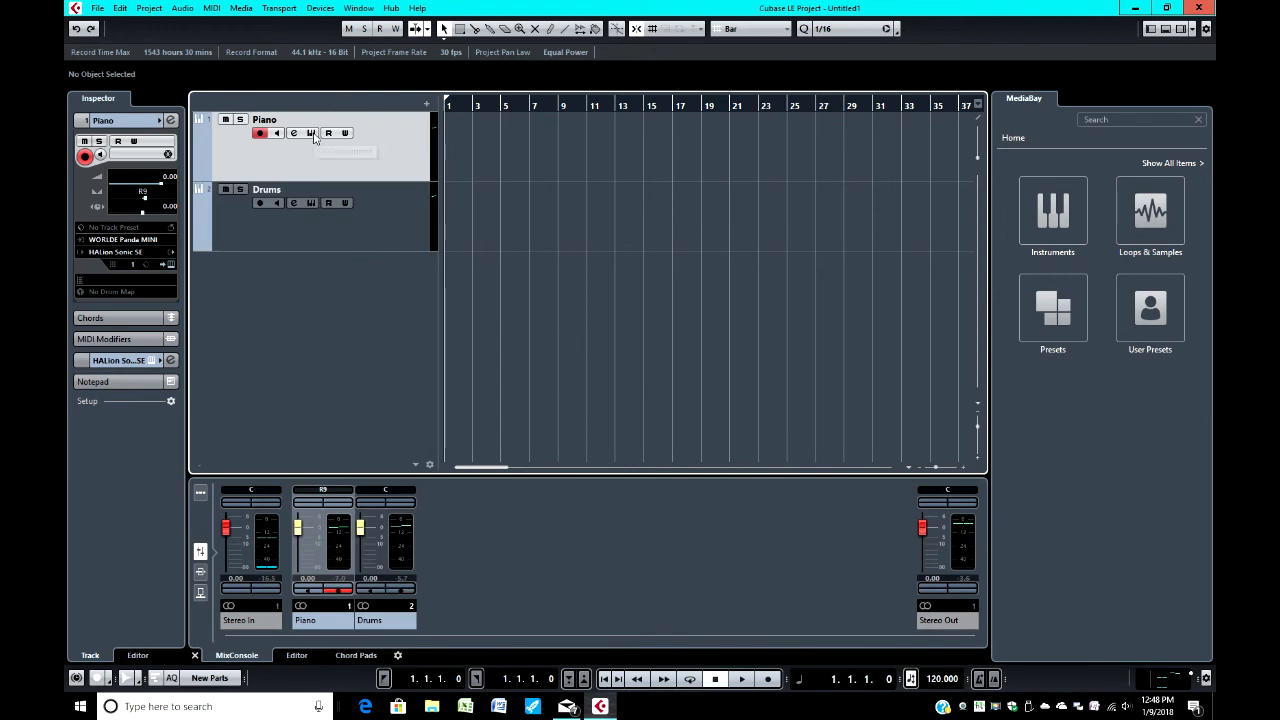
Reopen the Piano track's HALion Sonic SE instrument showing Acoustic Grand Piano.
left_click(312, 132)
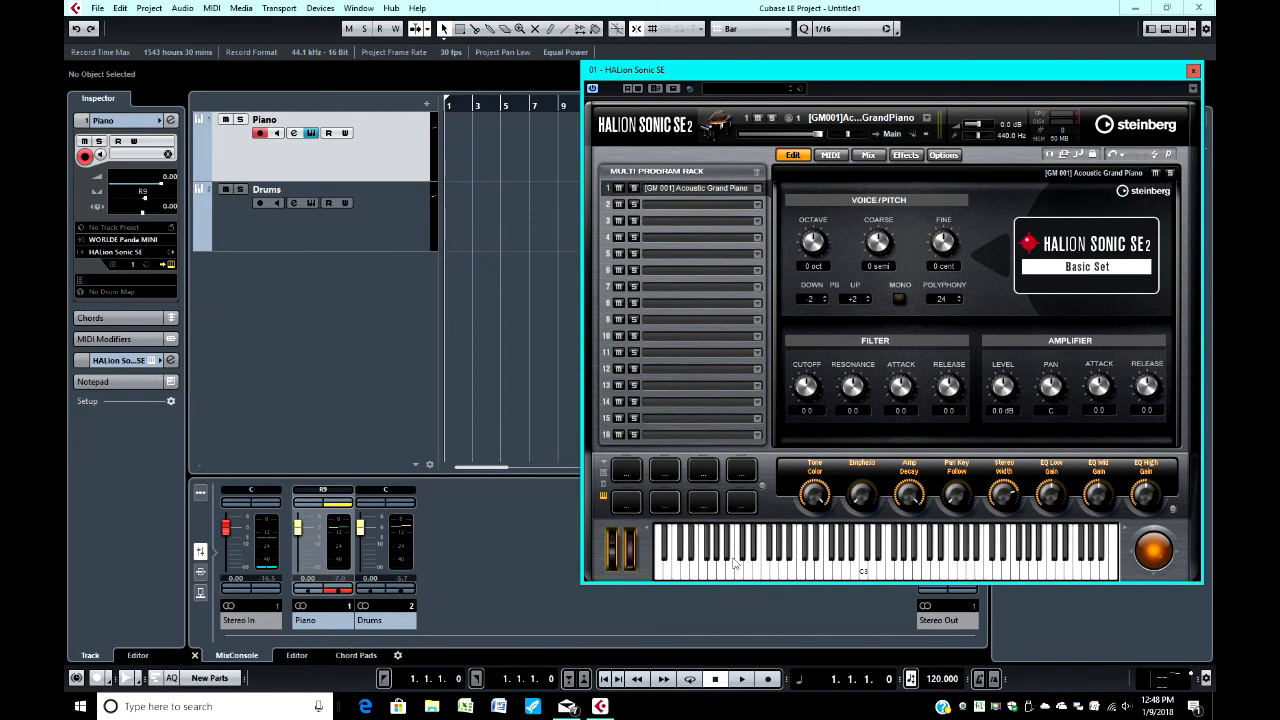
Show the Piano track's HALion Sonic SE slot MIDI page with channel, transpose and key range.
left_click(724, 570)
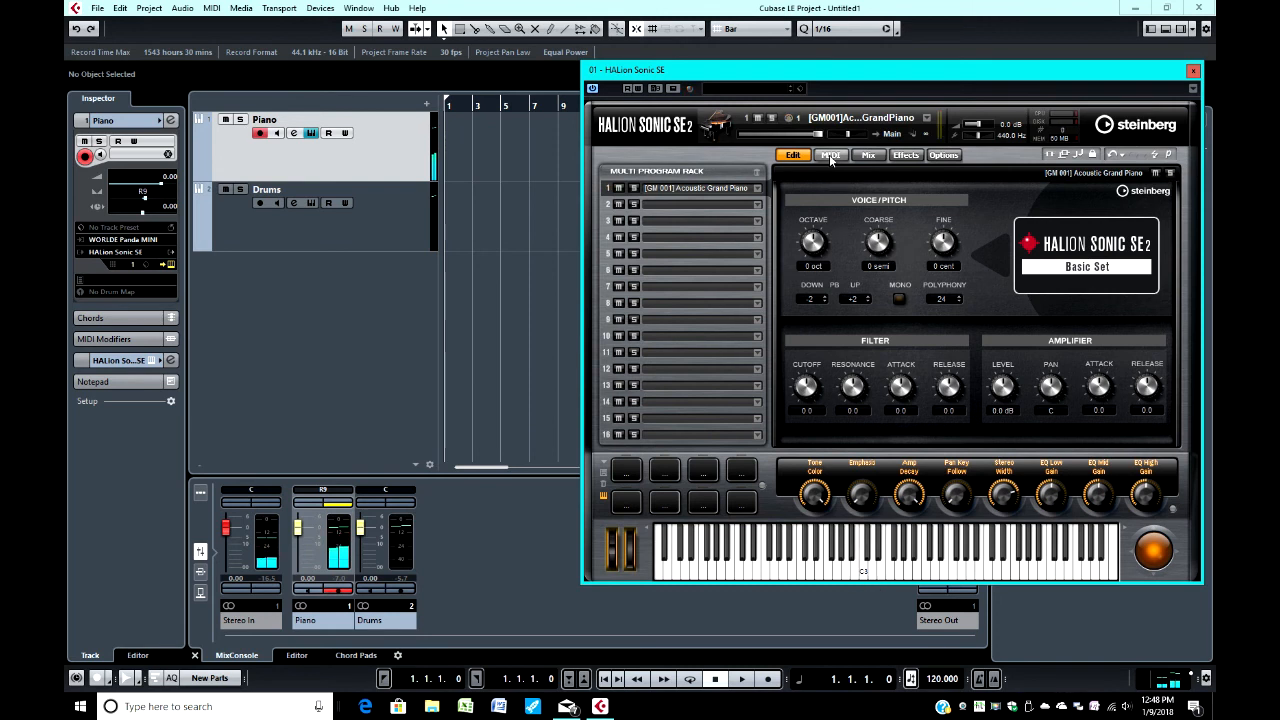
left_click(832, 156)
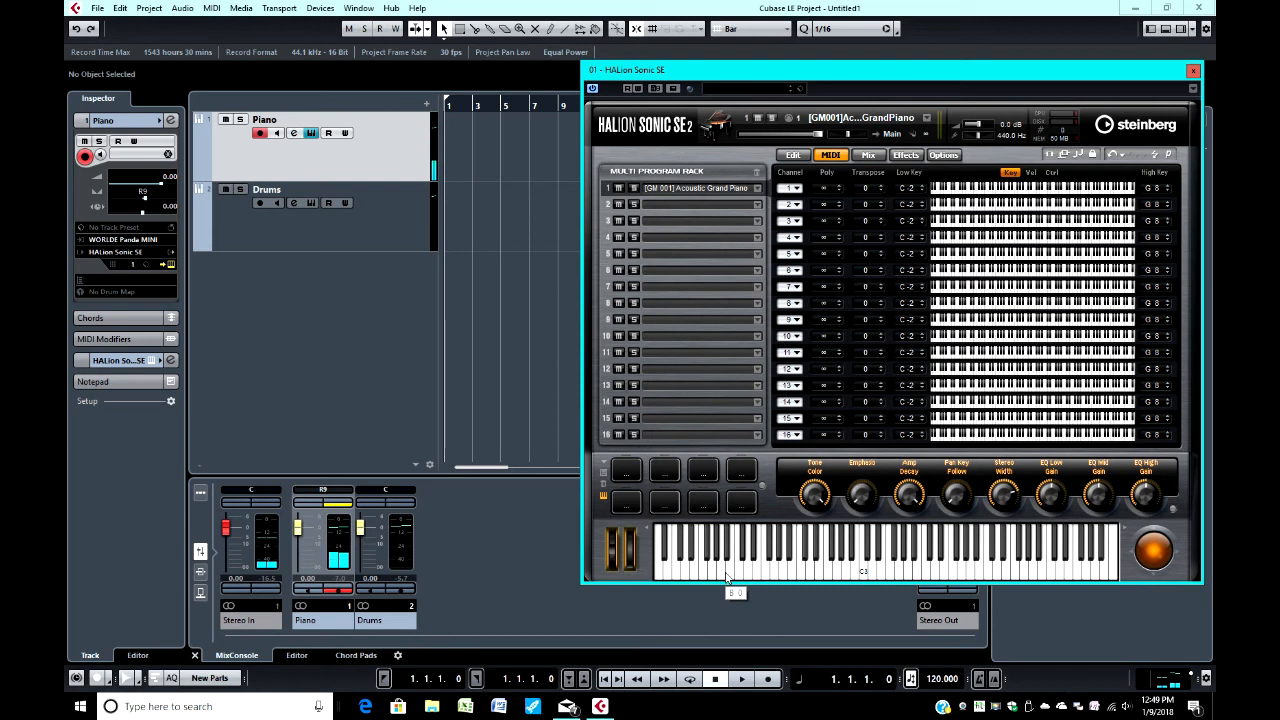
left_click(726, 570)
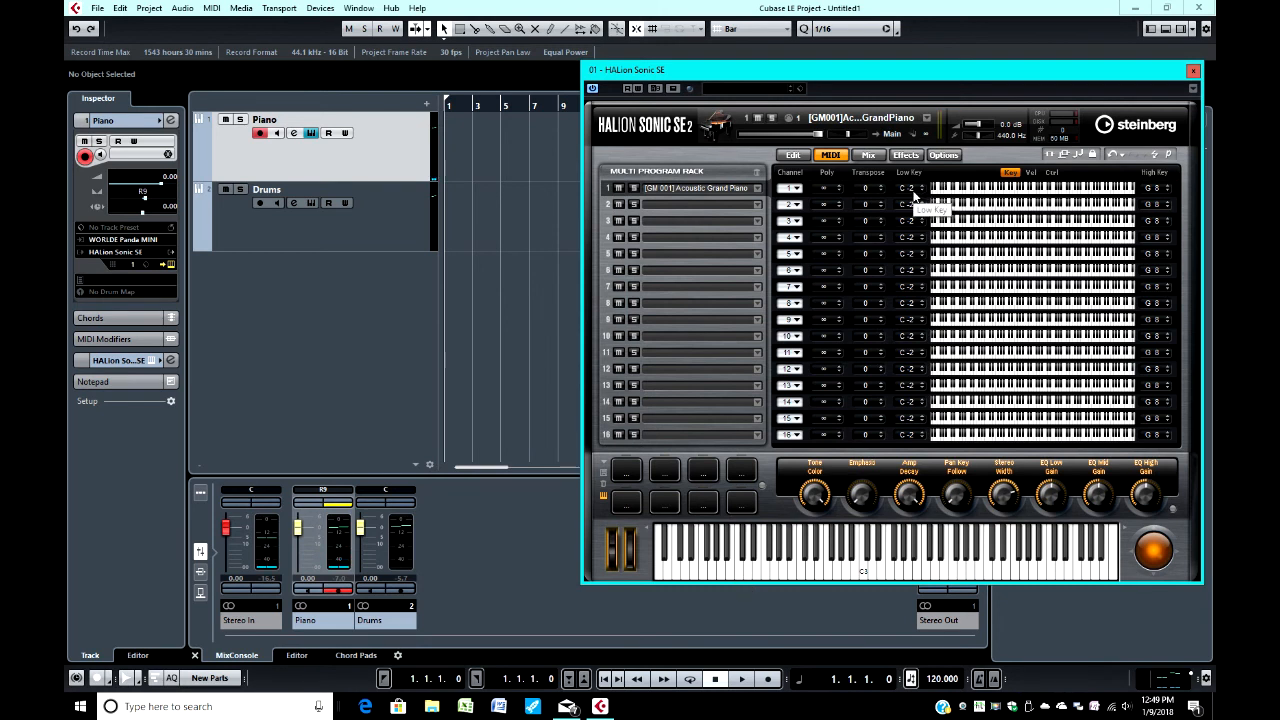
mouse_move(918, 198)
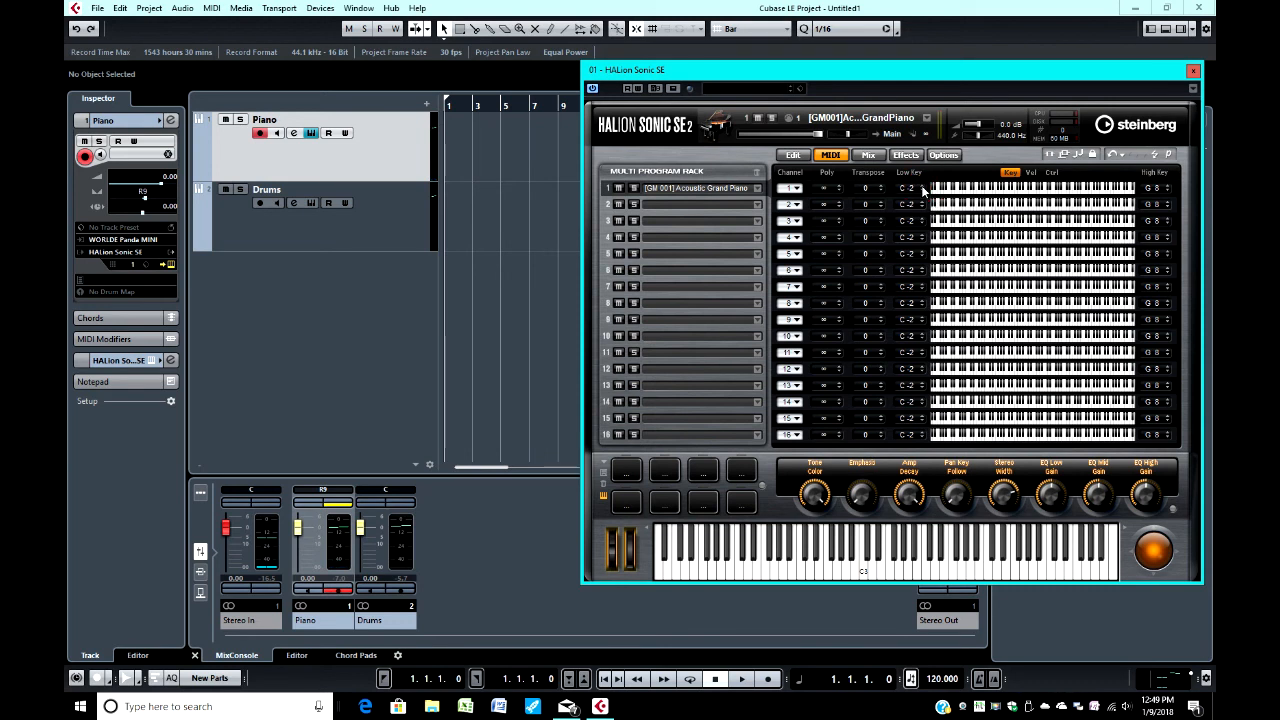
left_click(920, 188)
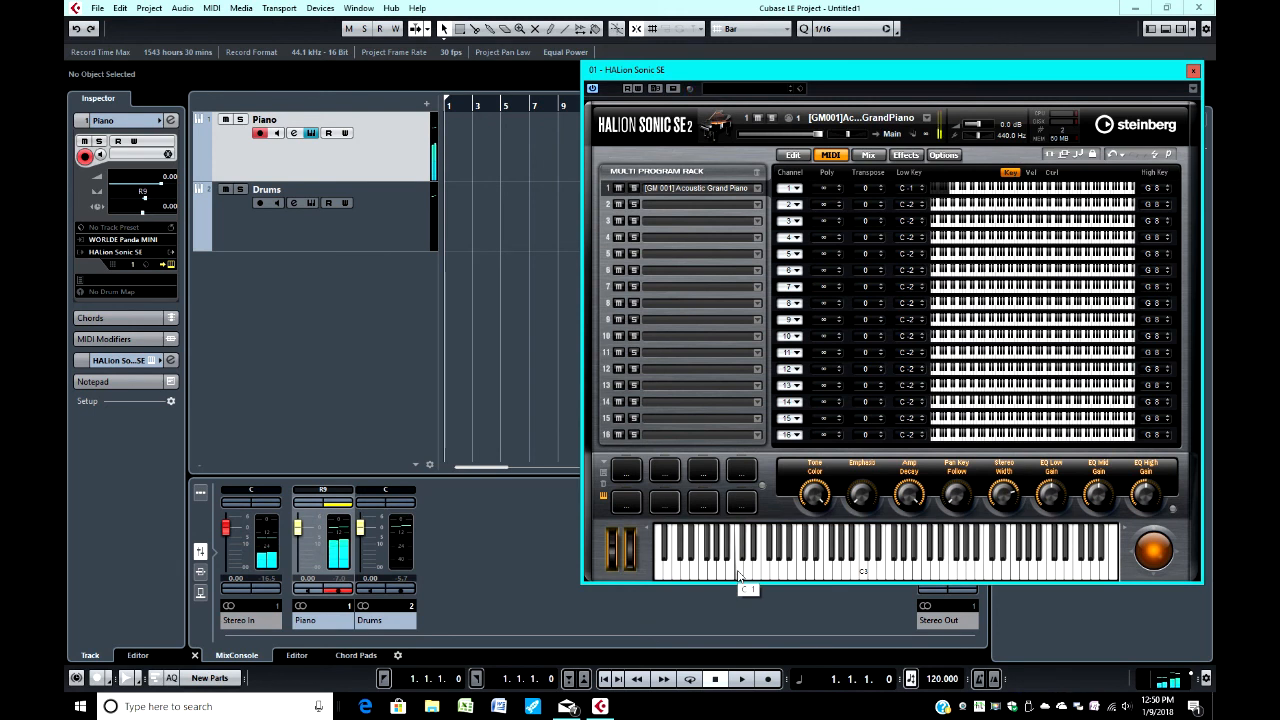
mouse_move(868, 536)
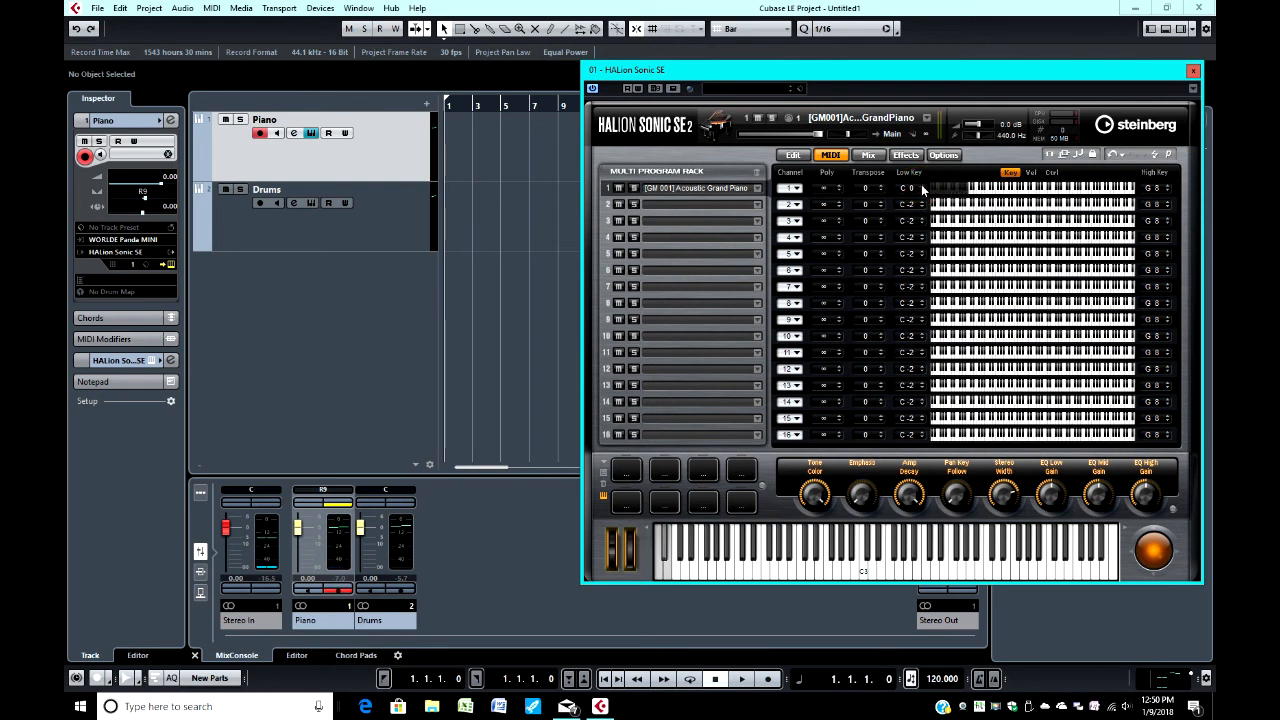
left_click(904, 188)
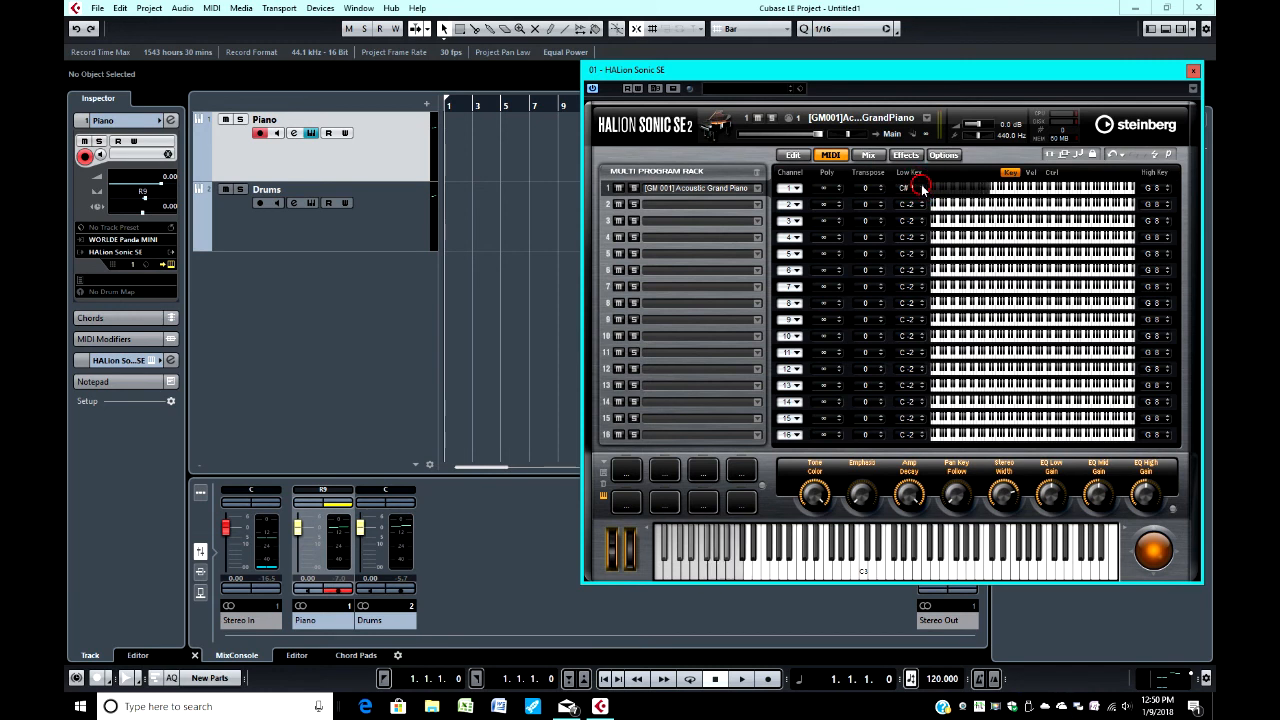
left_click(904, 188)
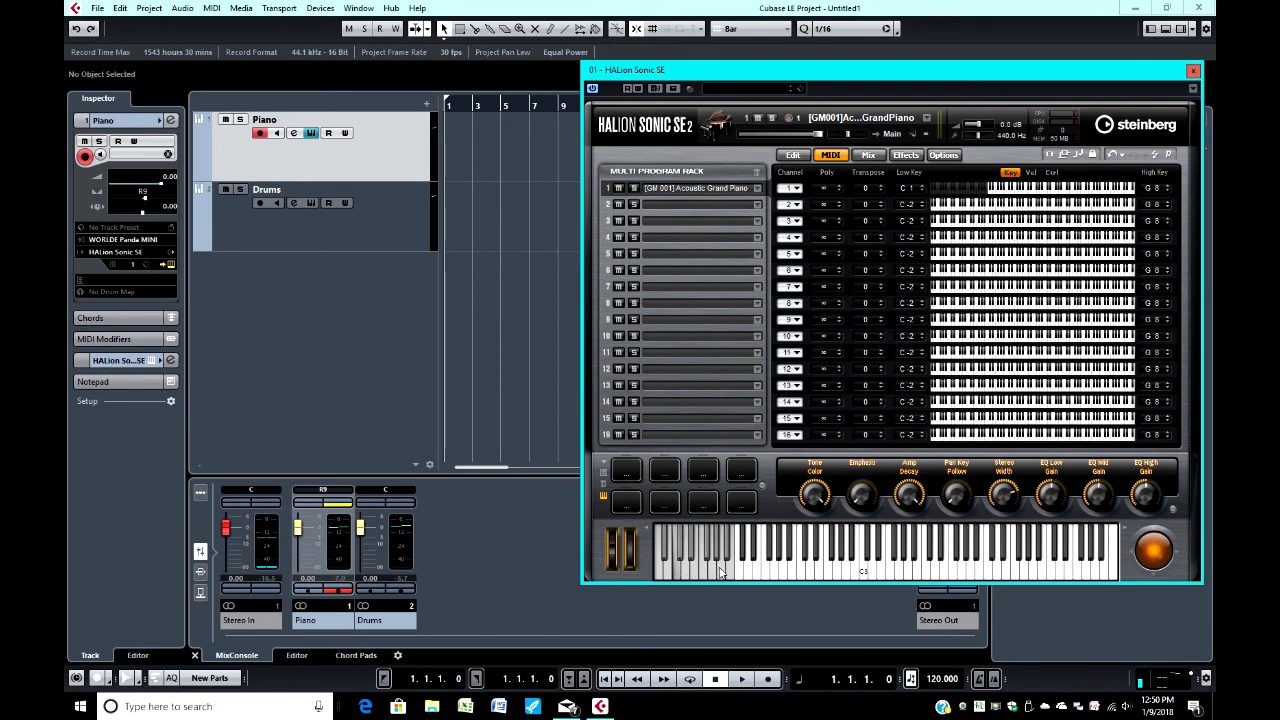
mouse_move(788, 474)
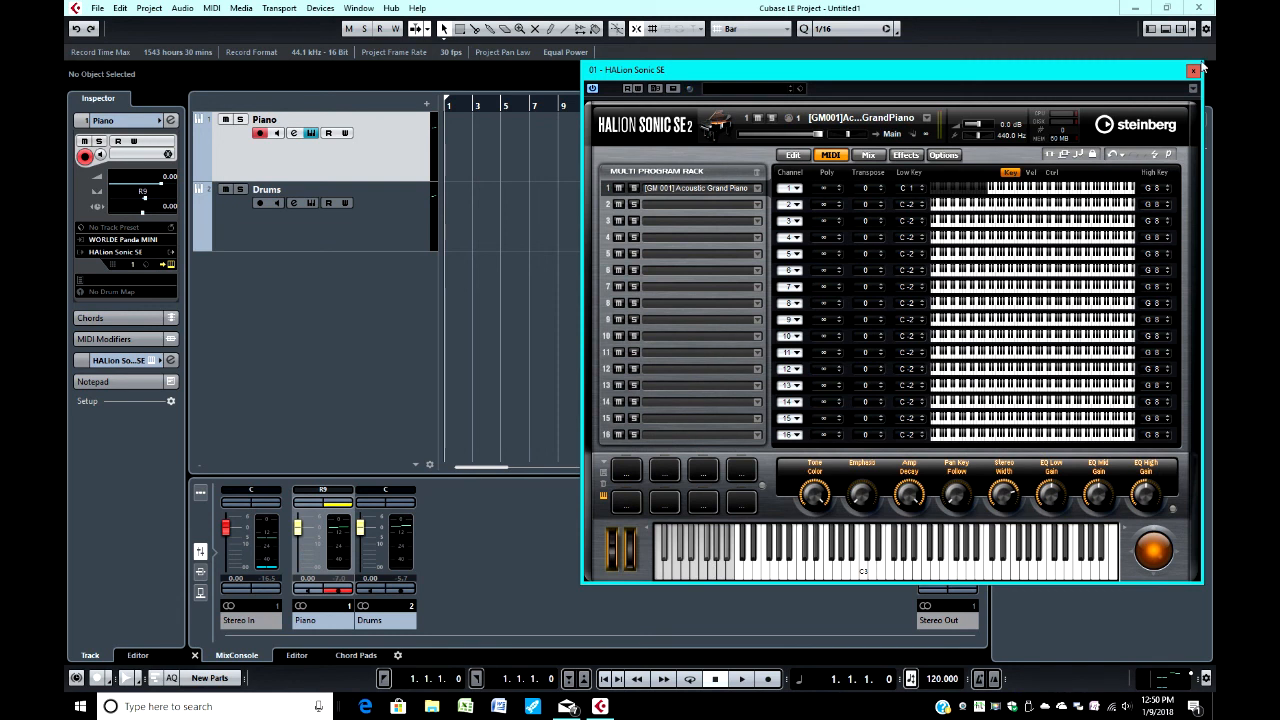
mouse_move(552, 280)
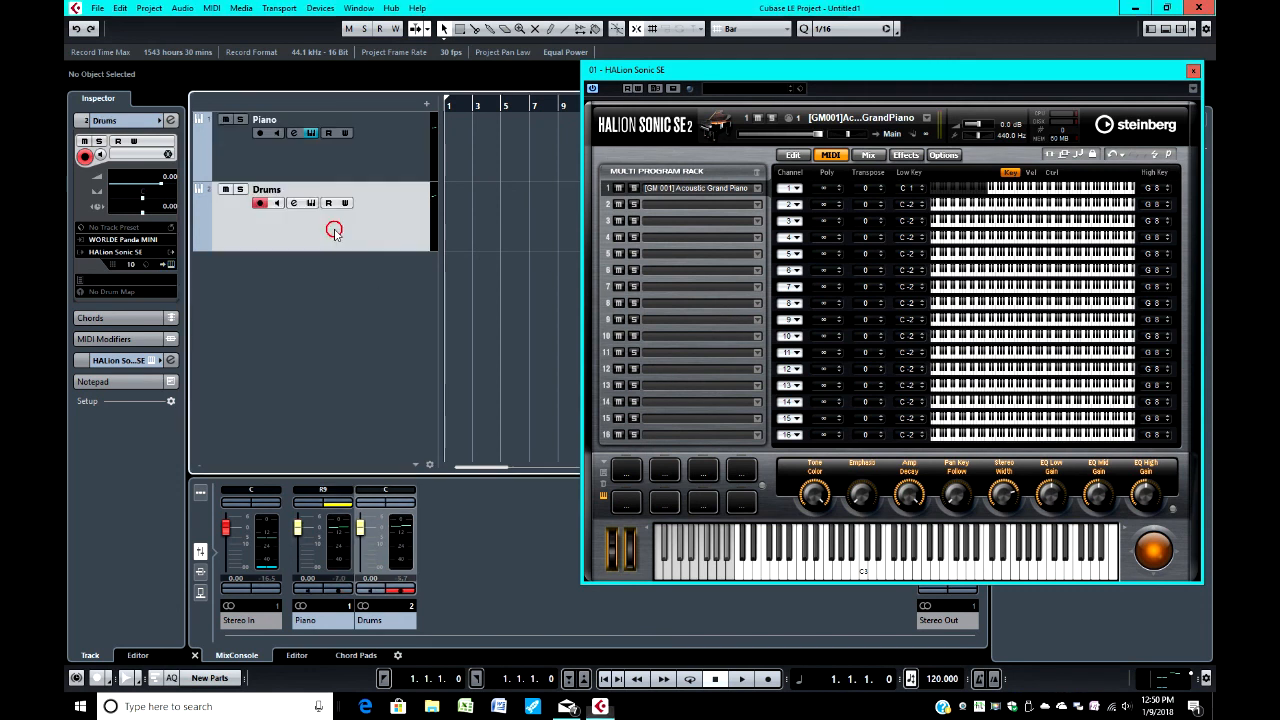
mouse_move(318, 204)
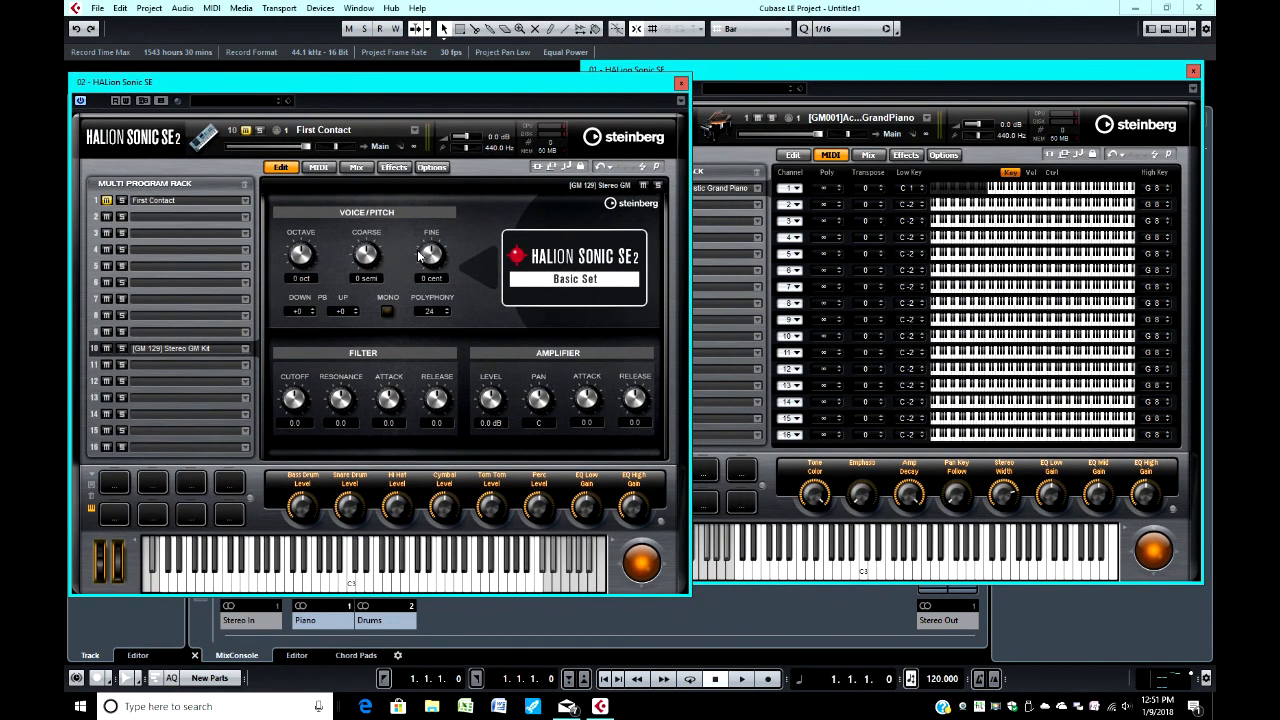
mouse_move(240, 344)
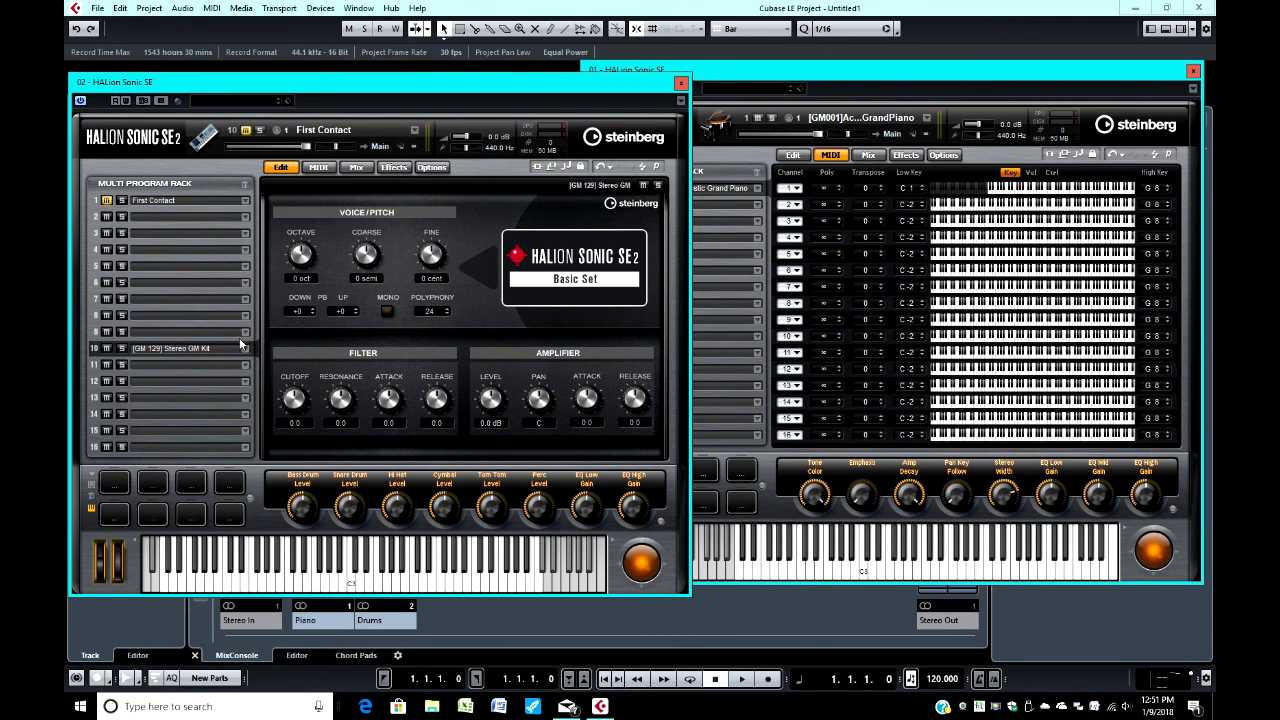
mouse_move(916, 90)
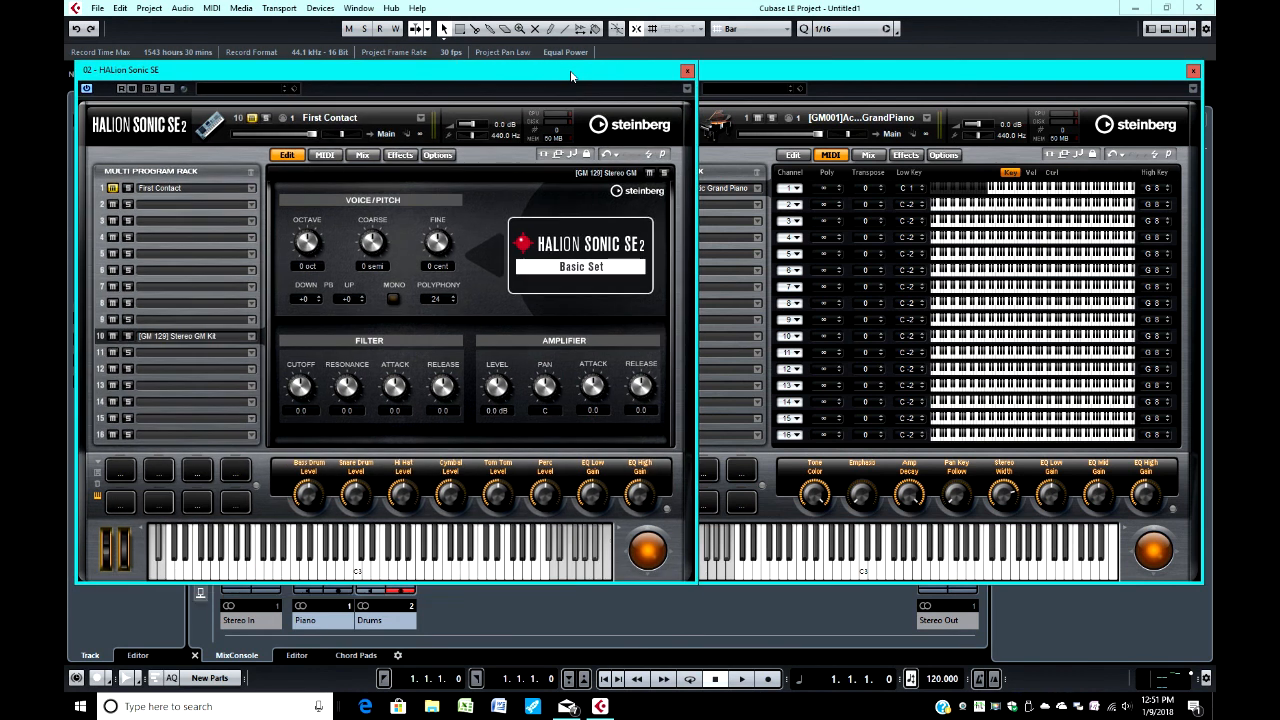
mouse_move(836, 78)
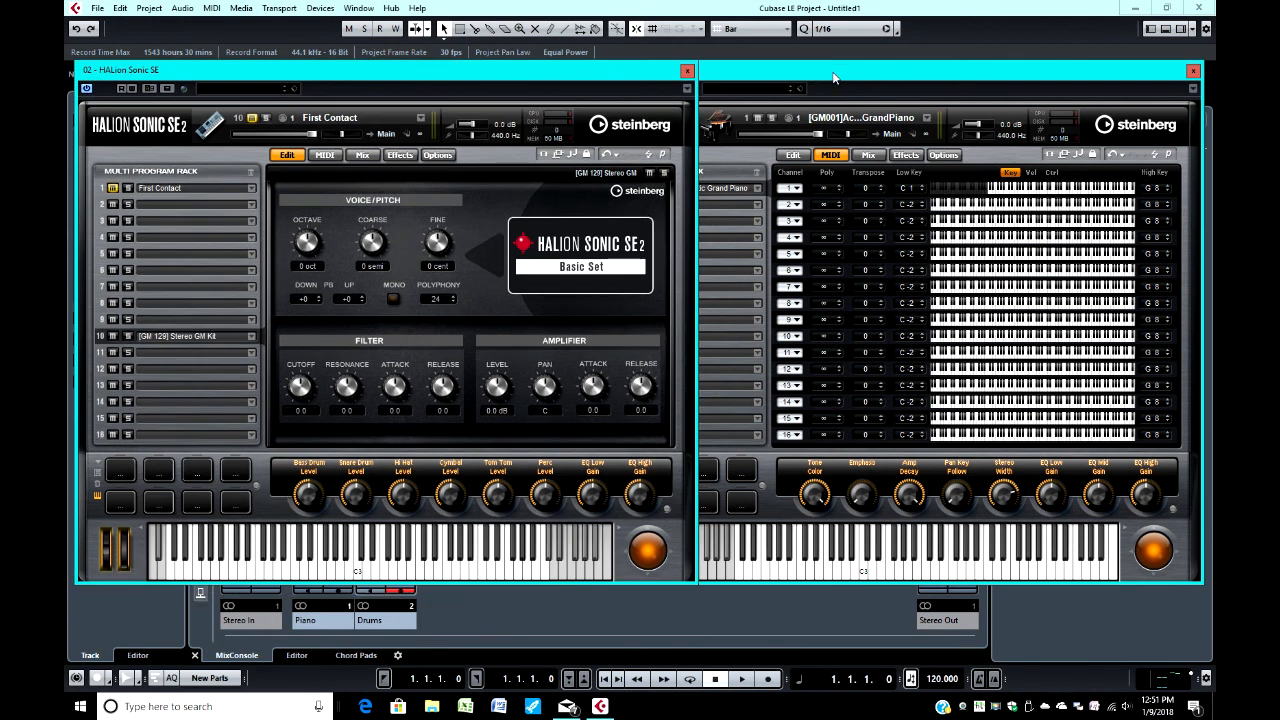
mouse_move(434, 496)
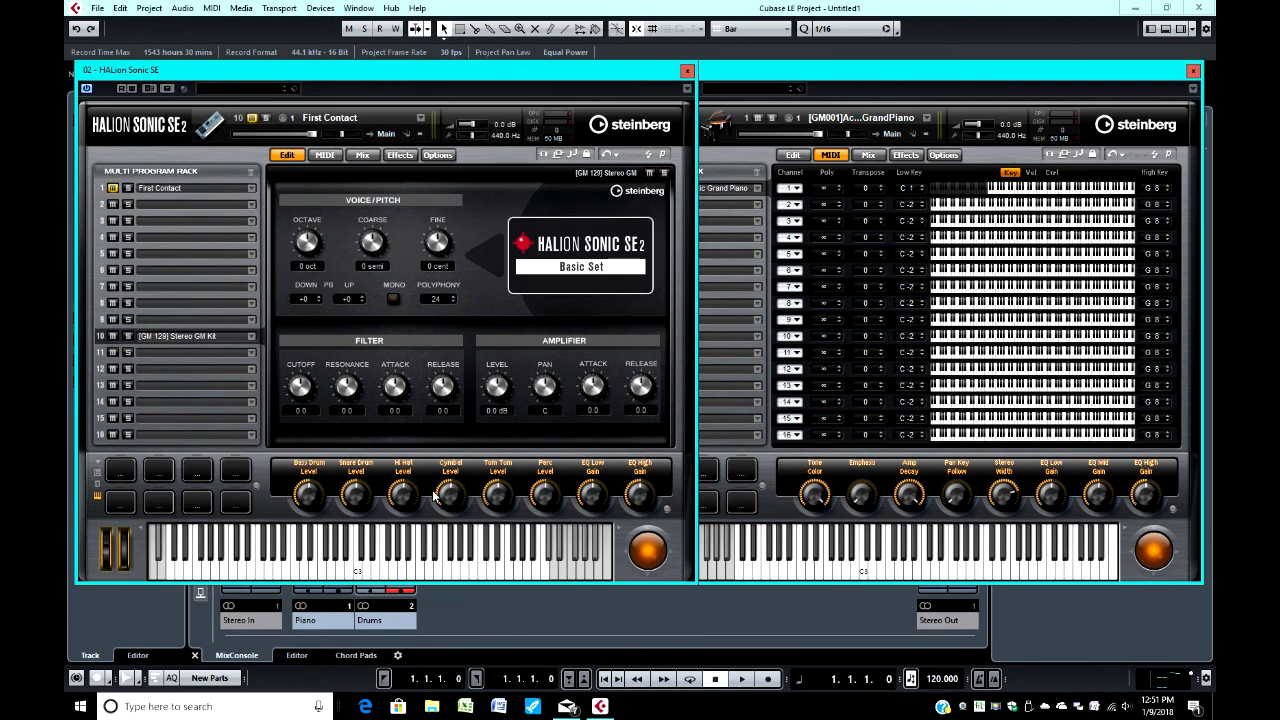
mouse_move(176, 582)
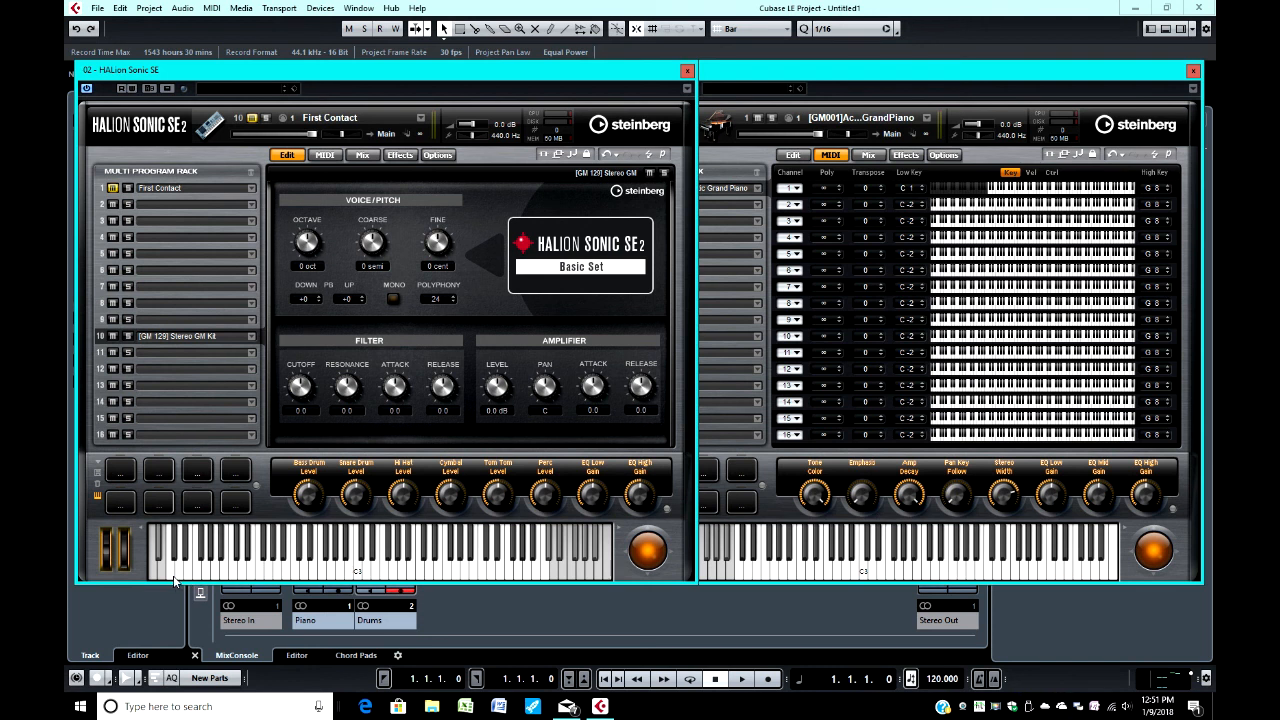
mouse_move(448, 564)
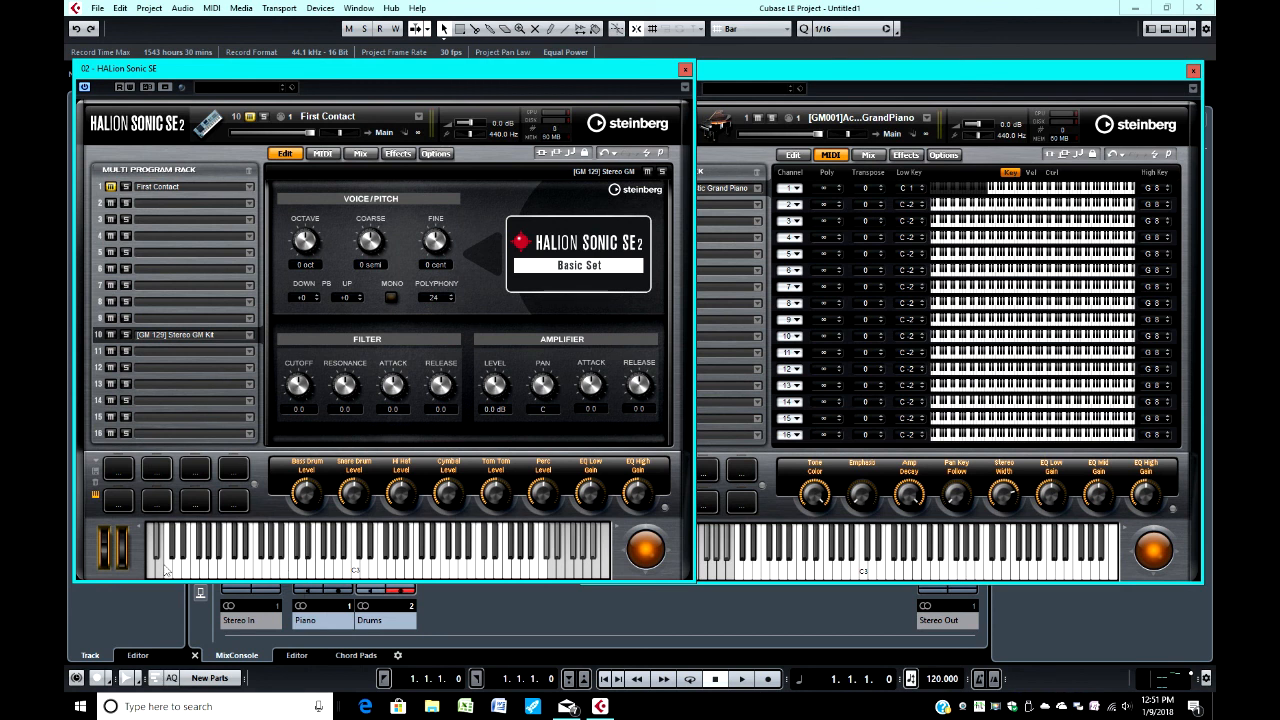
mouse_move(168, 572)
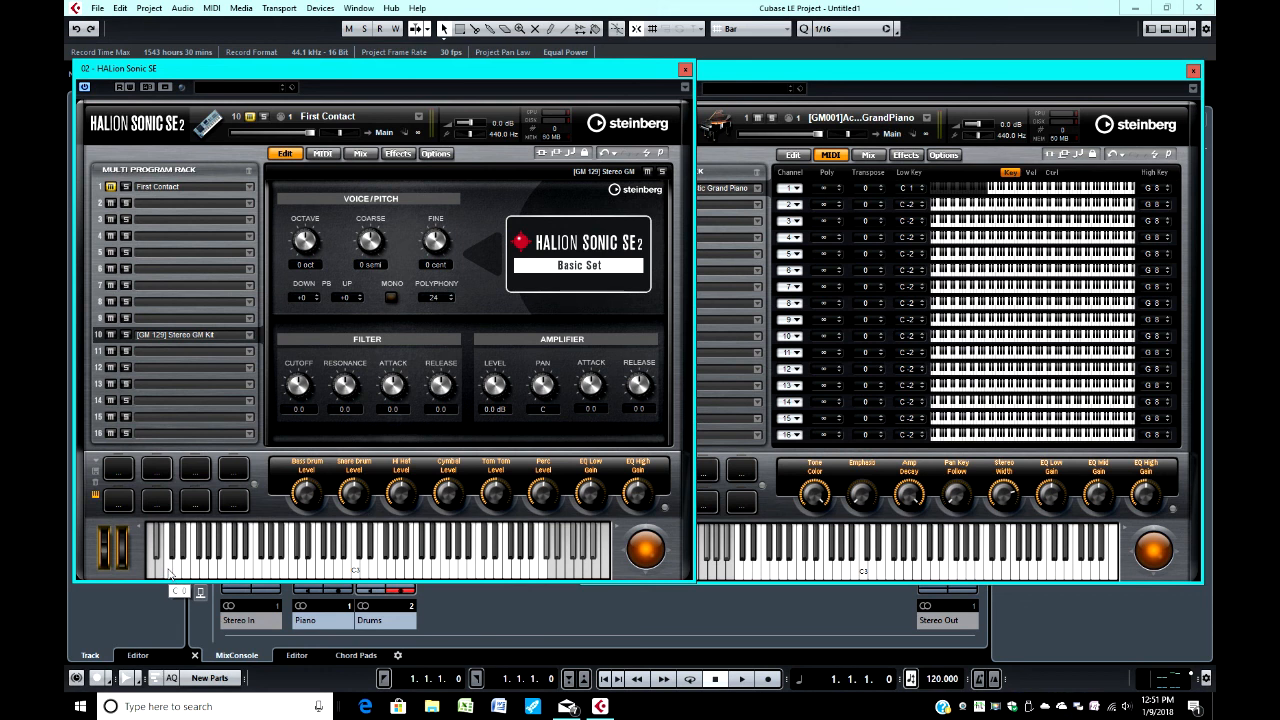
mouse_move(170, 572)
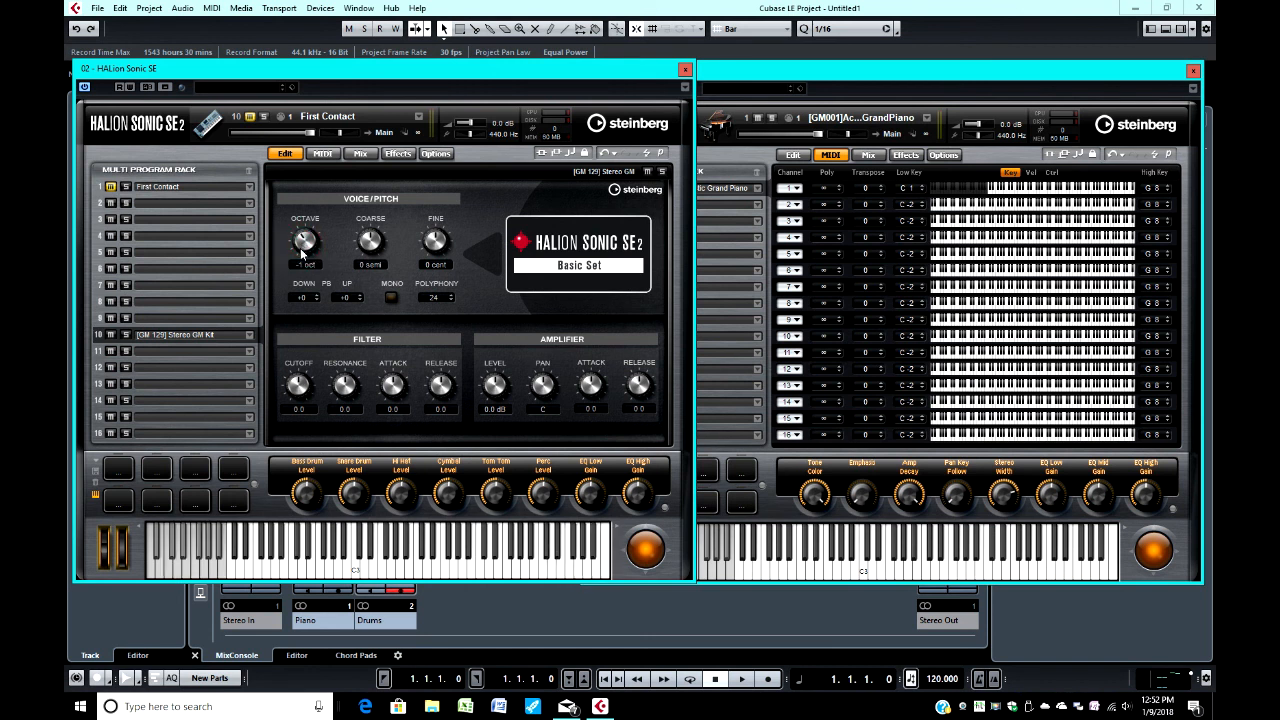
Turn the drum kit's Octave knob in Voice/Pitch down to -2.
left_click_drag(304, 240, 304, 260)
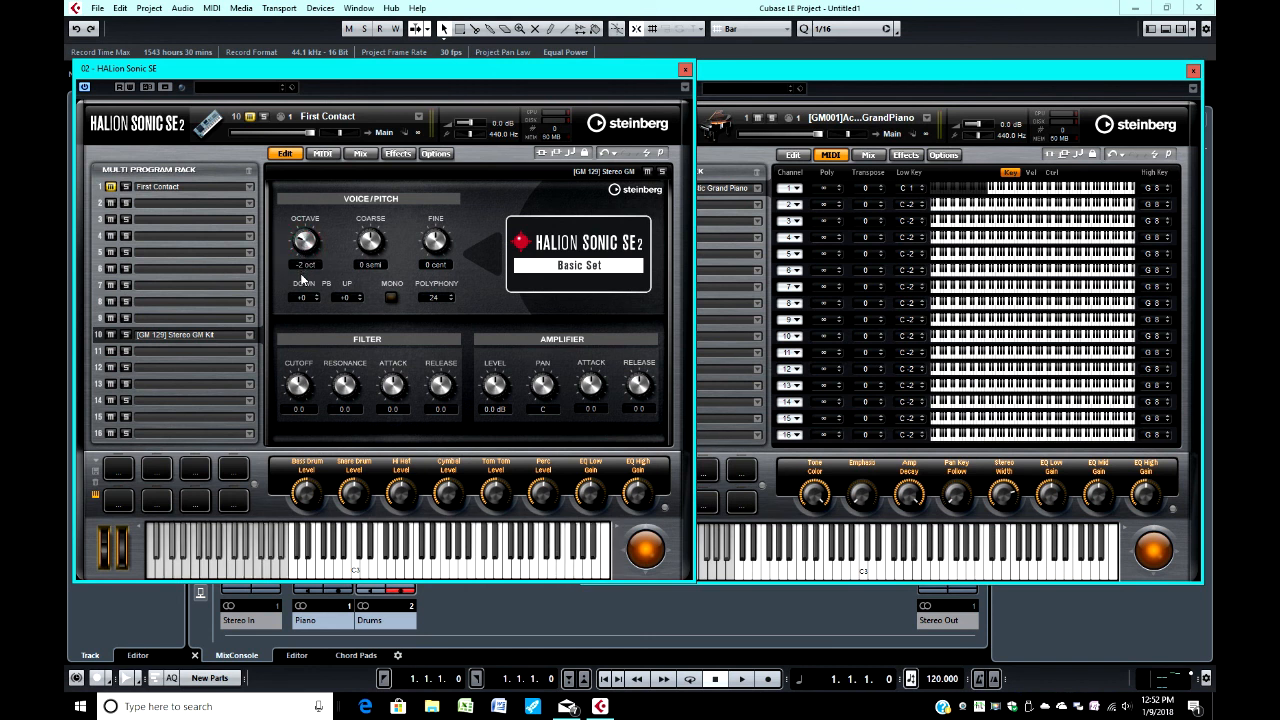
mouse_move(304, 298)
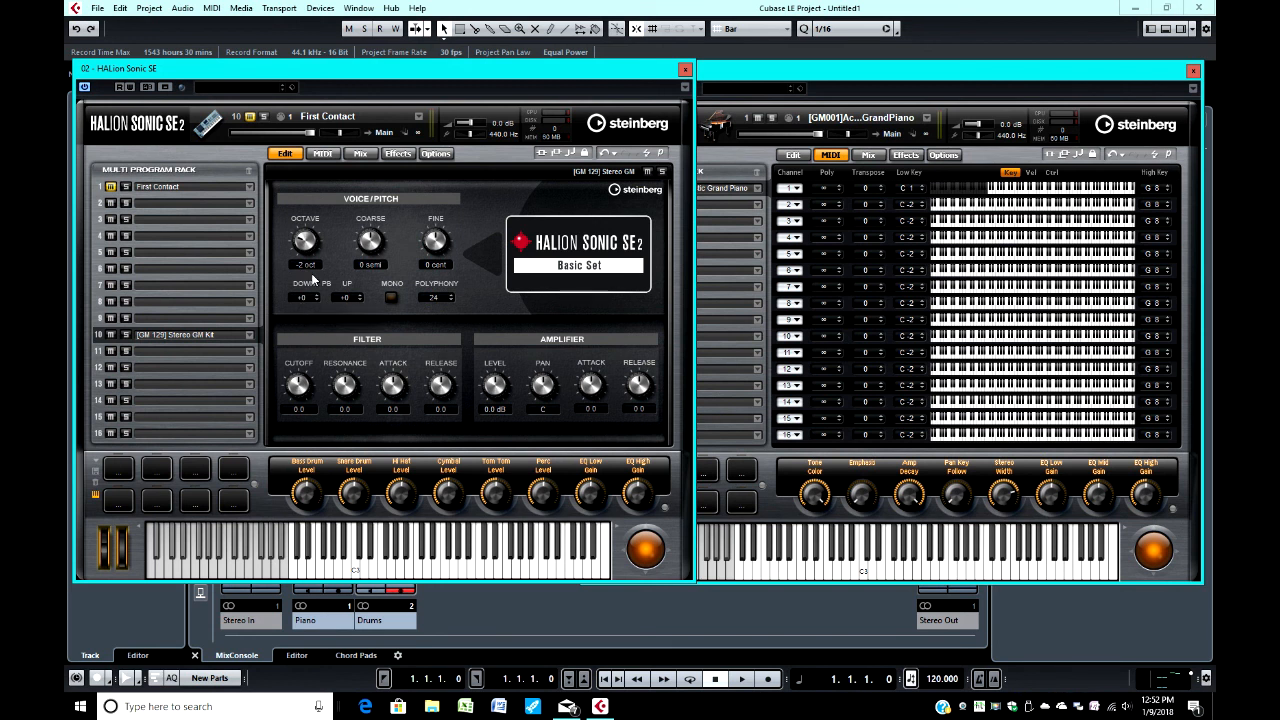
mouse_move(310, 276)
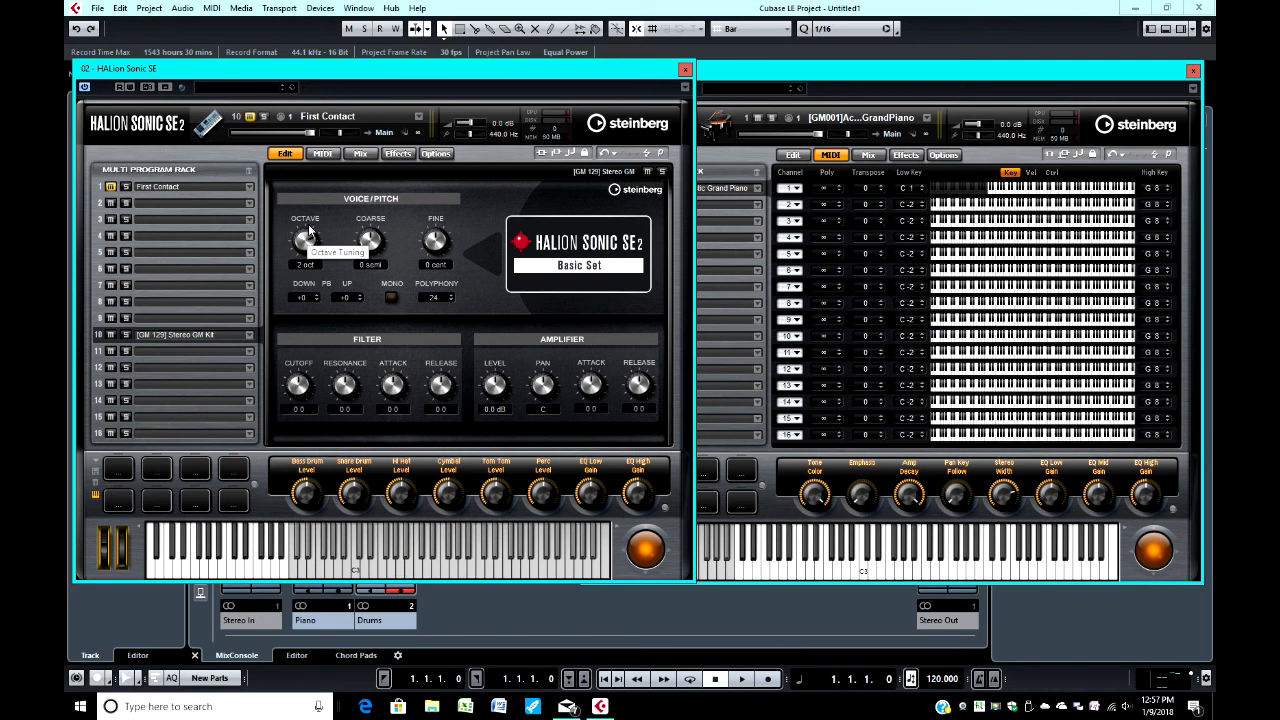
mouse_move(288, 204)
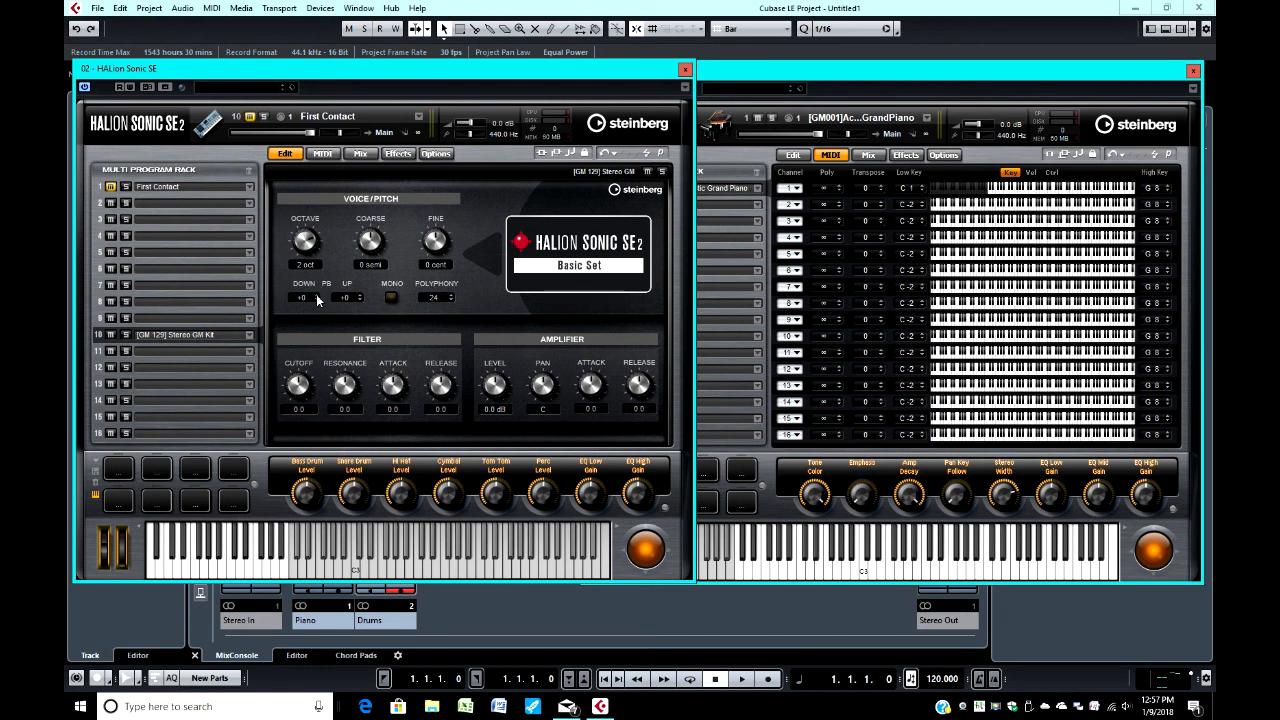
mouse_move(304, 276)
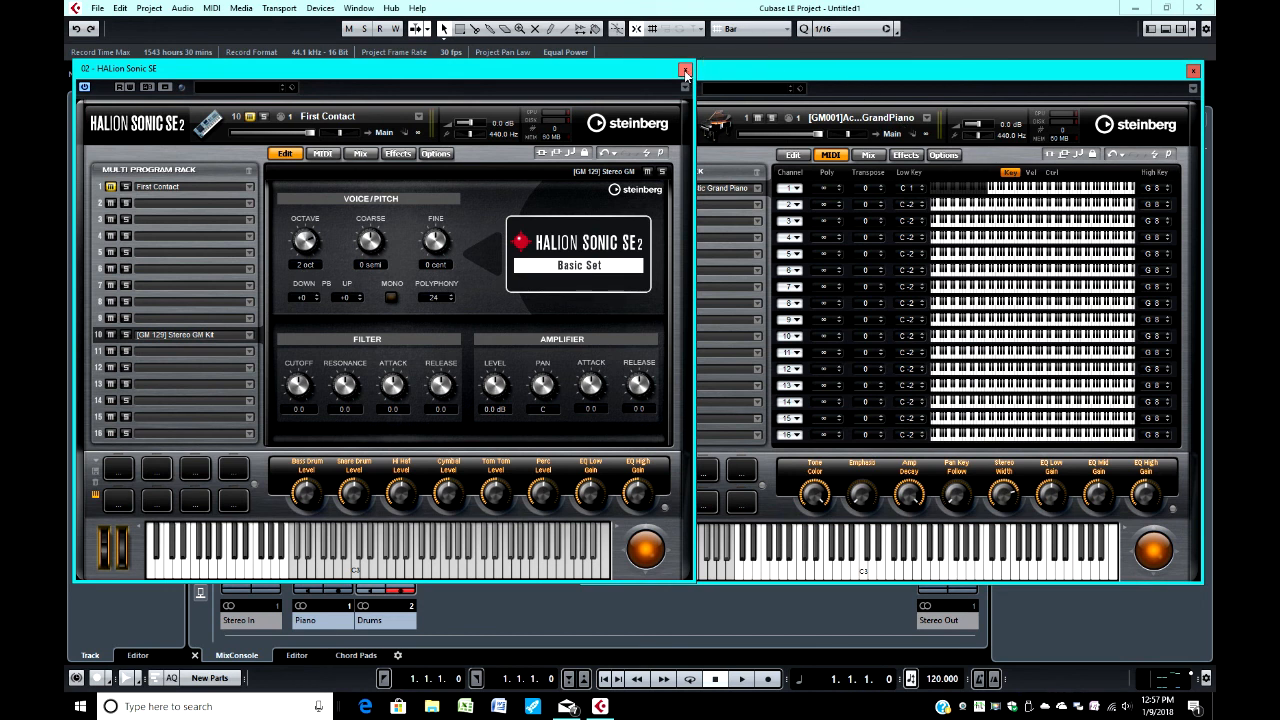
Close the Drums track's HALion Sonic SE editor, returning to the Project window.
left_click(686, 68)
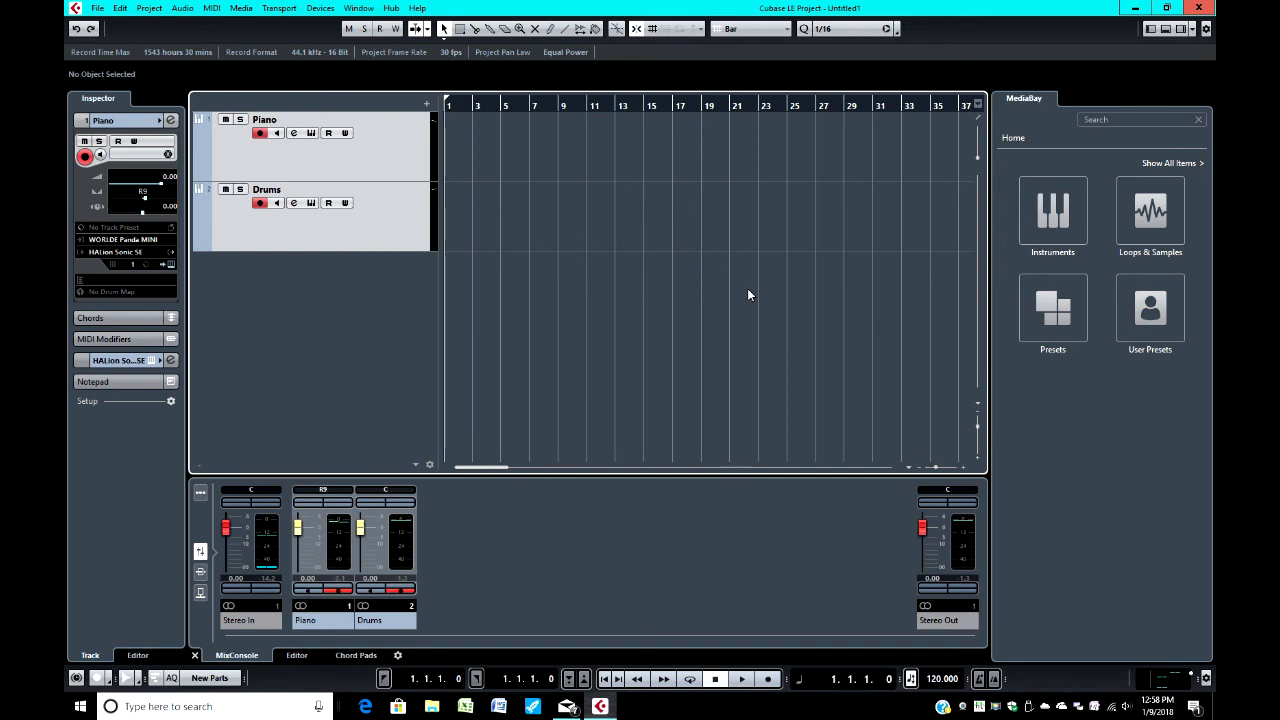
mouse_move(488, 426)
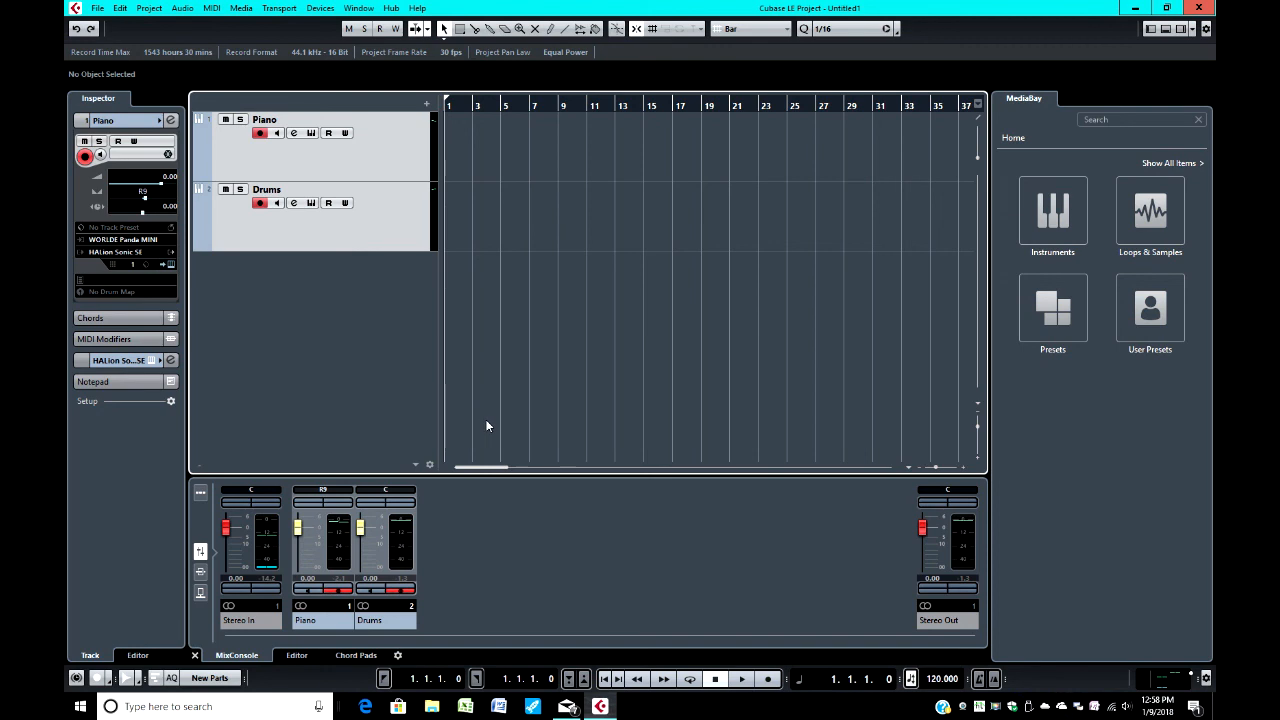
mouse_move(394, 414)
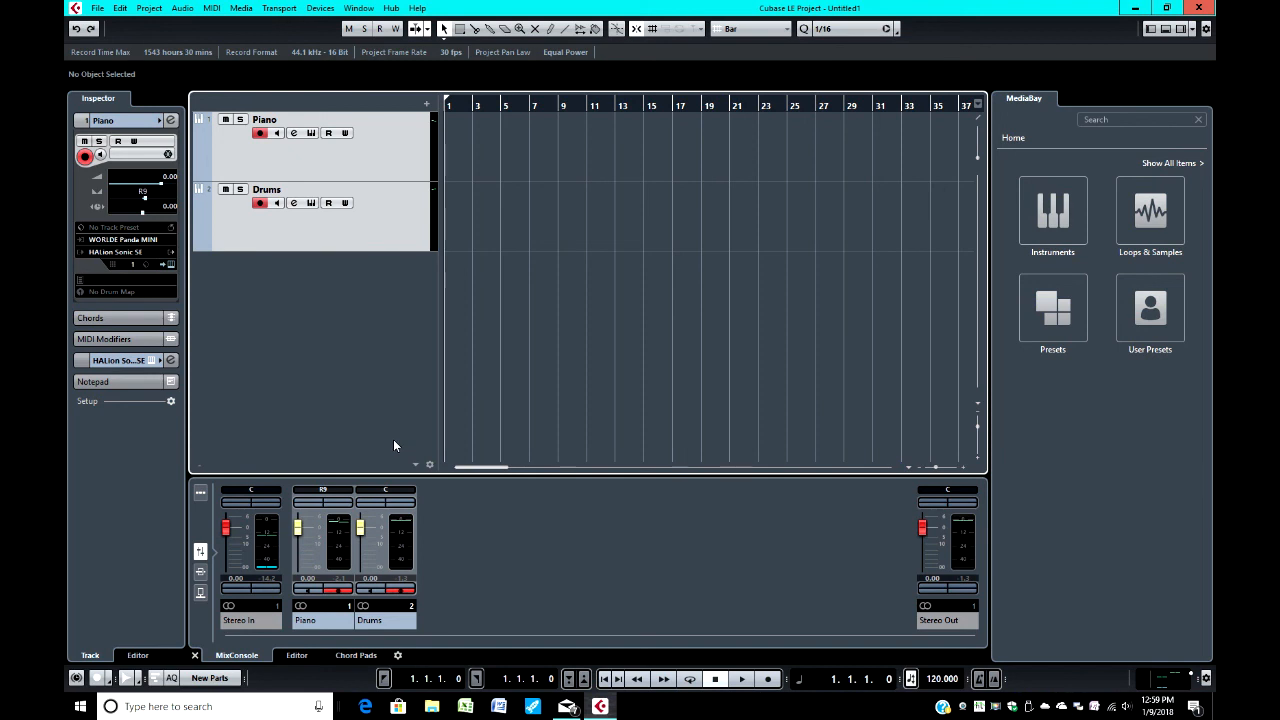
mouse_move(334, 402)
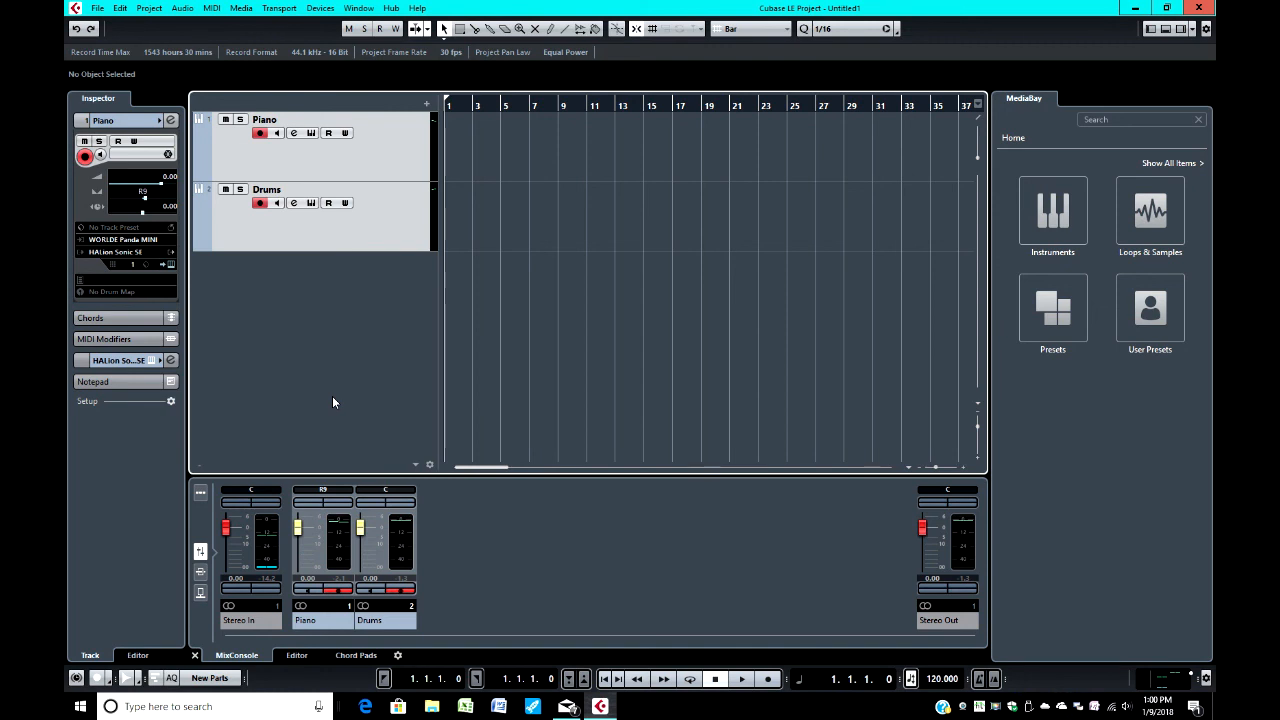
mouse_move(320, 402)
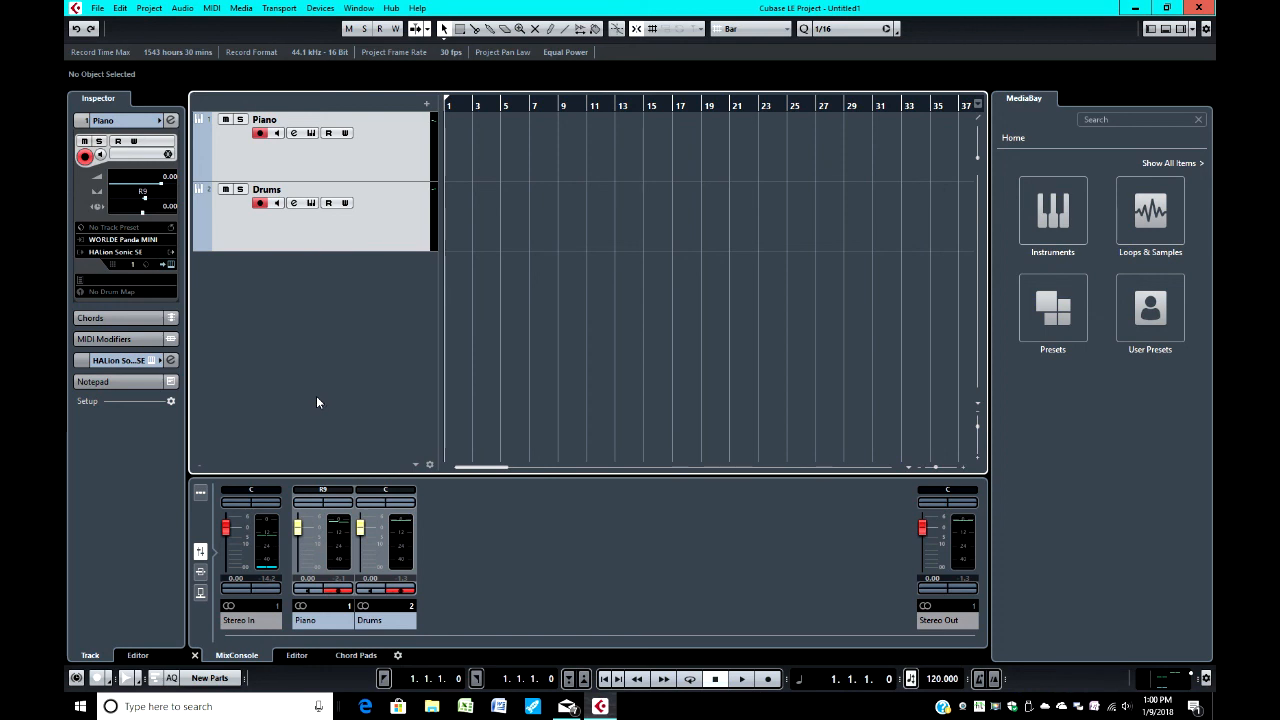
mouse_move(68, 312)
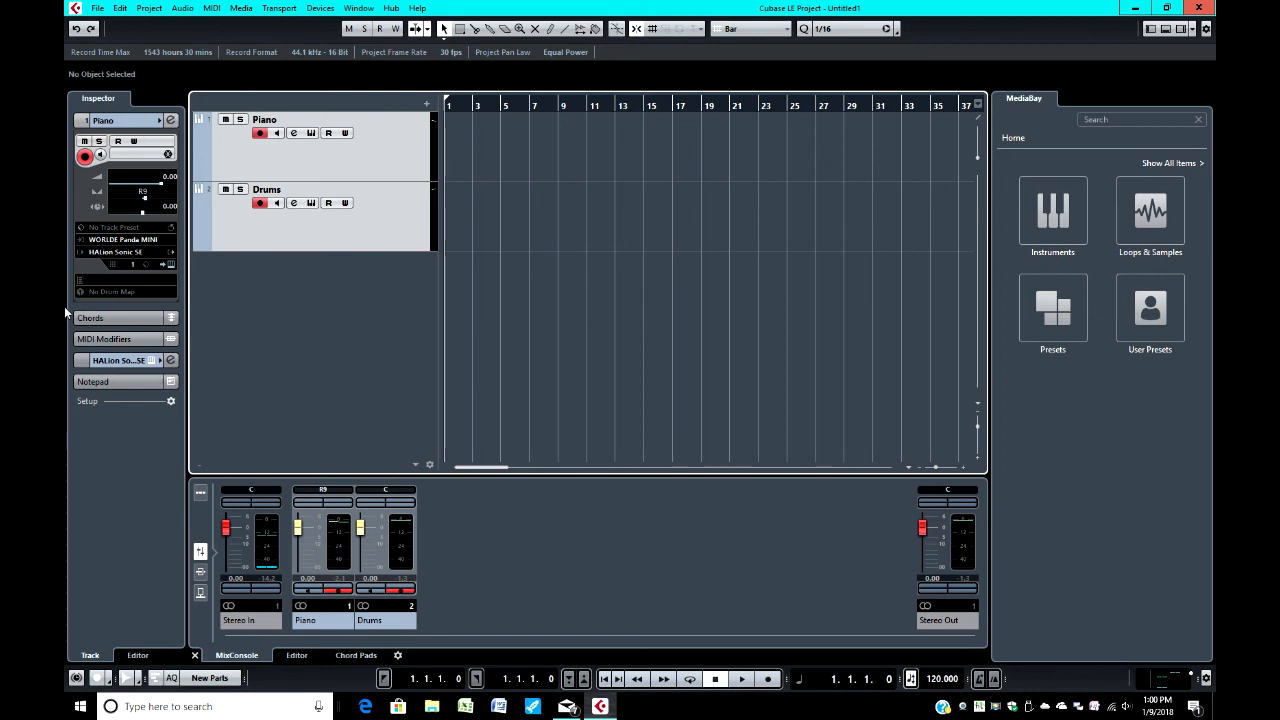